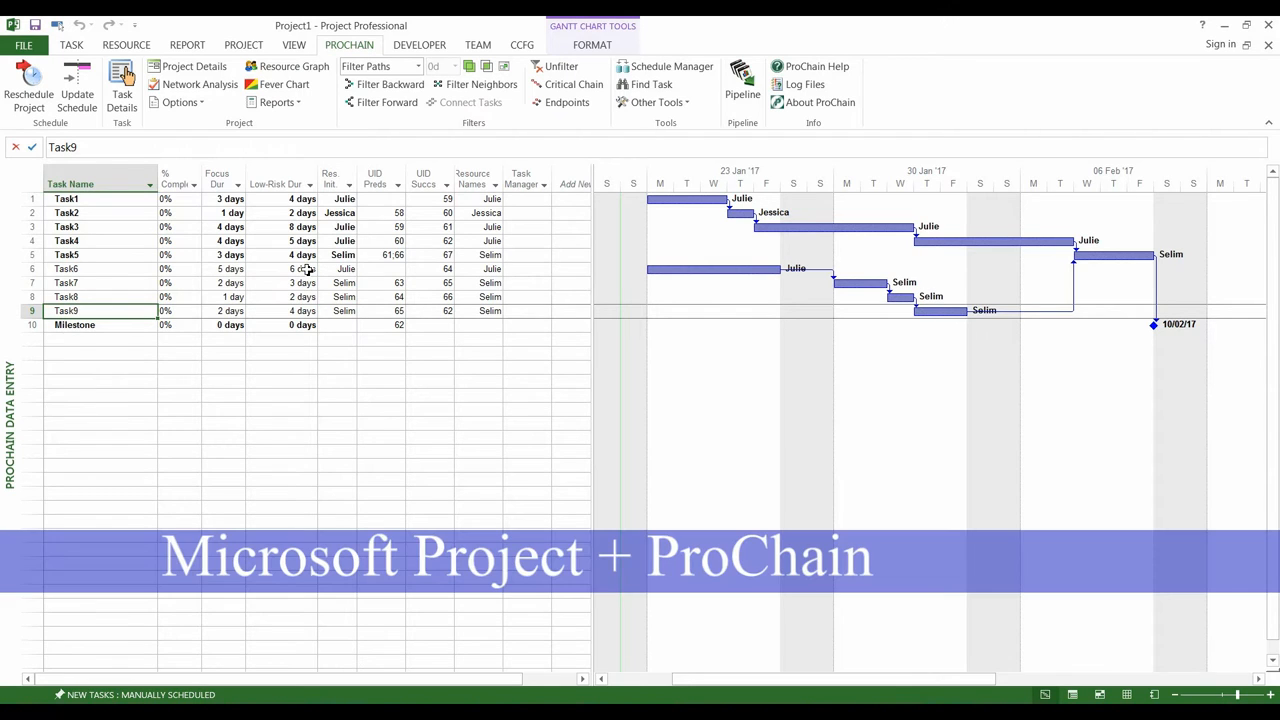
mouse_move(252, 142)
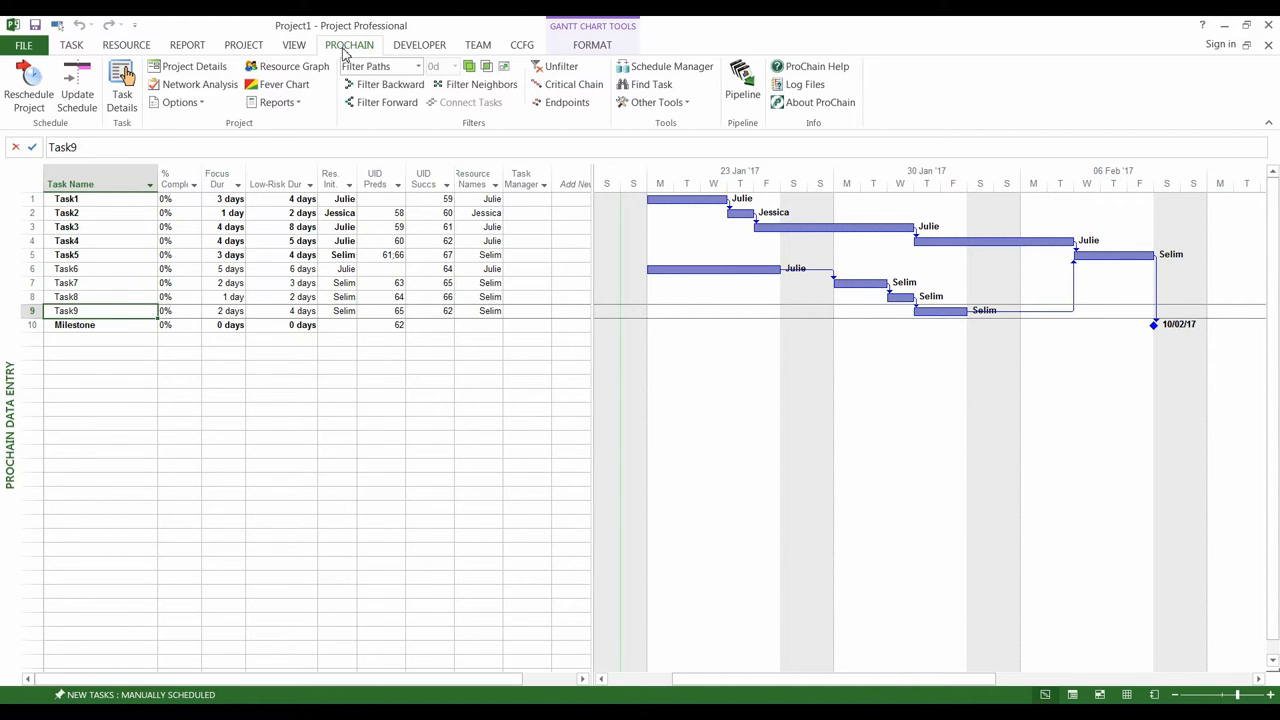
mouse_move(658, 96)
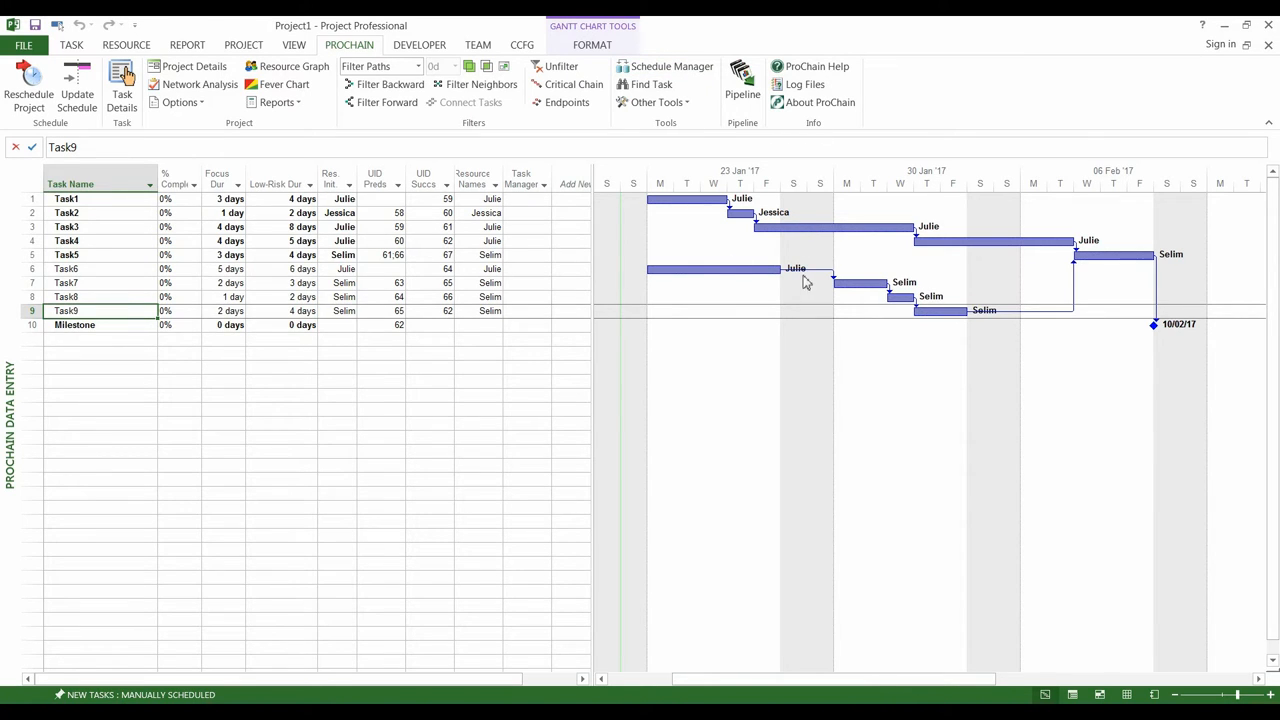
mouse_move(970, 350)
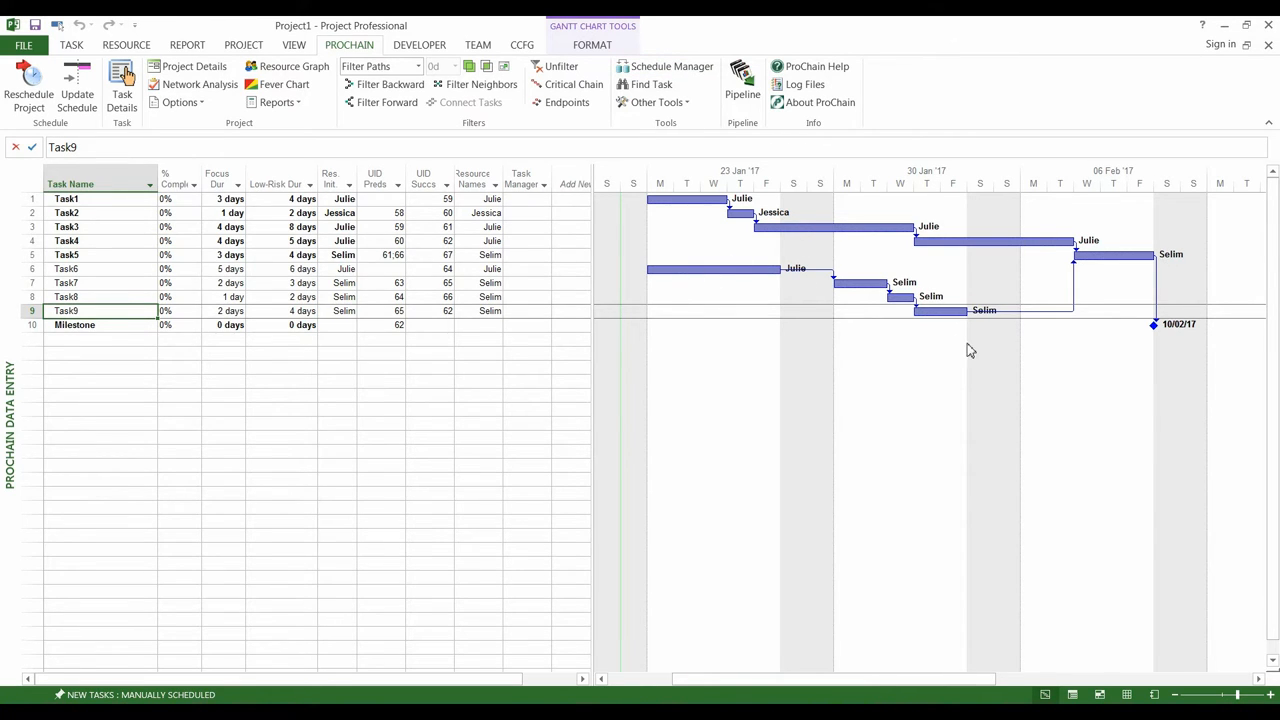
mouse_move(1184, 344)
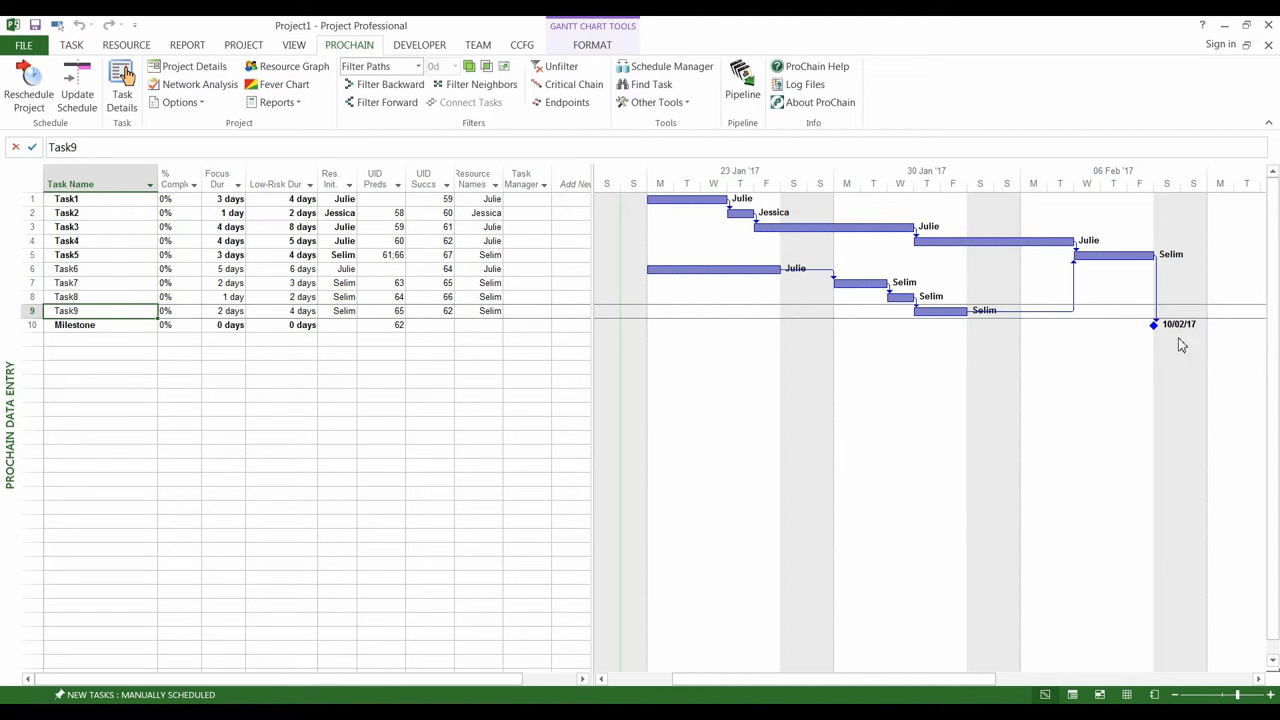
mouse_move(418, 436)
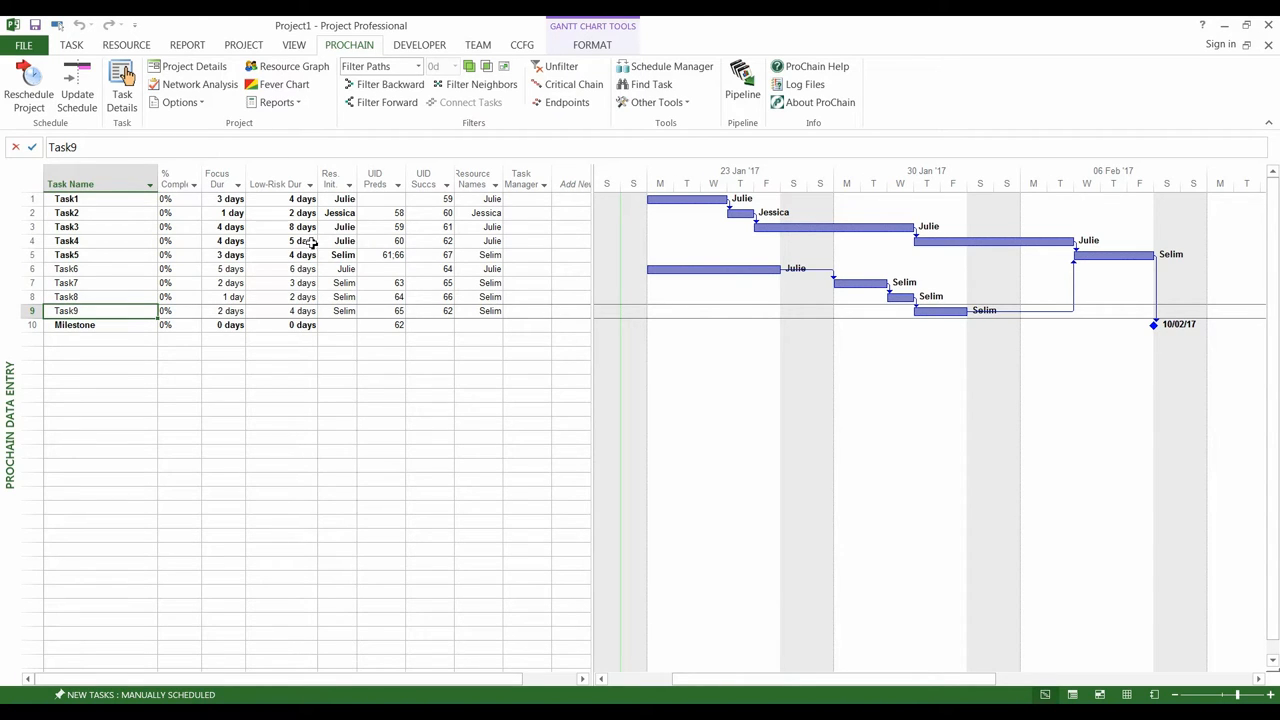
Review predecessor IDs, Focus and Low Risk durations, and Task6's successor ID before rescheduling.
click(400, 200)
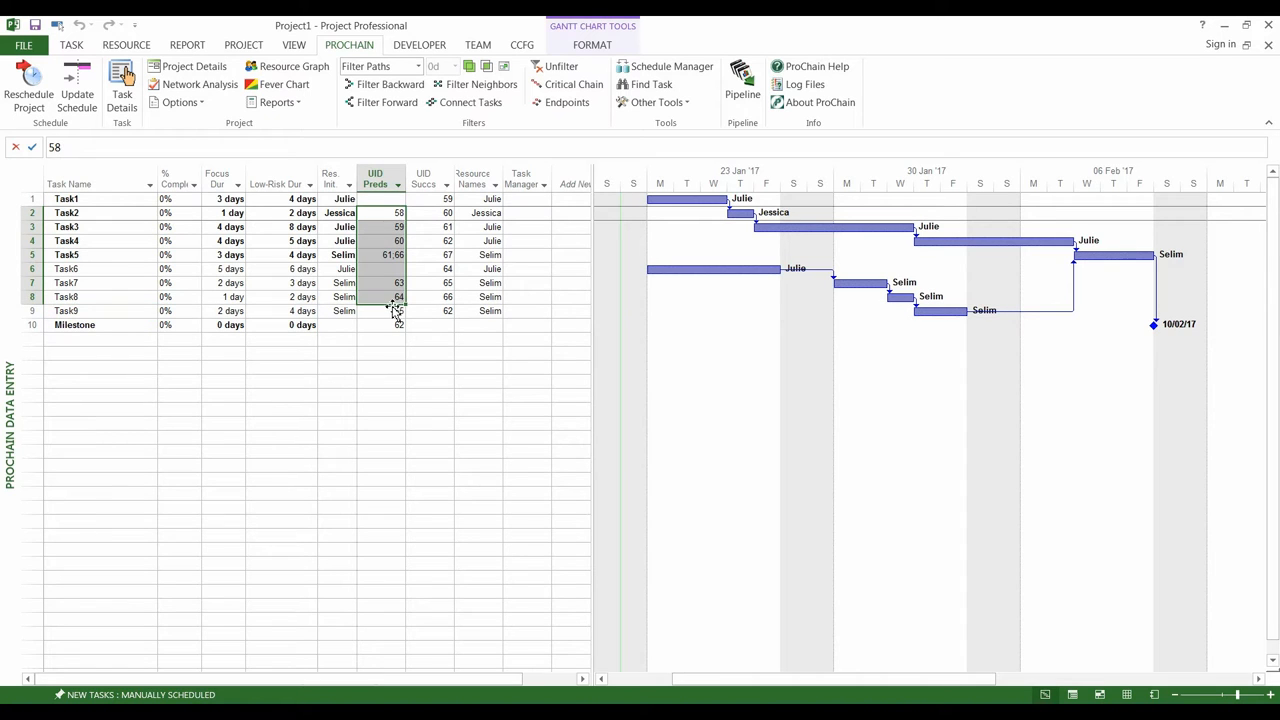
click(222, 198)
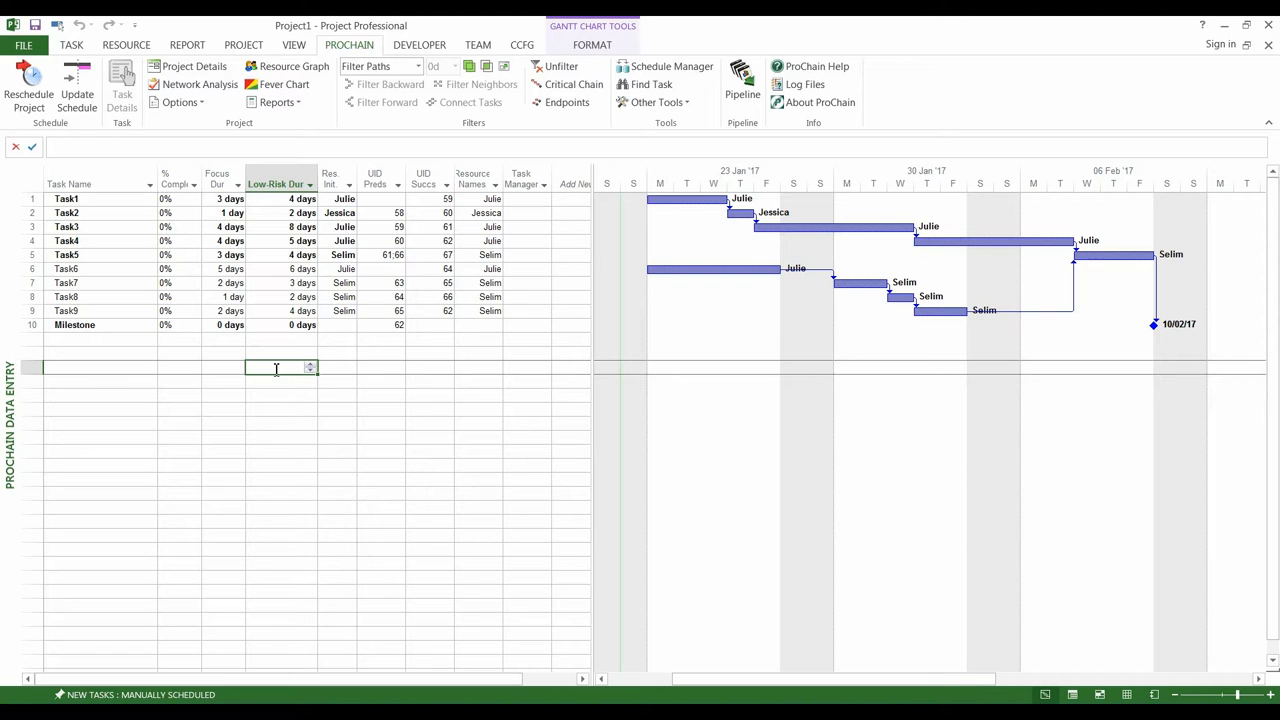
mouse_move(250, 288)
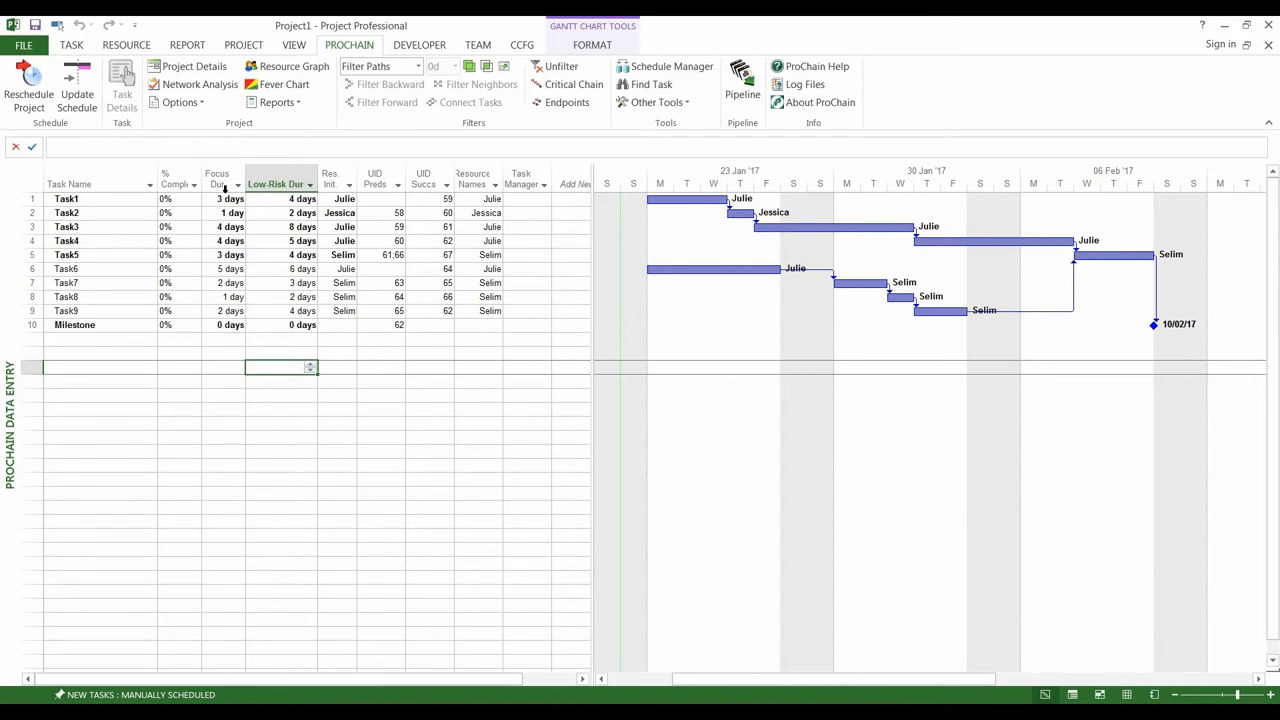
click(216, 198)
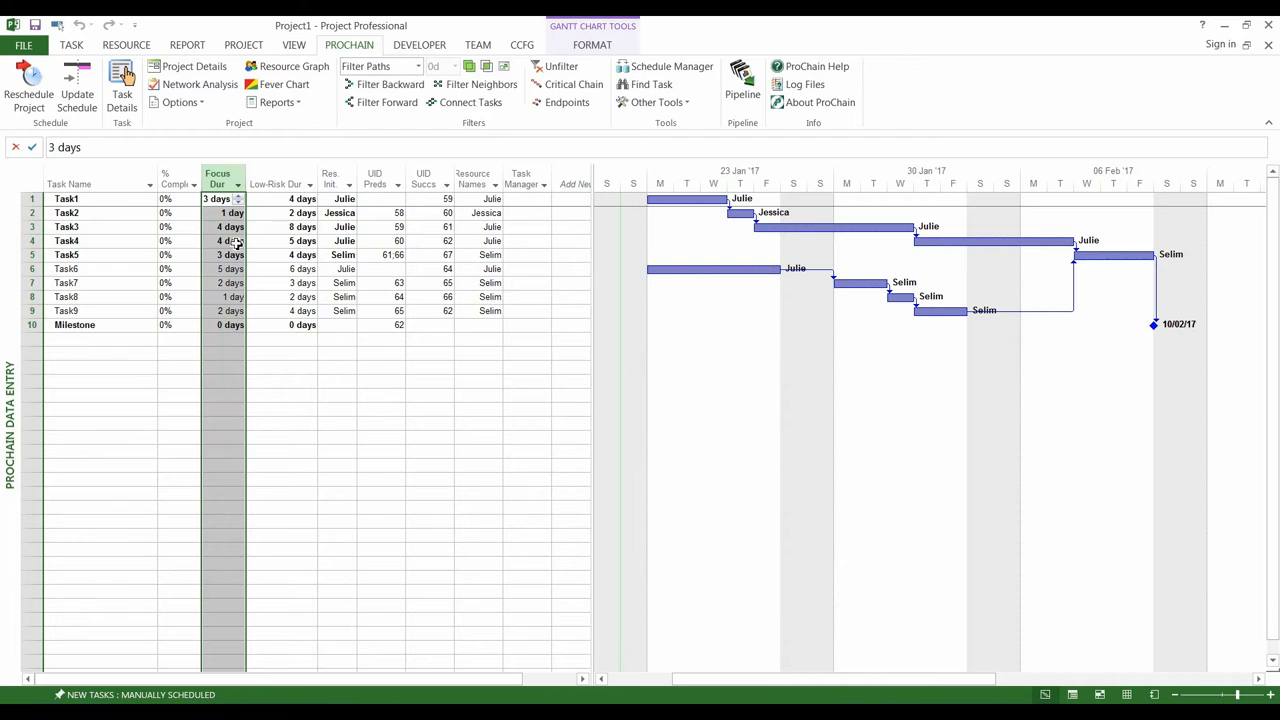
mouse_move(222, 178)
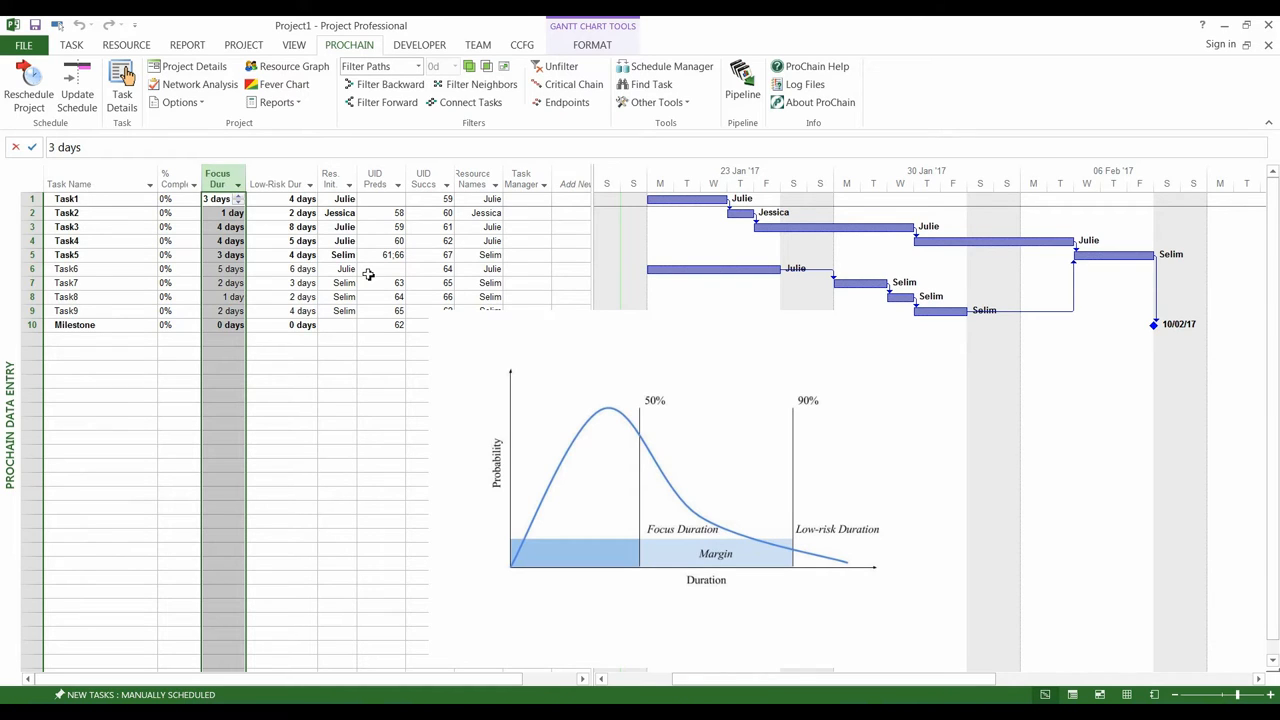
mouse_move(336, 290)
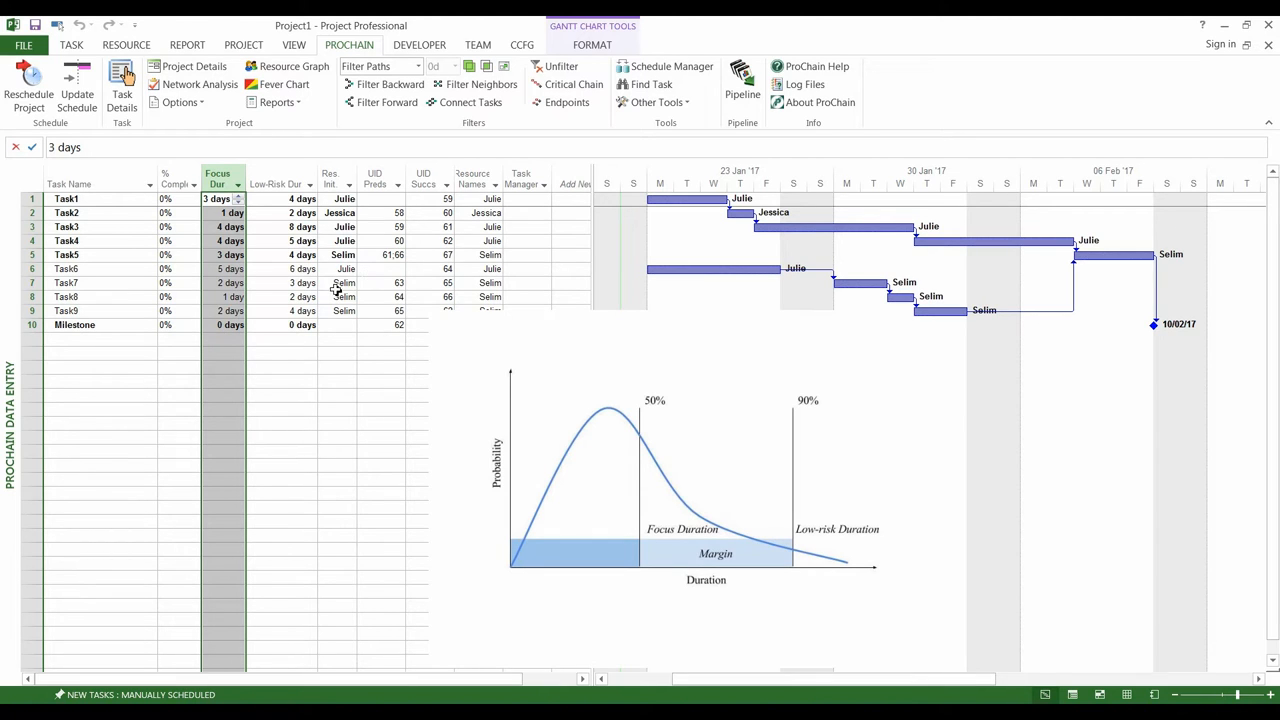
mouse_move(940, 292)
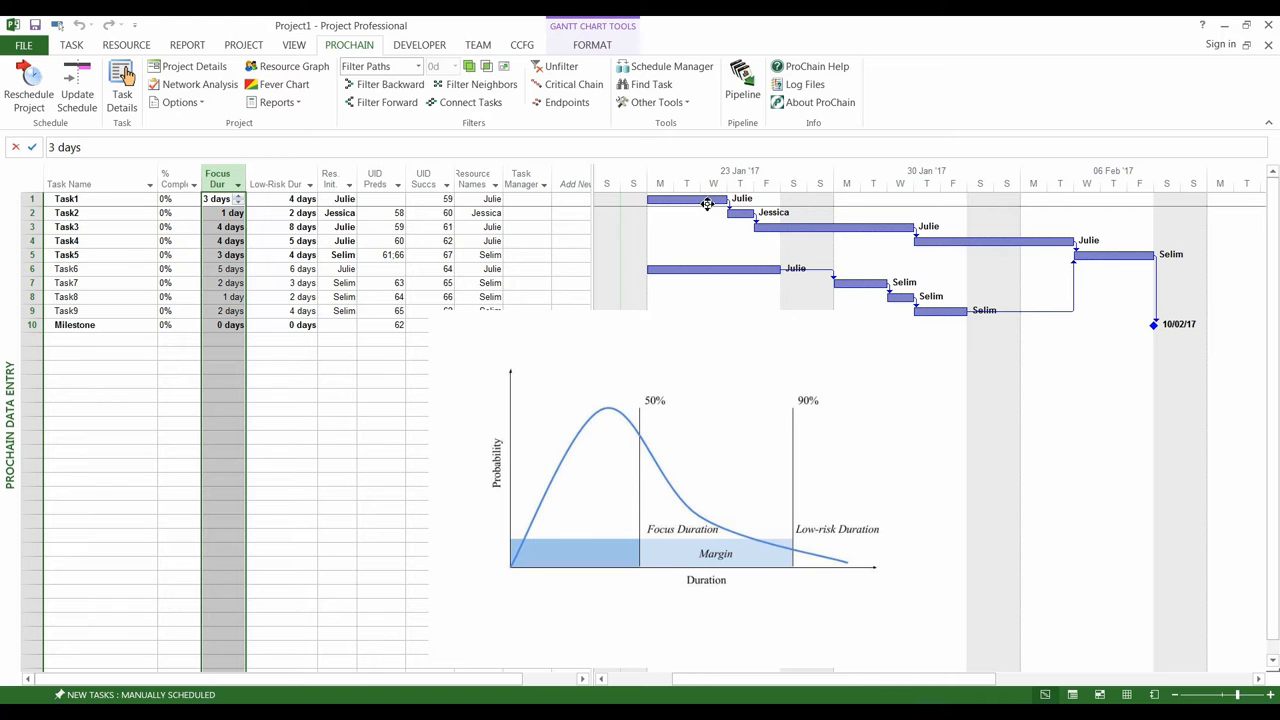
mouse_move(708, 204)
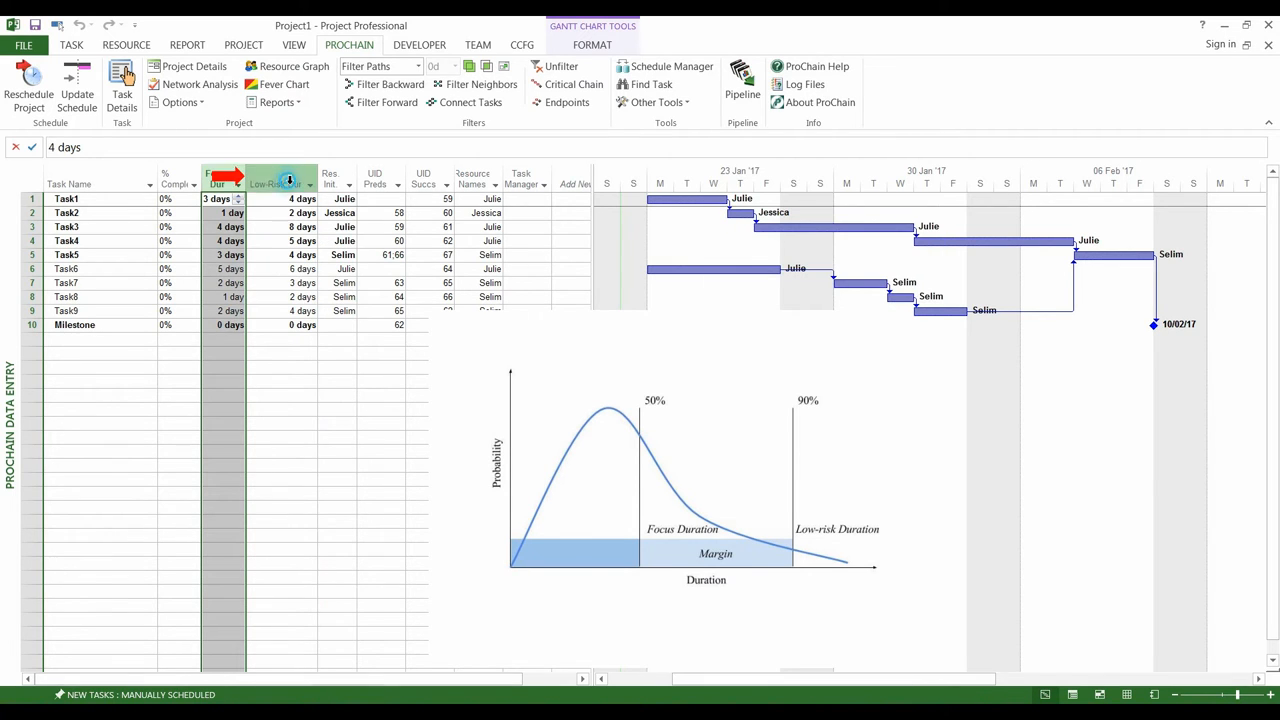
click(280, 184)
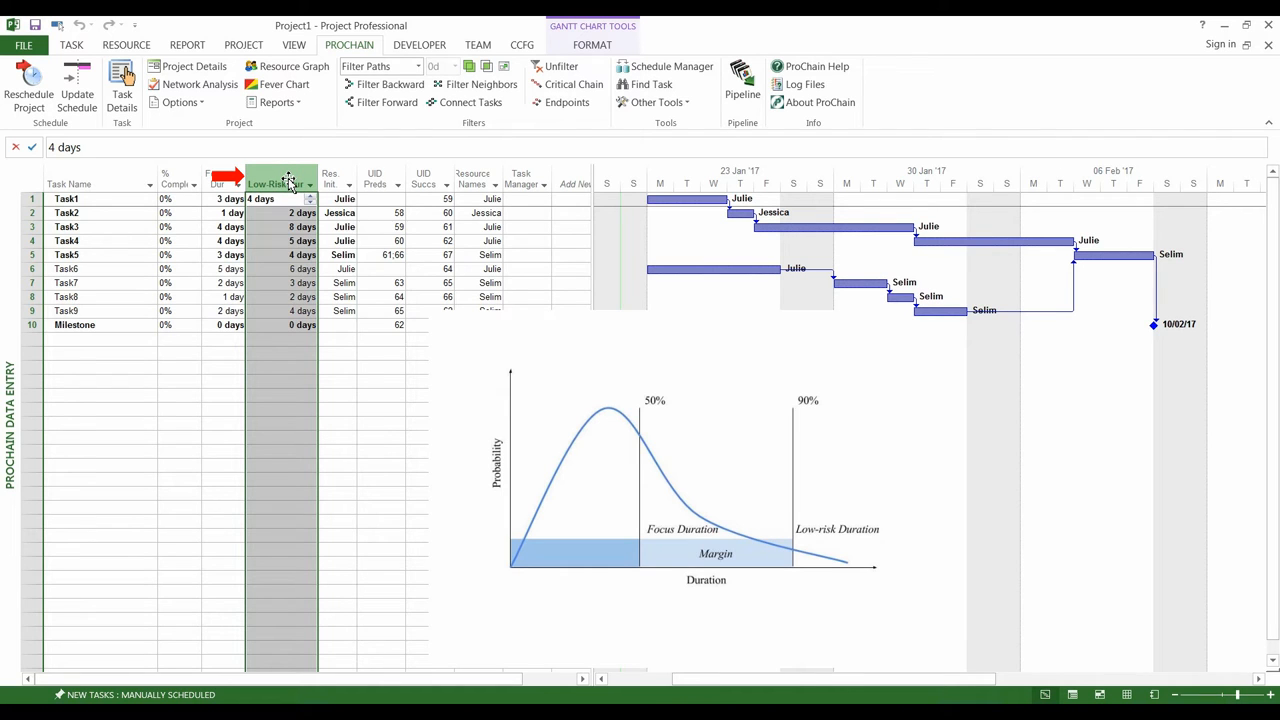
mouse_move(280, 184)
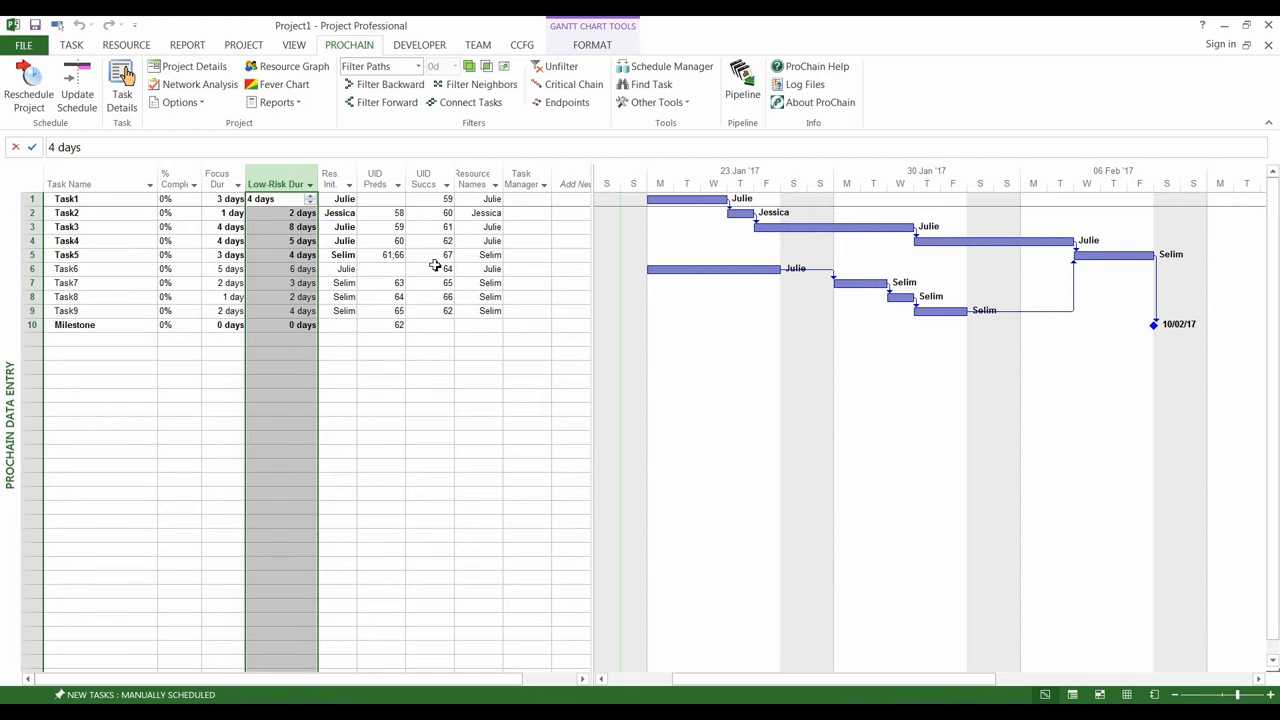
click(430, 268)
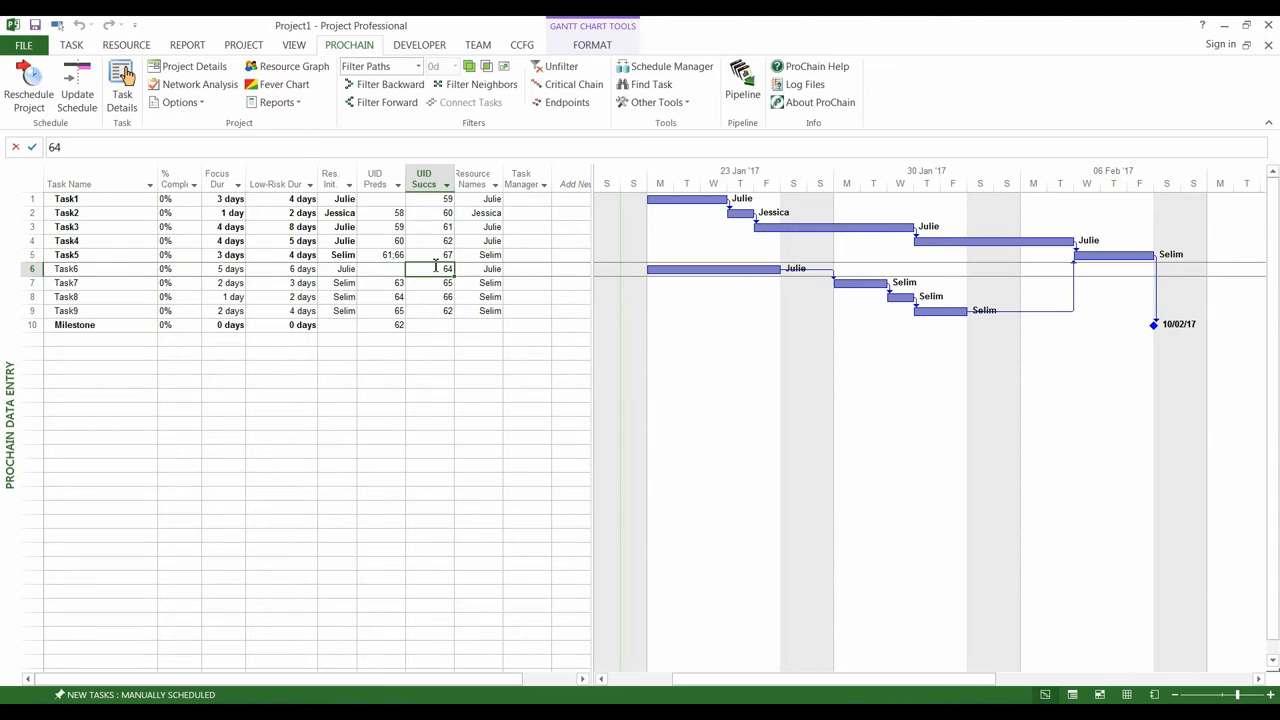
mouse_move(1024, 260)
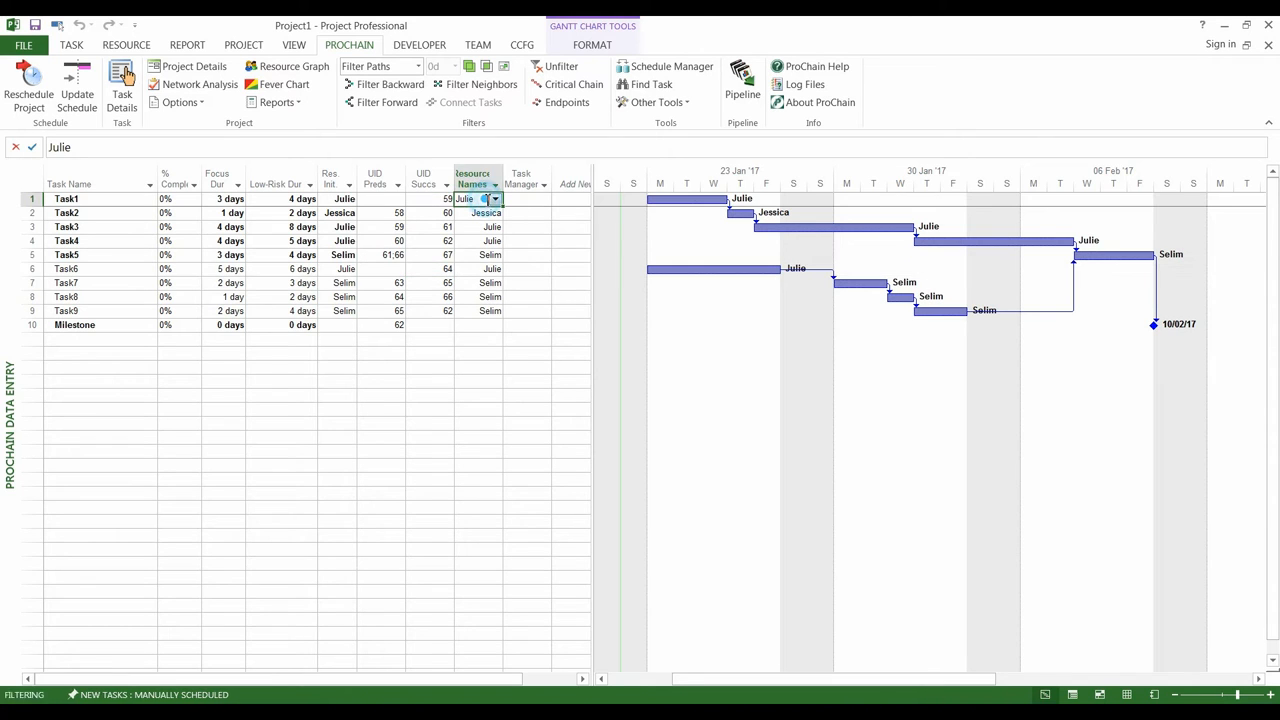
mouse_move(476, 178)
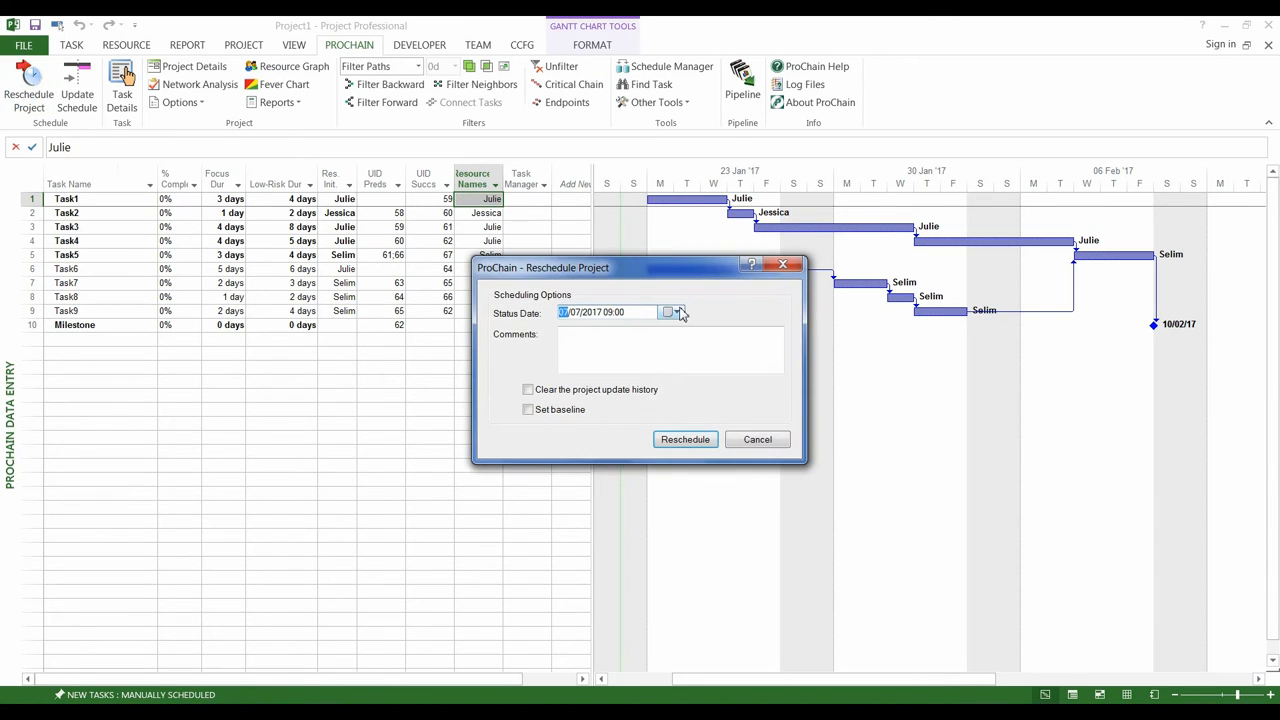
Reschedule the project from a January 2017 status date, accepting the status-date warning.
click(676, 312)
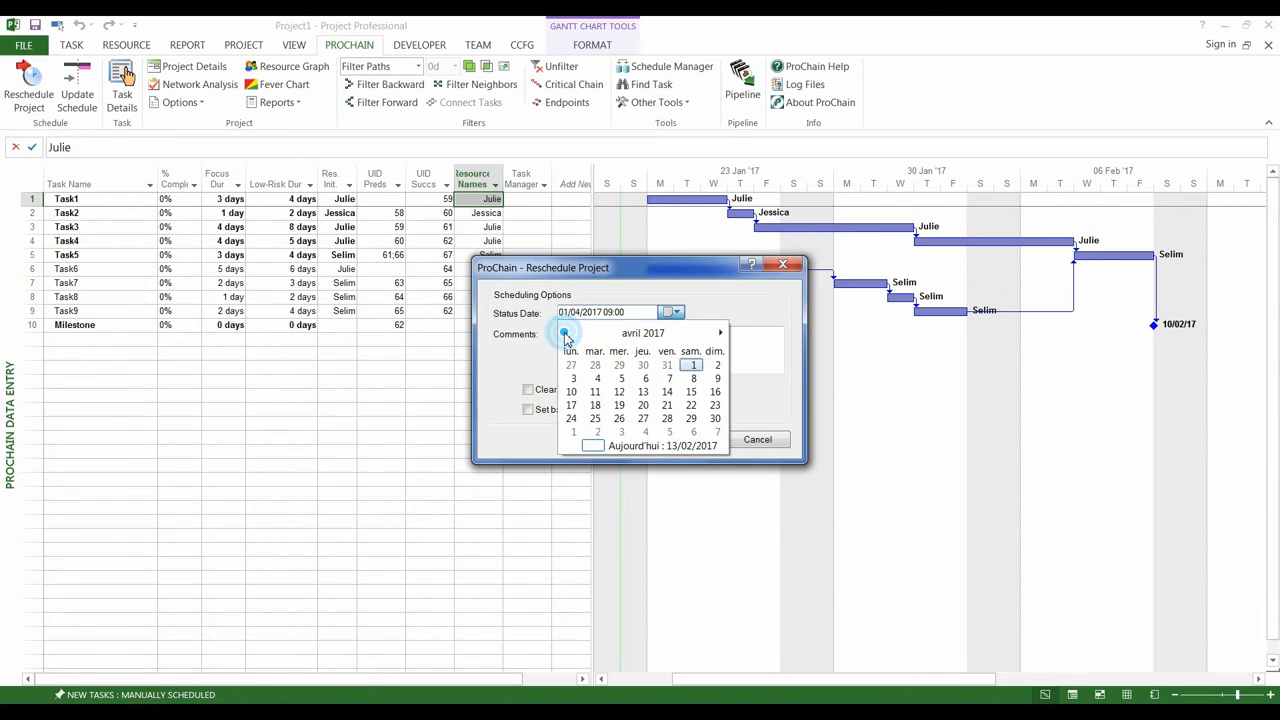
click(566, 332)
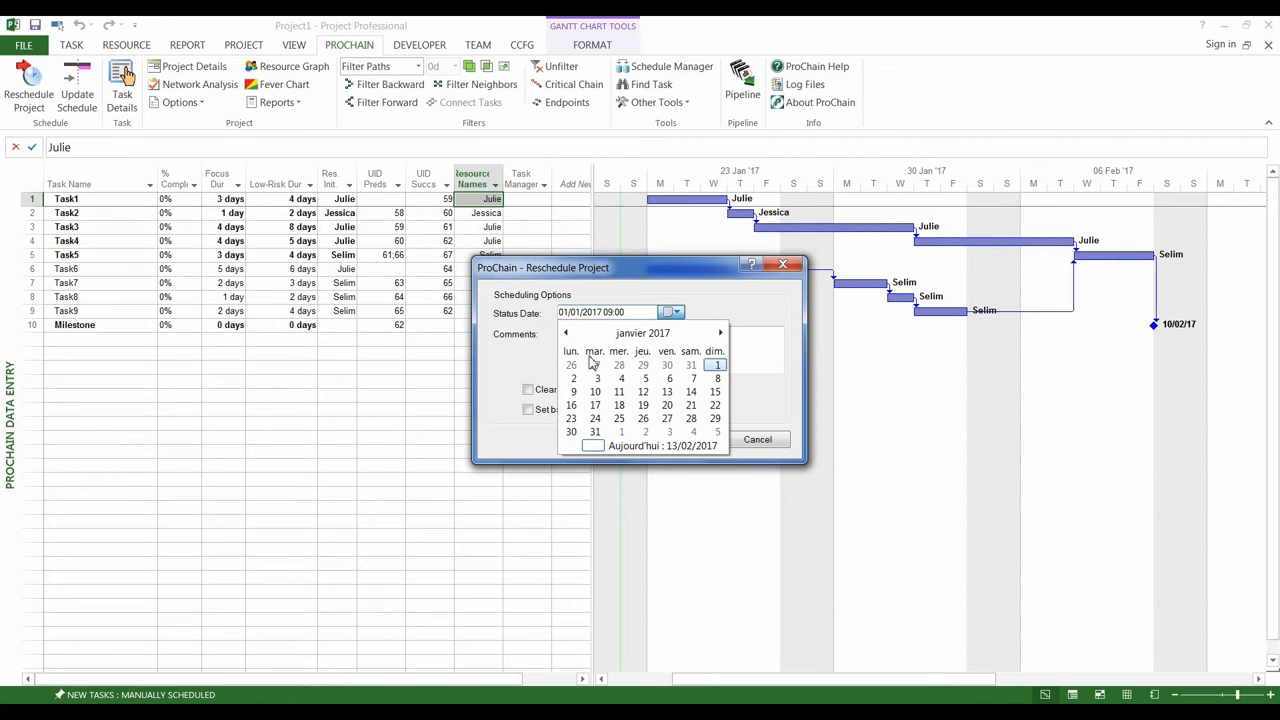
mouse_move(714, 404)
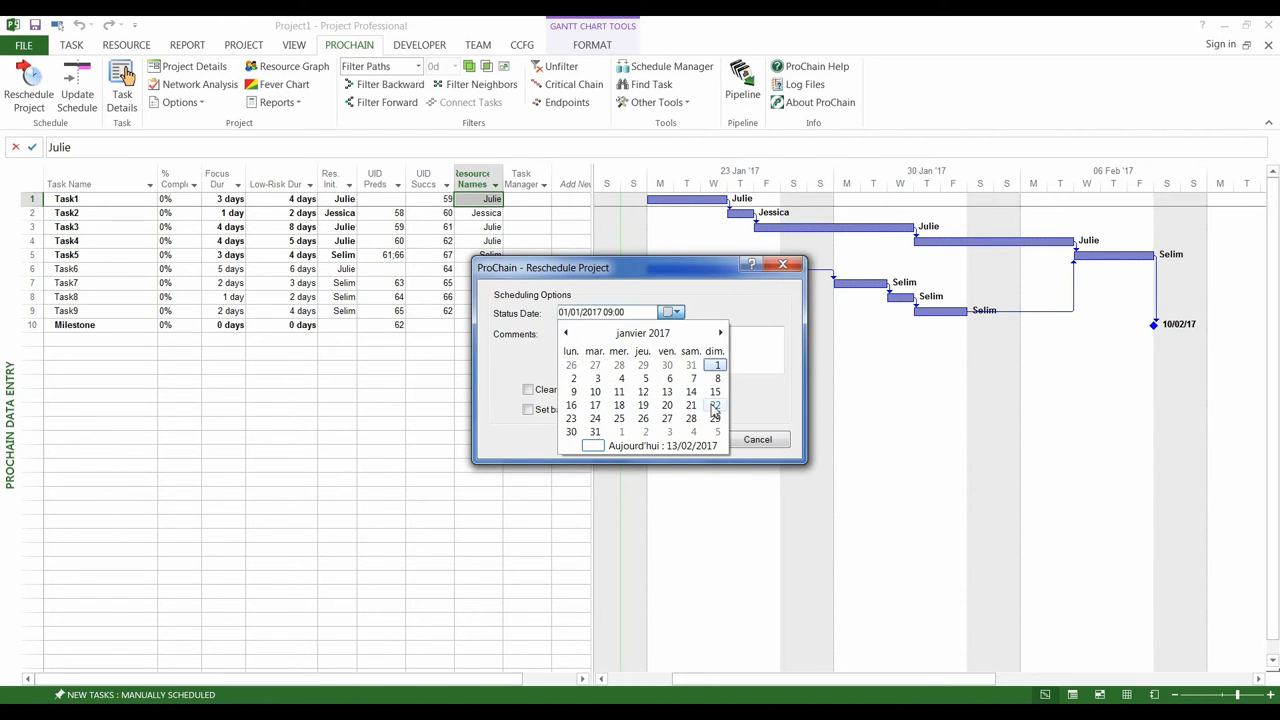
click(716, 364)
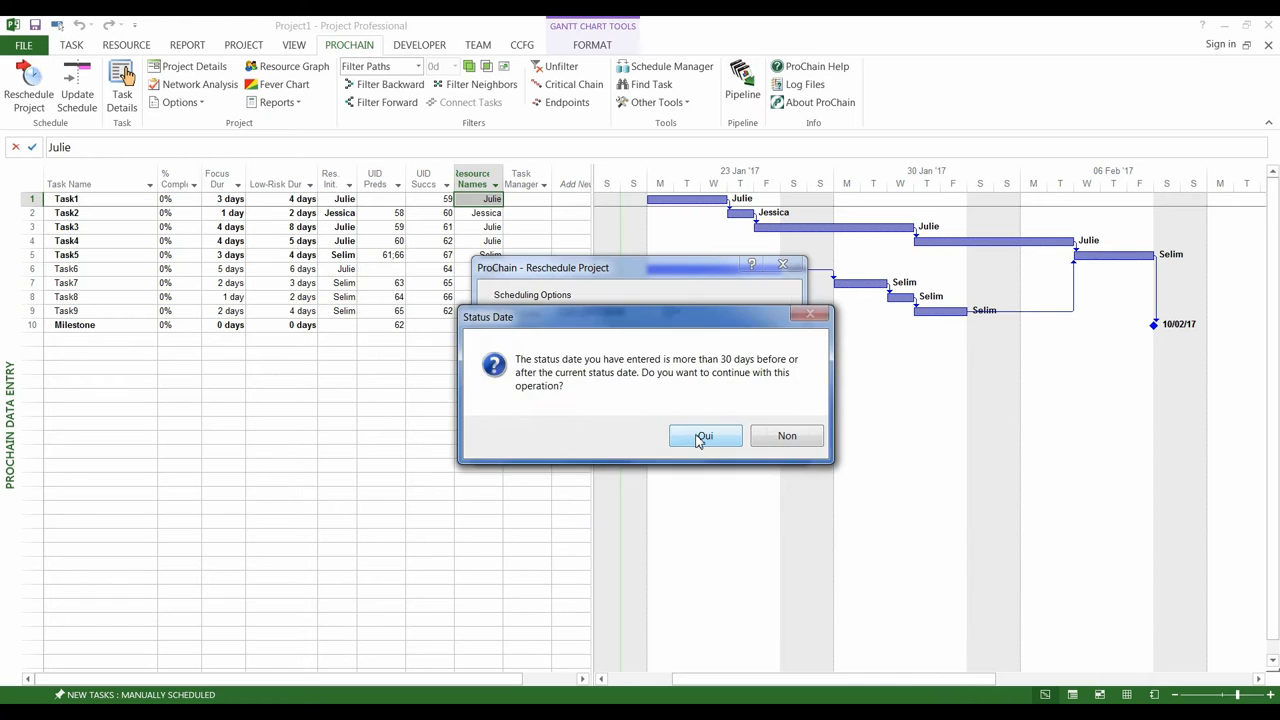
click(704, 436)
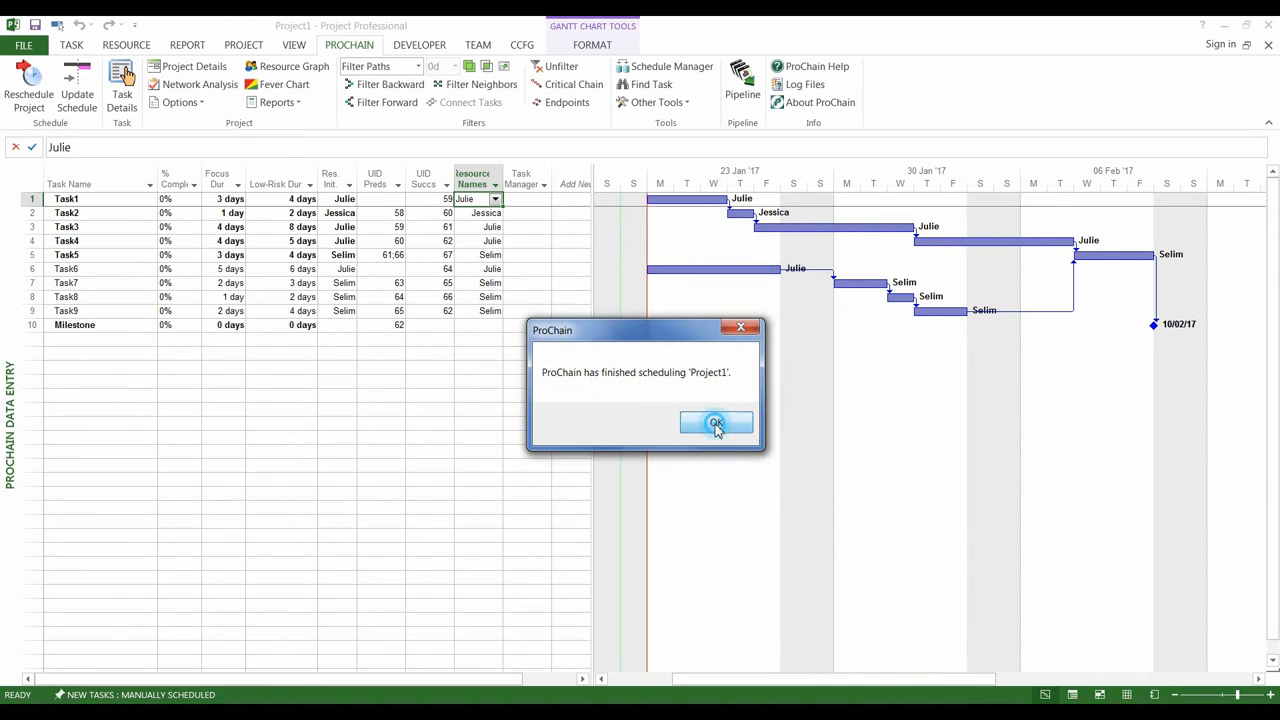
click(716, 424)
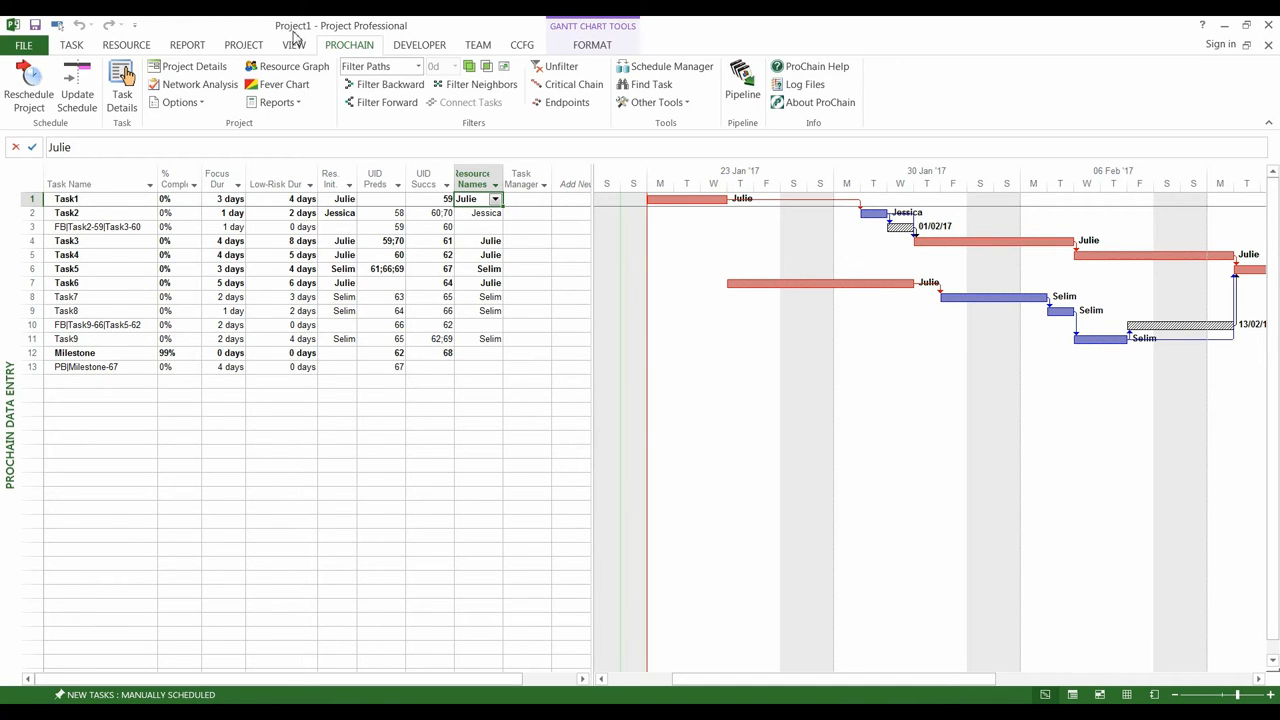
Bring up the view options to show the whole rescheduled timeline.
click(294, 44)
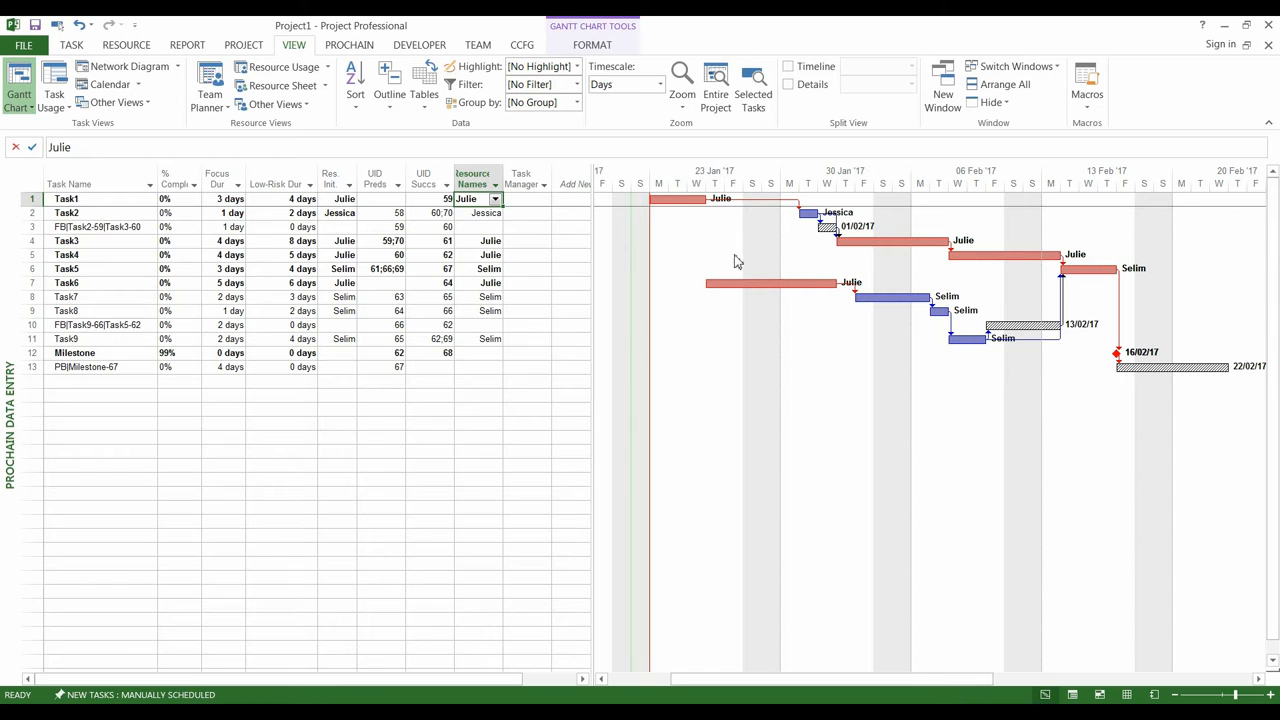
mouse_move(908, 256)
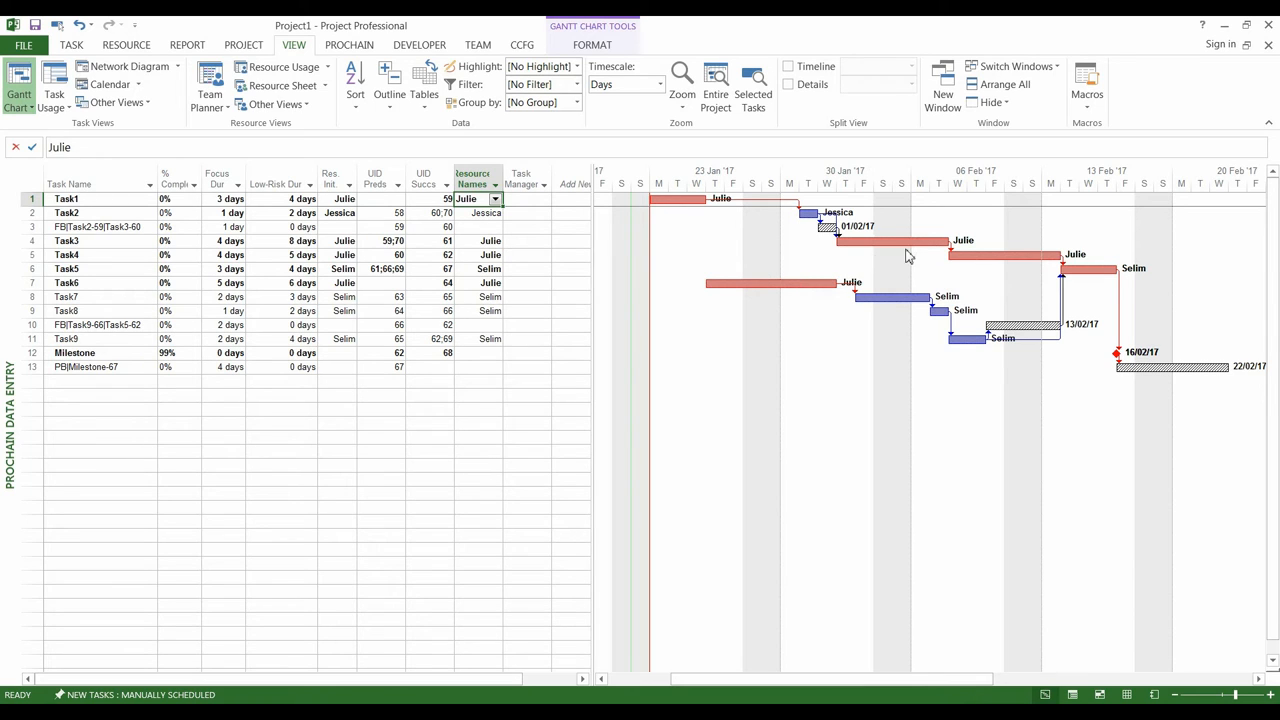
mouse_move(752, 276)
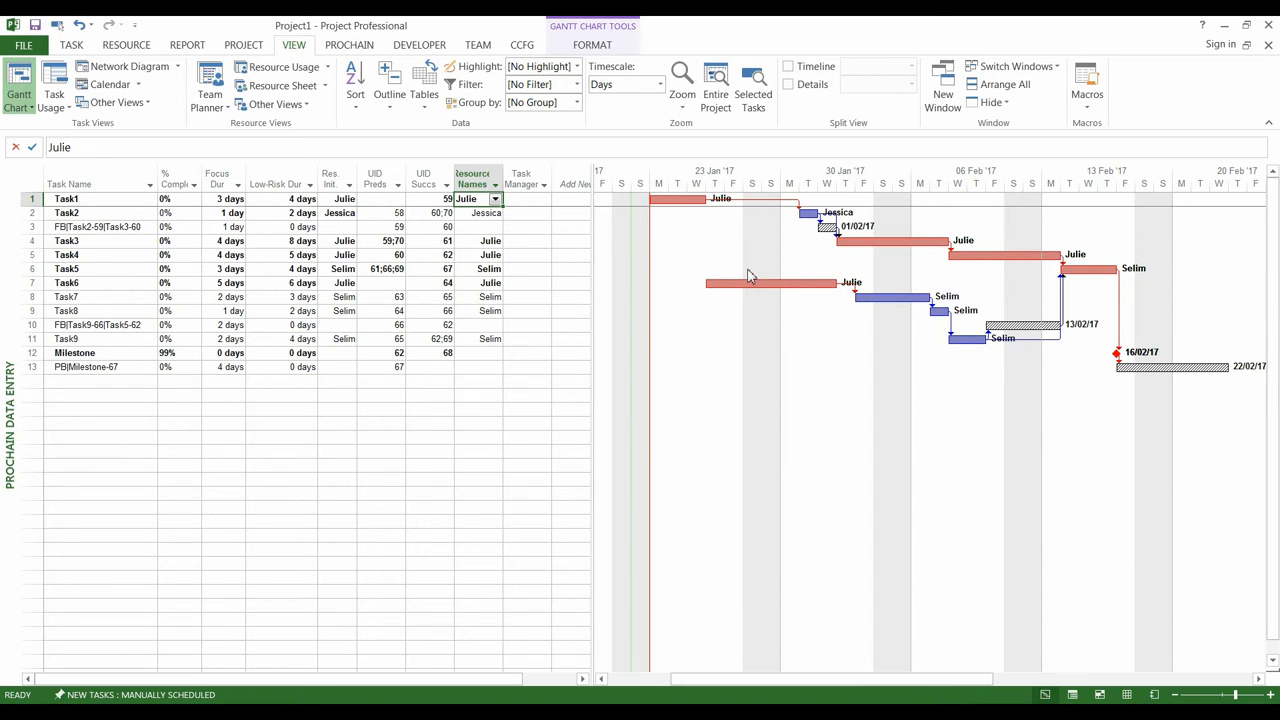
click(66, 282)
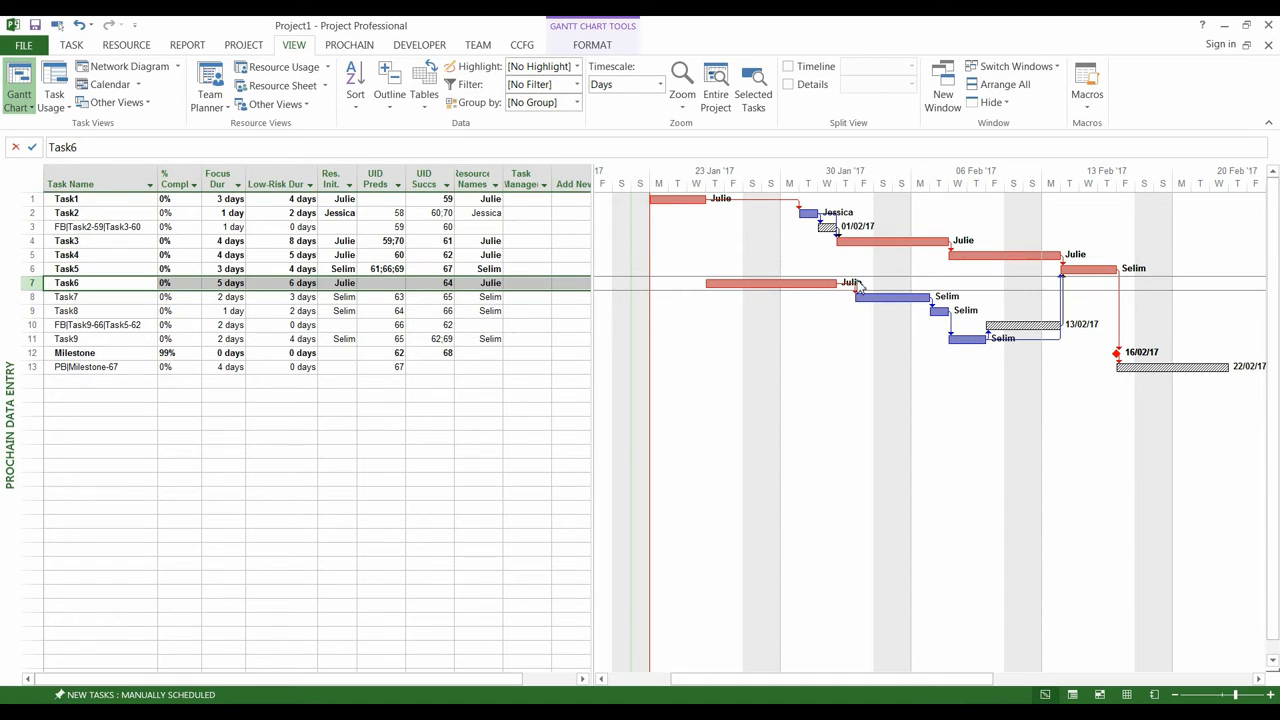
mouse_move(804, 282)
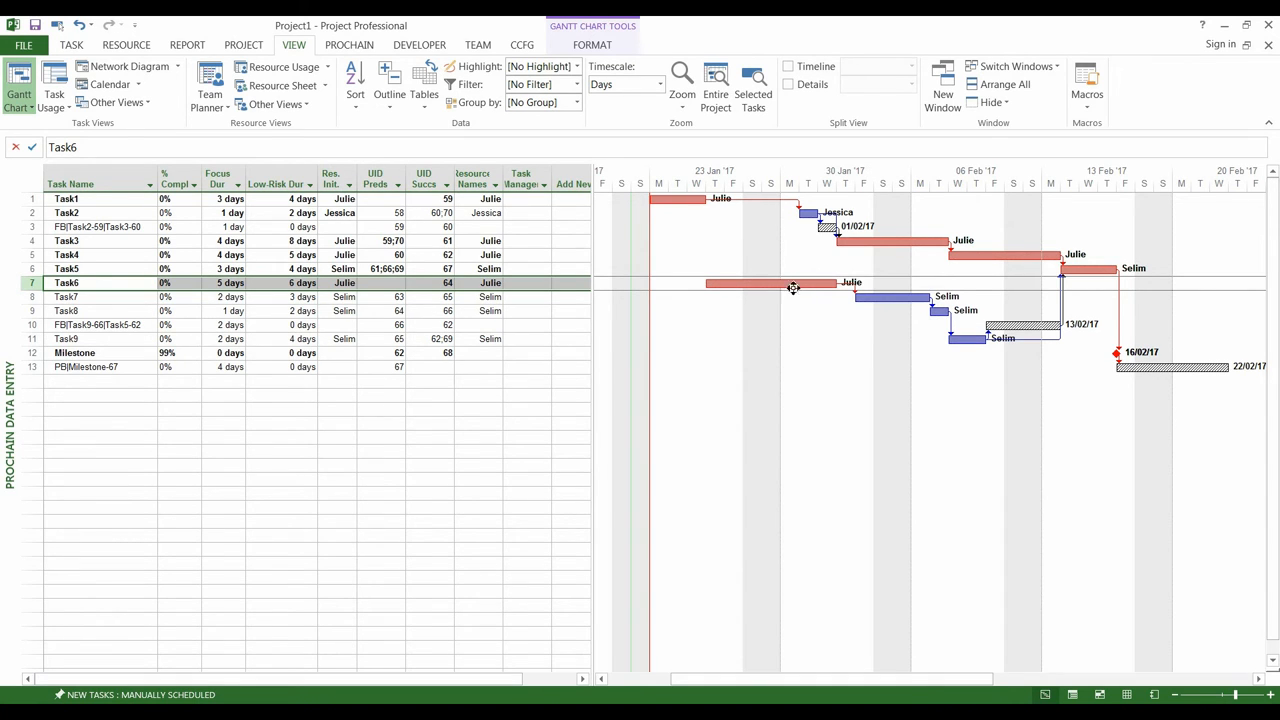
mouse_move(780, 306)
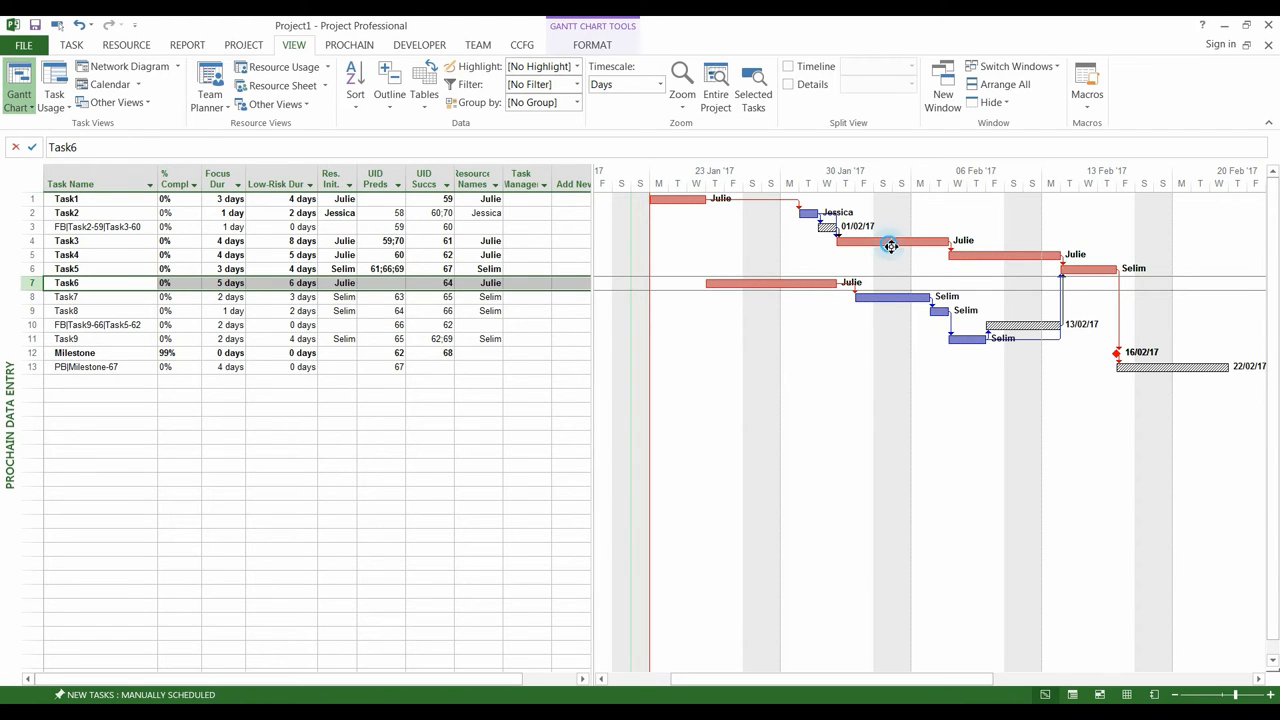
mouse_move(880, 252)
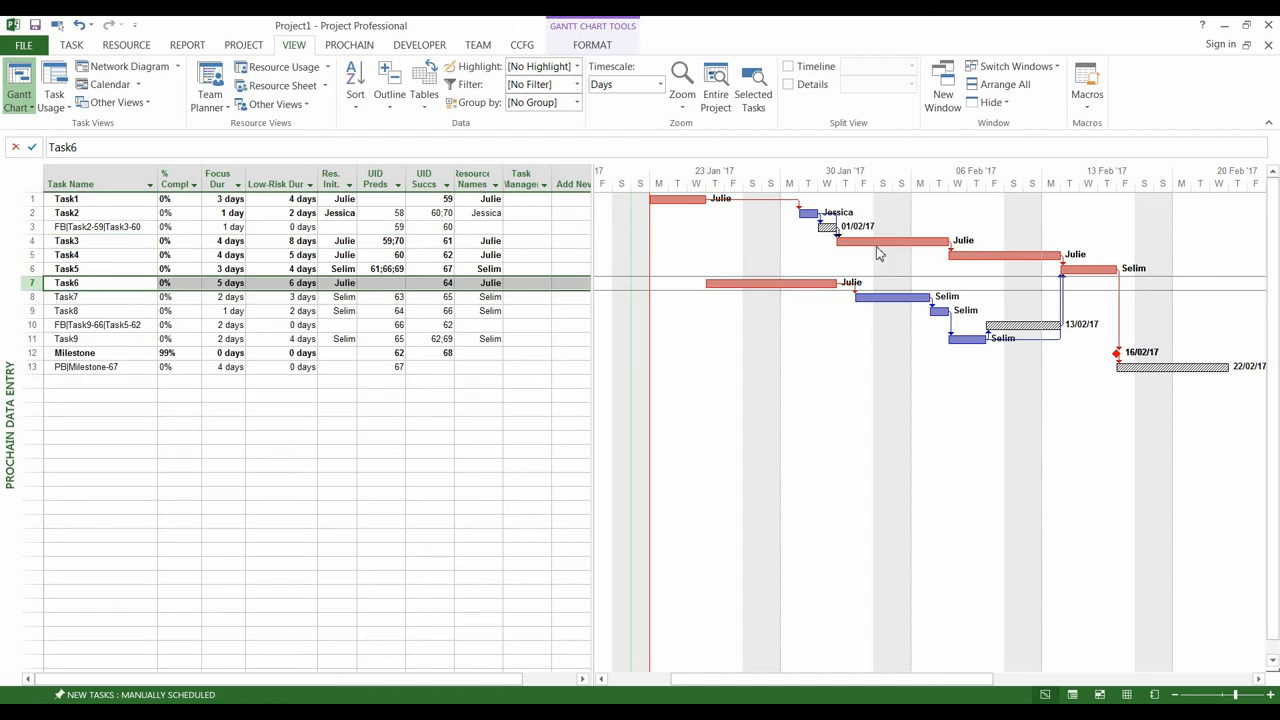
click(66, 240)
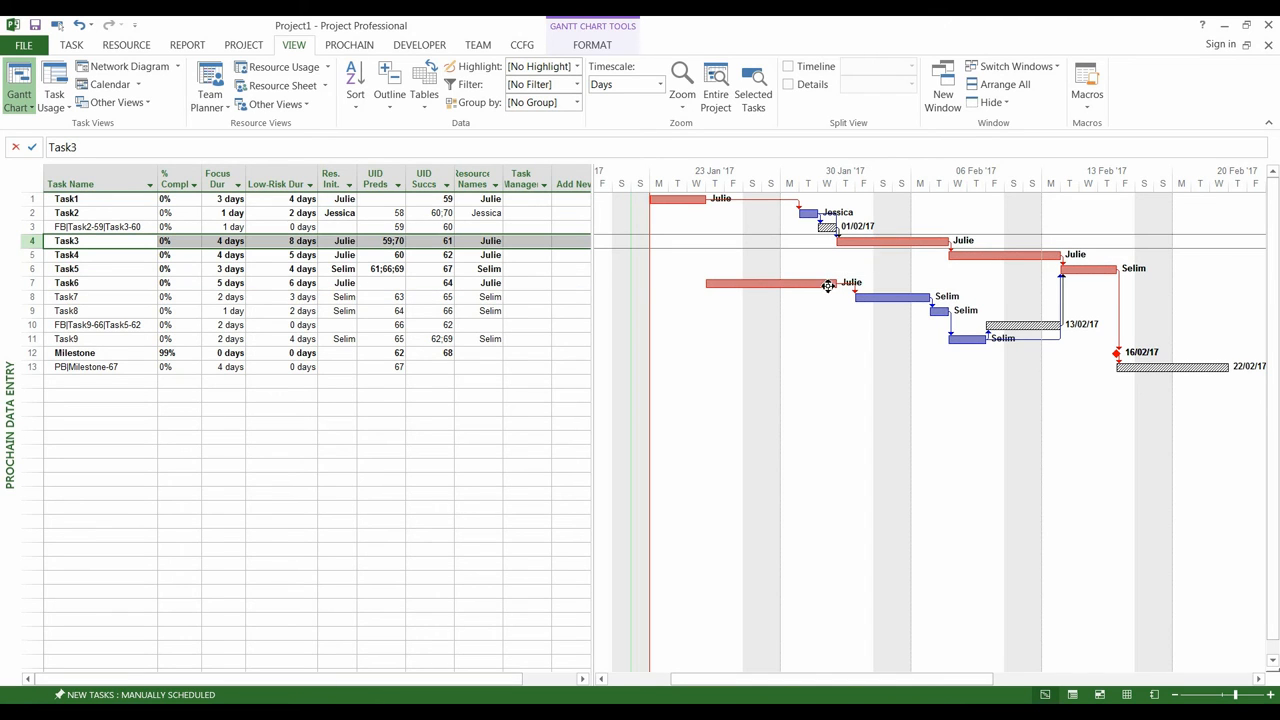
click(68, 282)
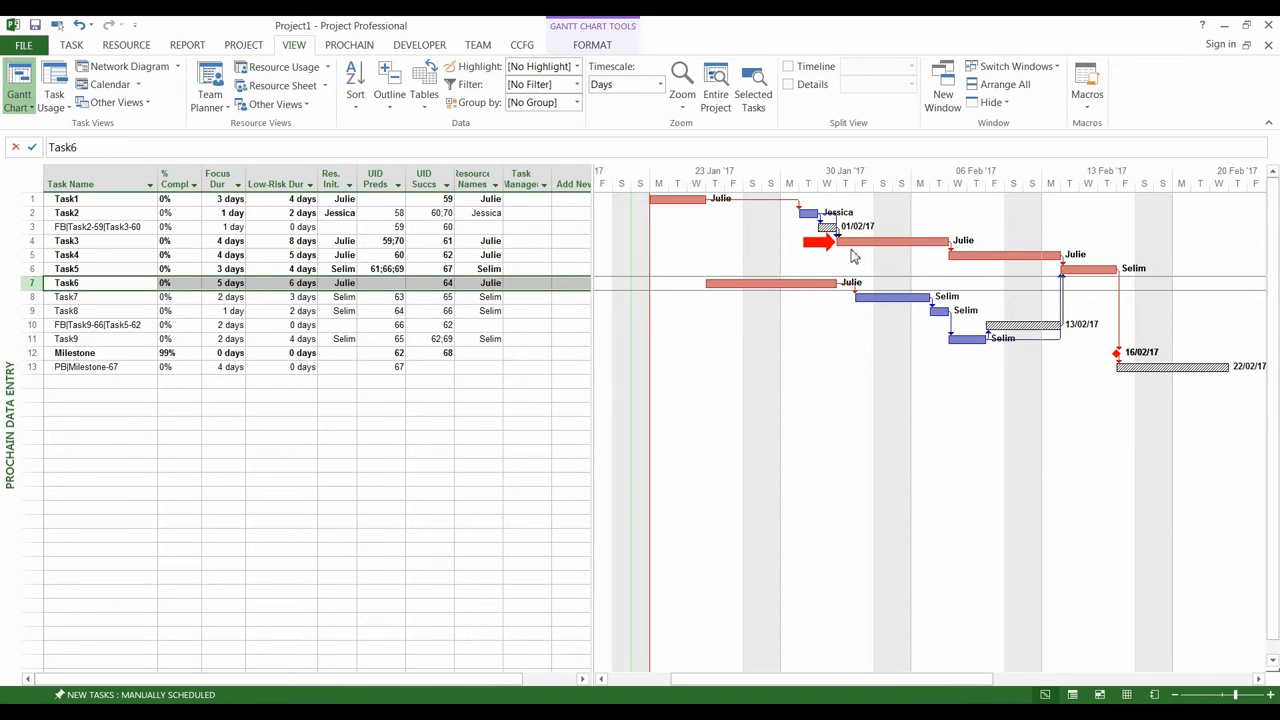
mouse_move(876, 246)
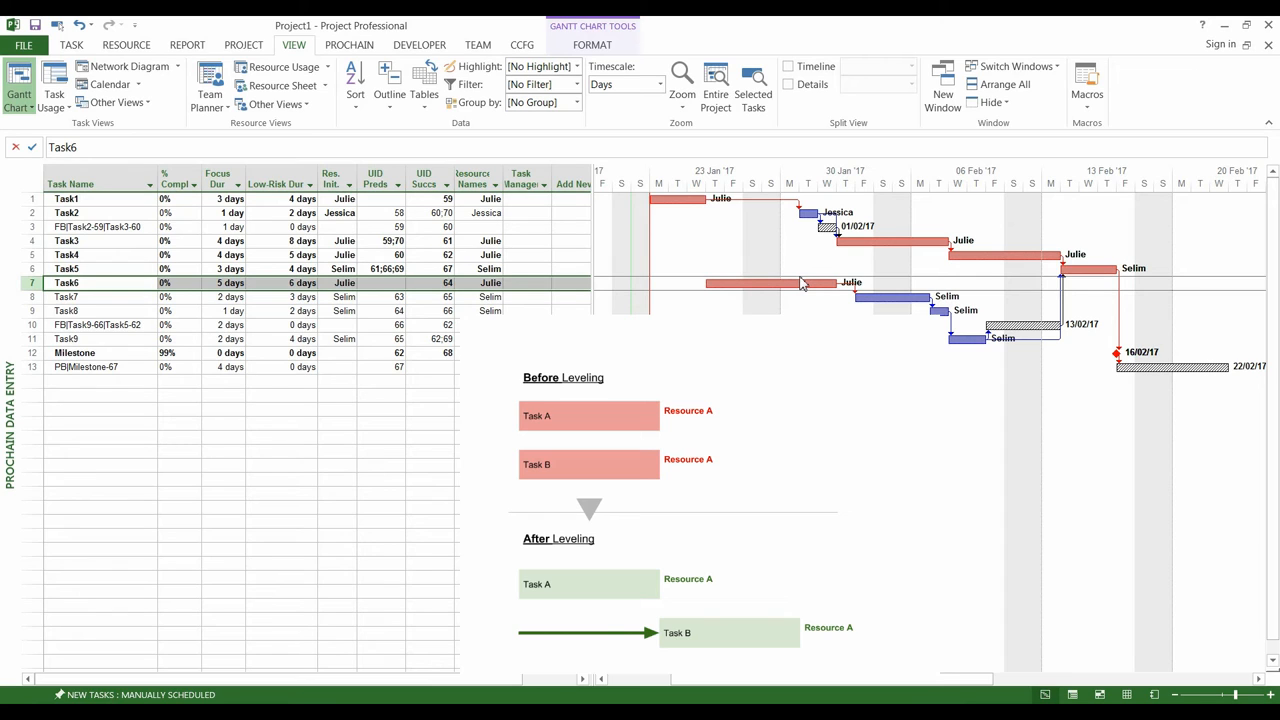
mouse_move(778, 284)
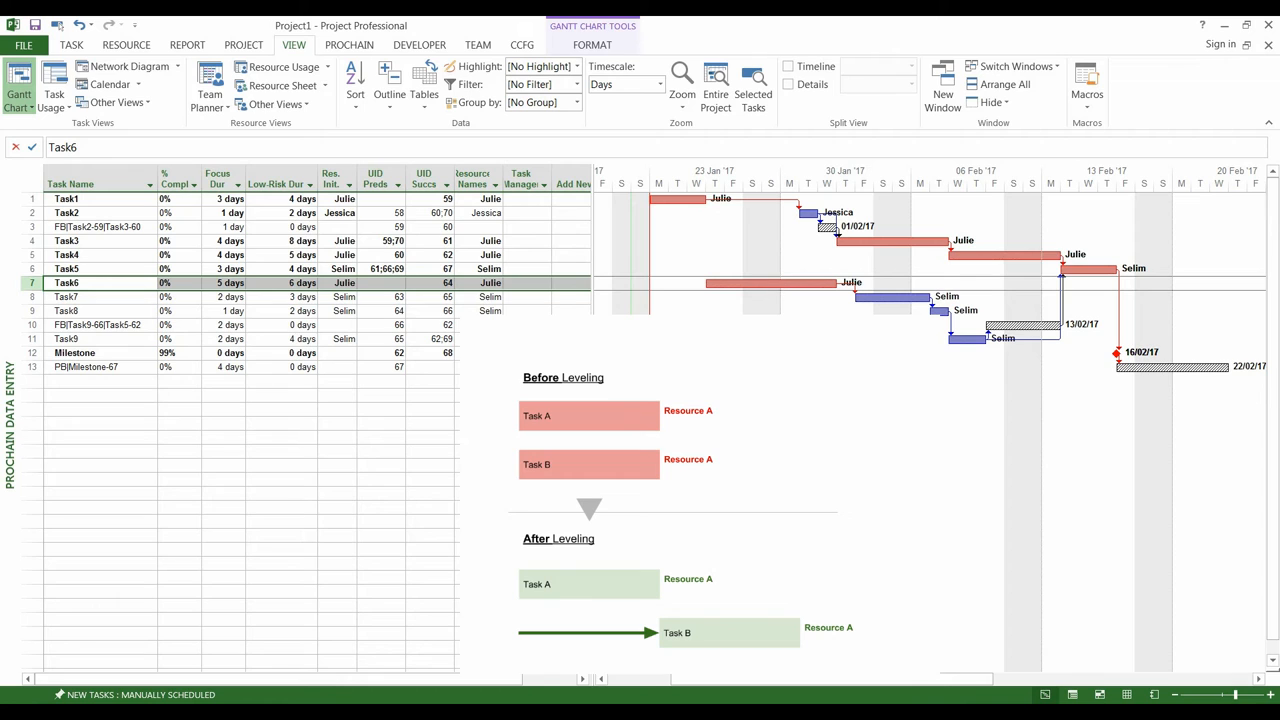
mouse_move(1216, 364)
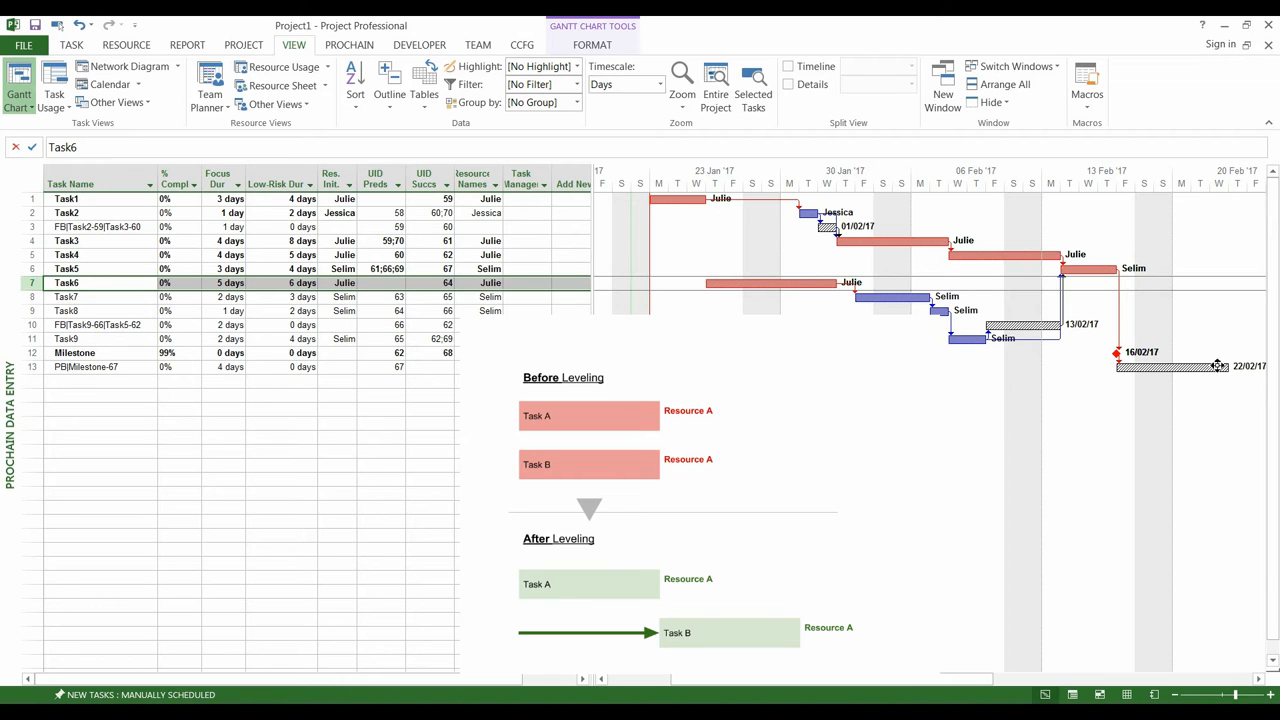
mouse_move(1256, 398)
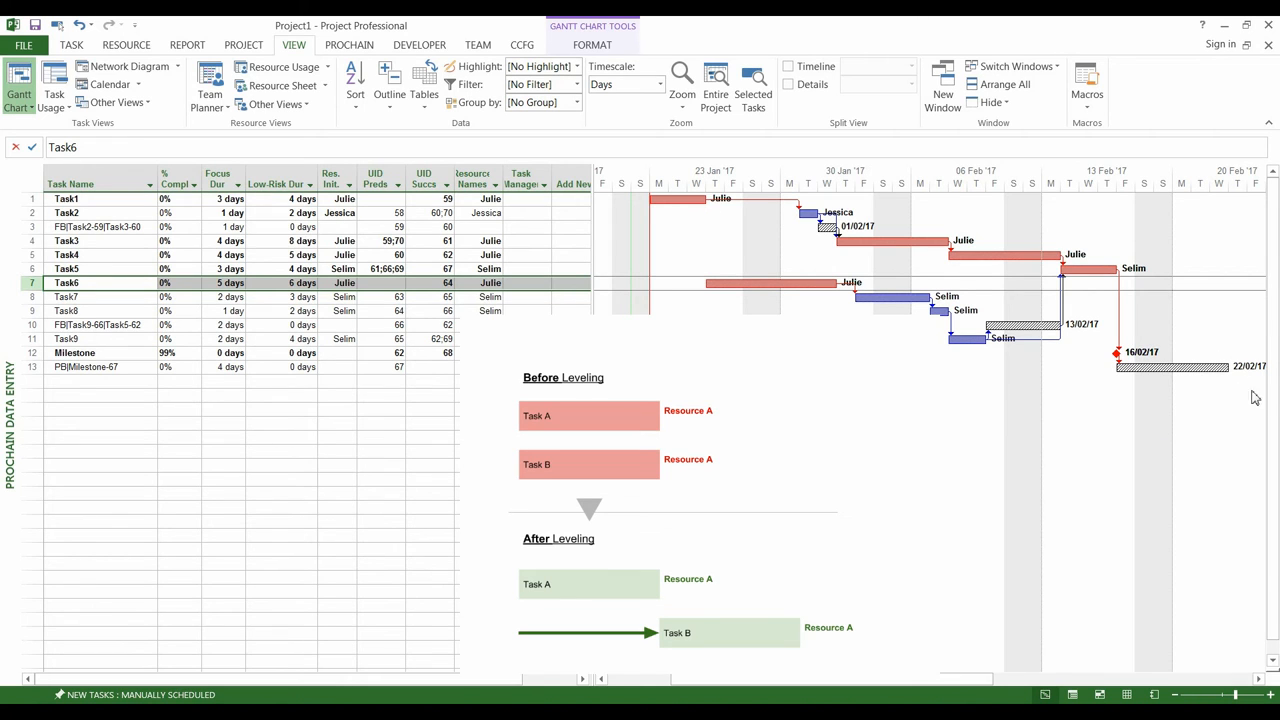
mouse_move(1256, 370)
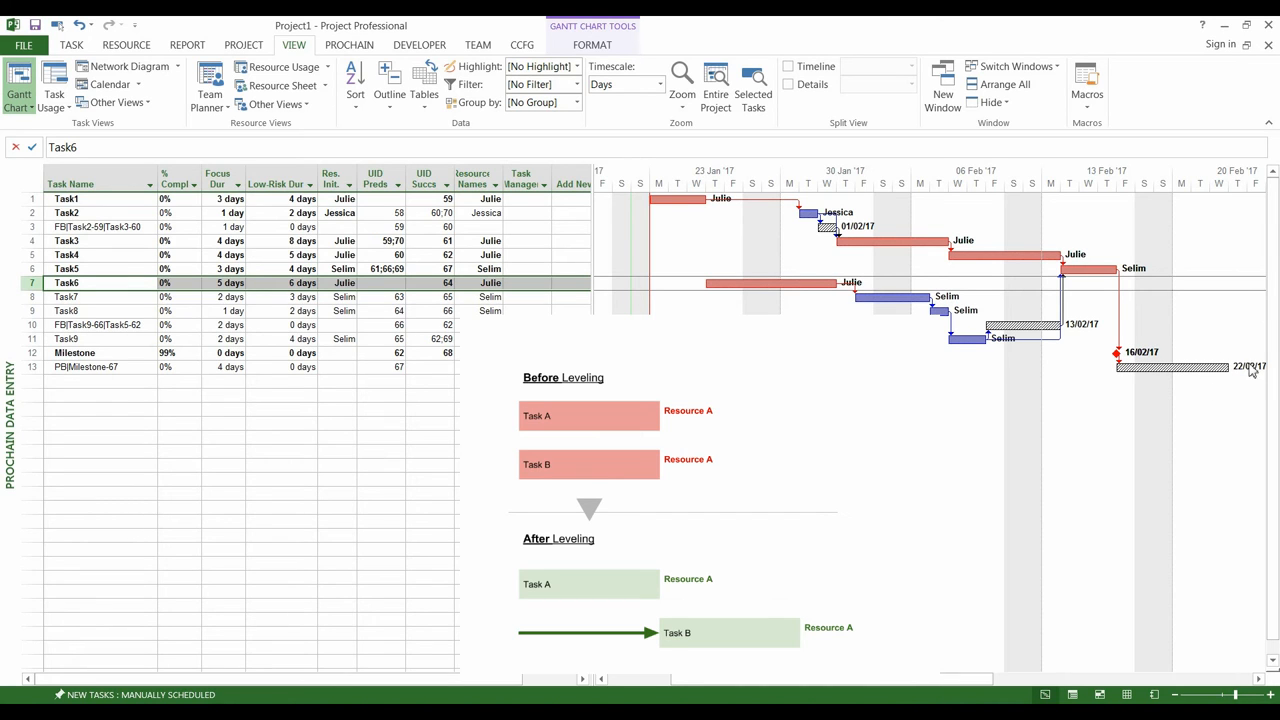
mouse_move(1228, 364)
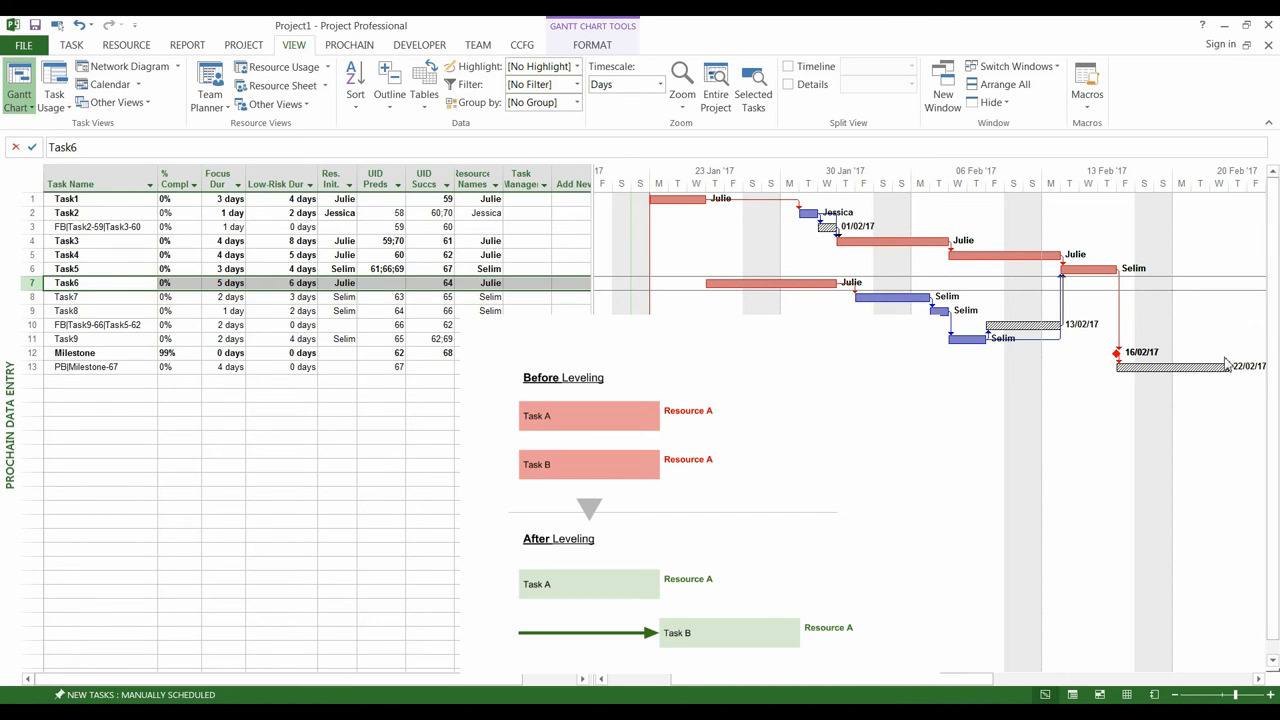
mouse_move(1224, 412)
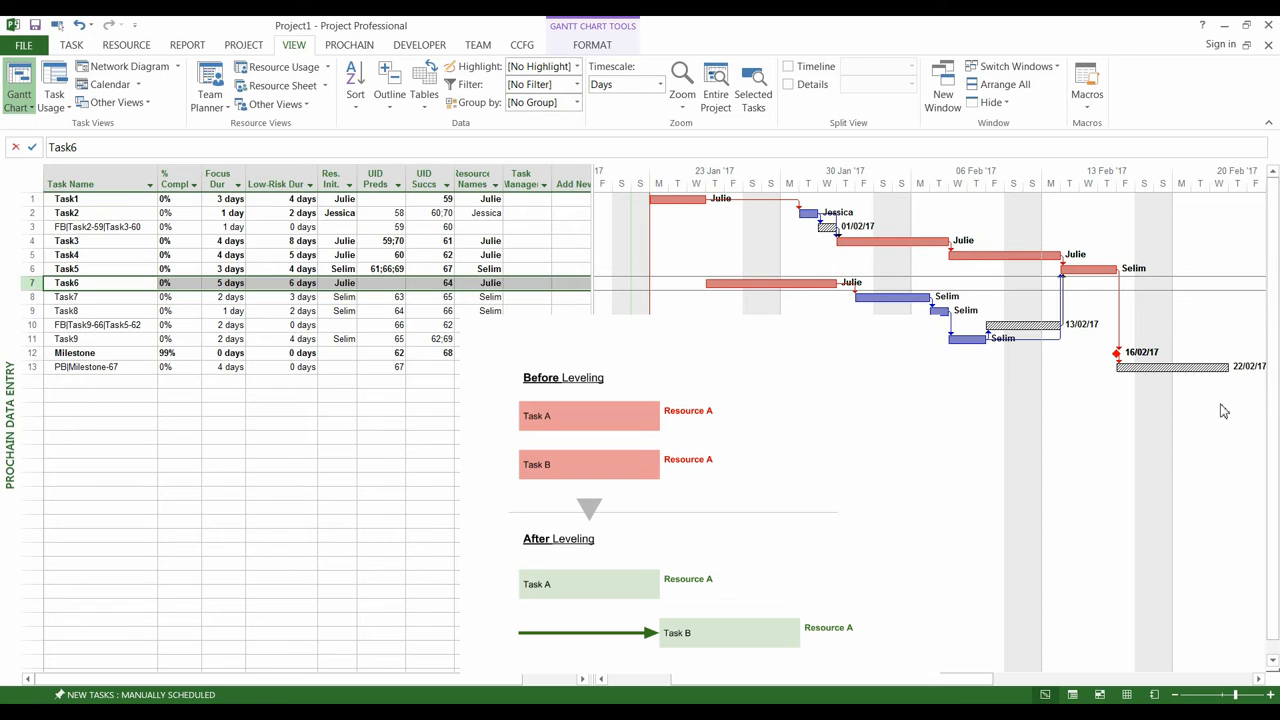
mouse_move(1124, 406)
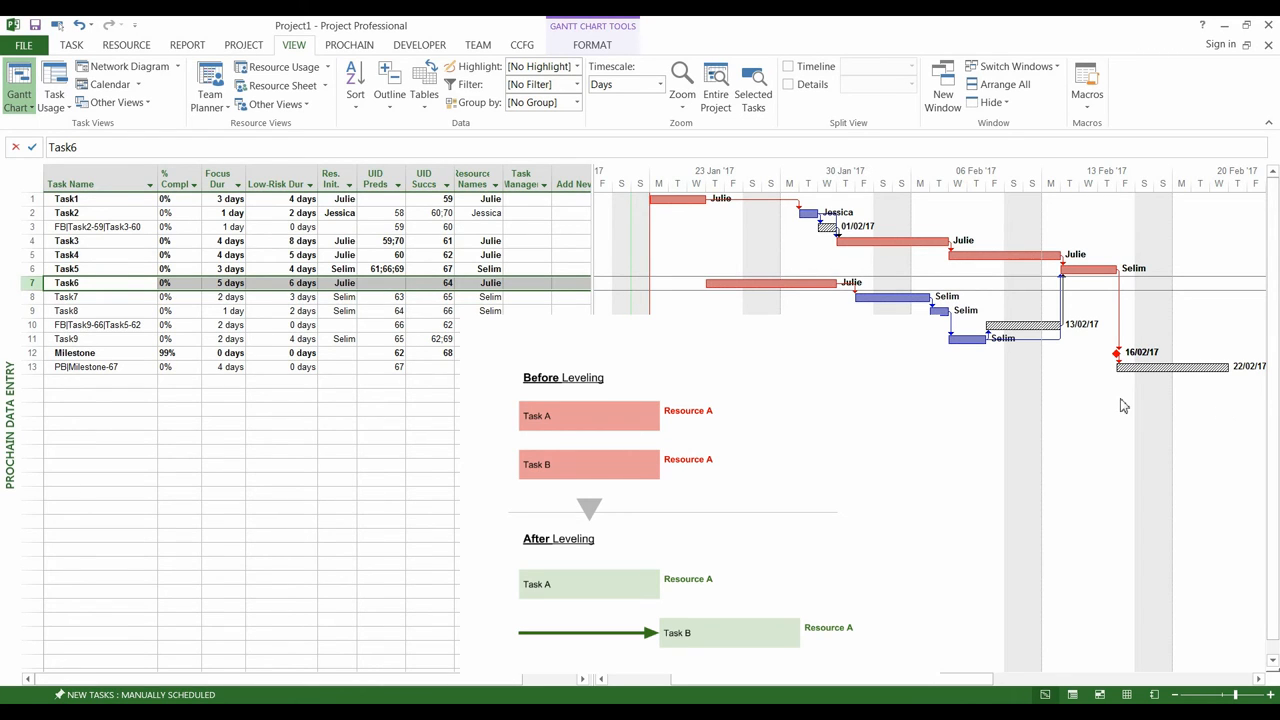
mouse_move(1108, 340)
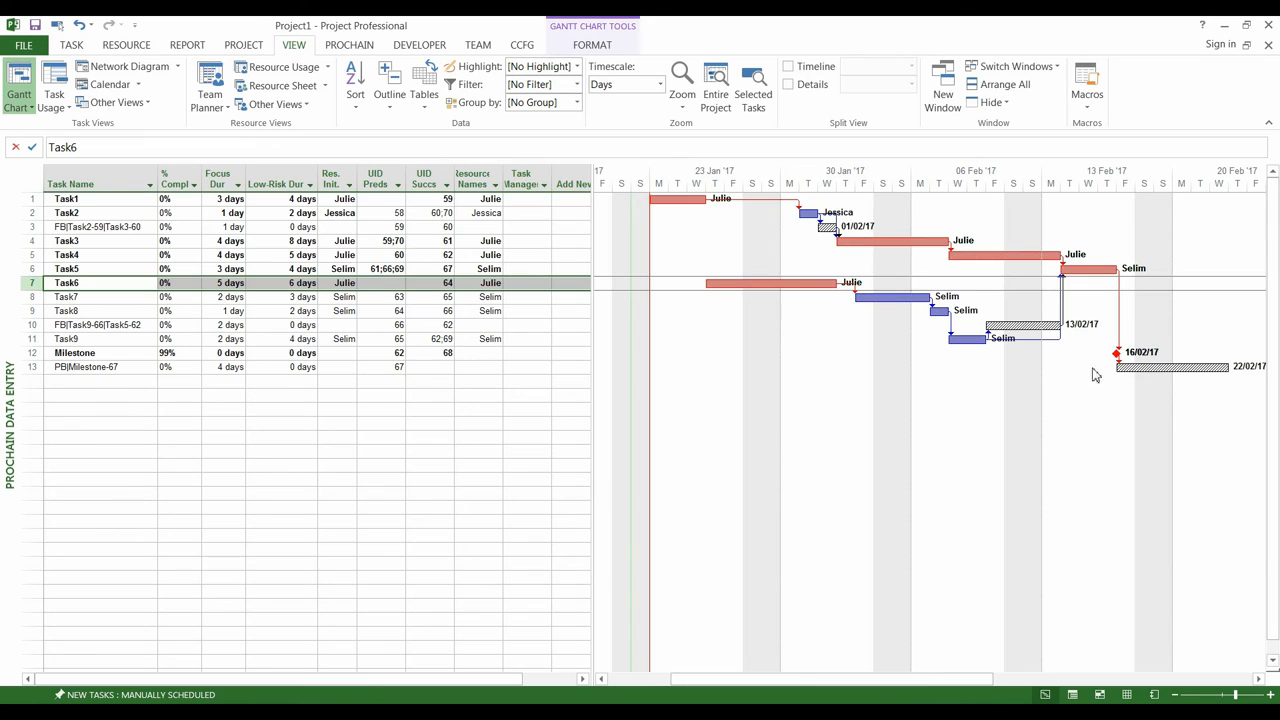
mouse_move(1124, 388)
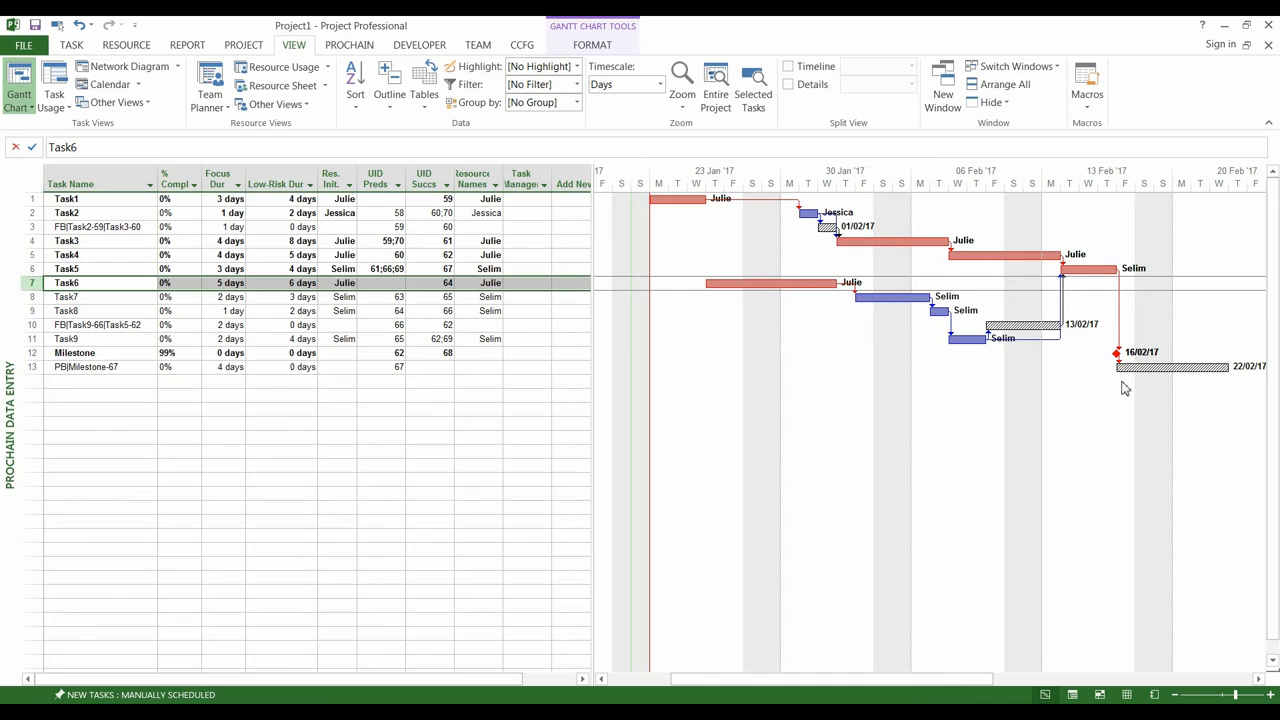
click(220, 198)
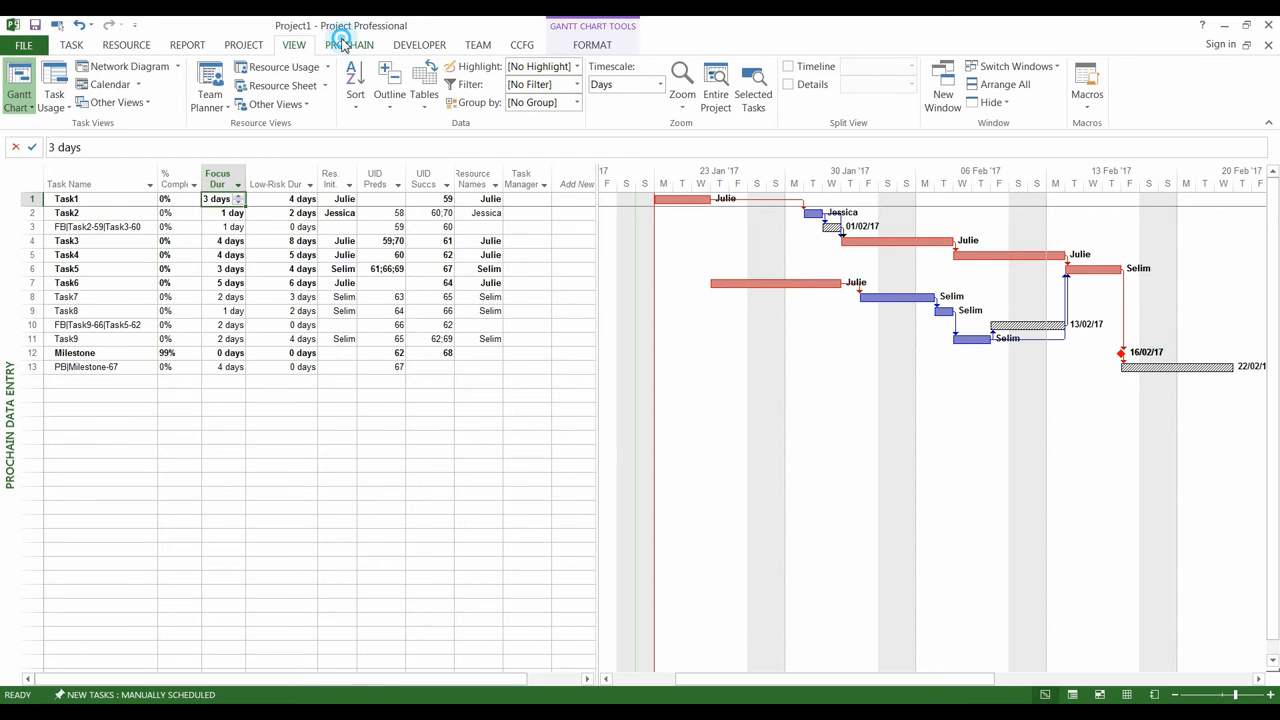
Mark Task1 100% complete in ProChain Task Details, then select Task6 for its details.
click(348, 44)
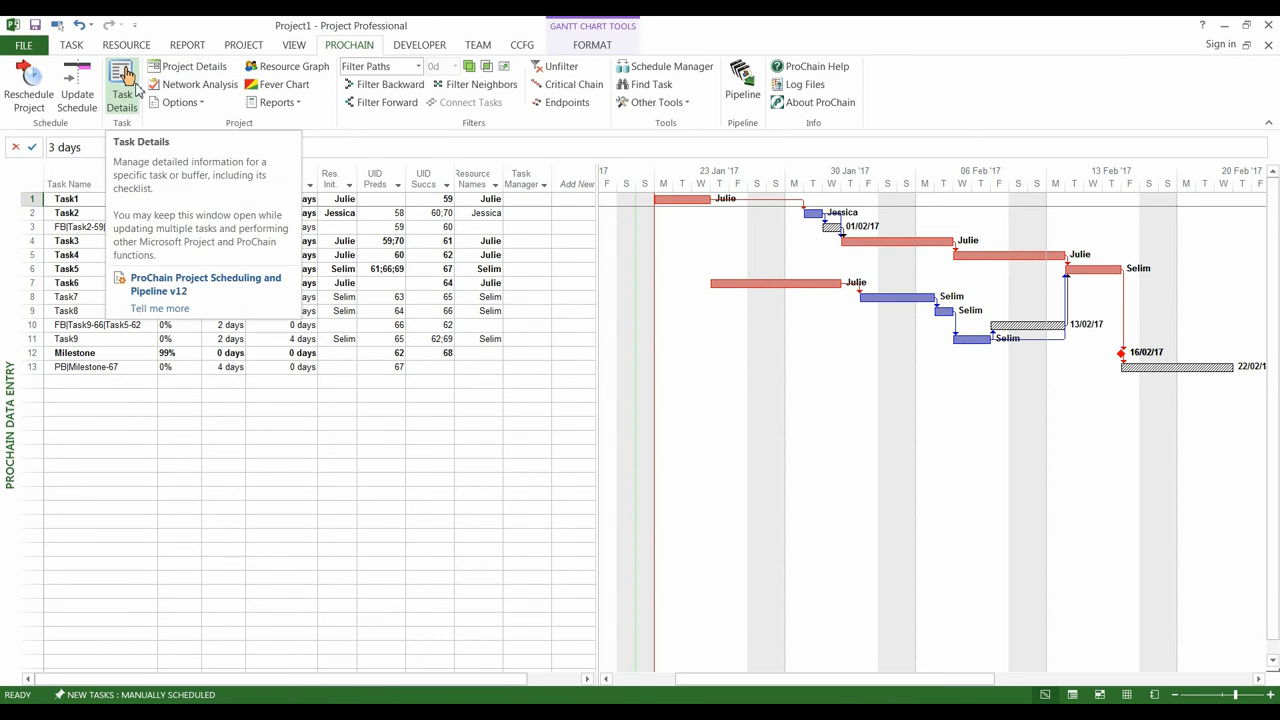
click(120, 90)
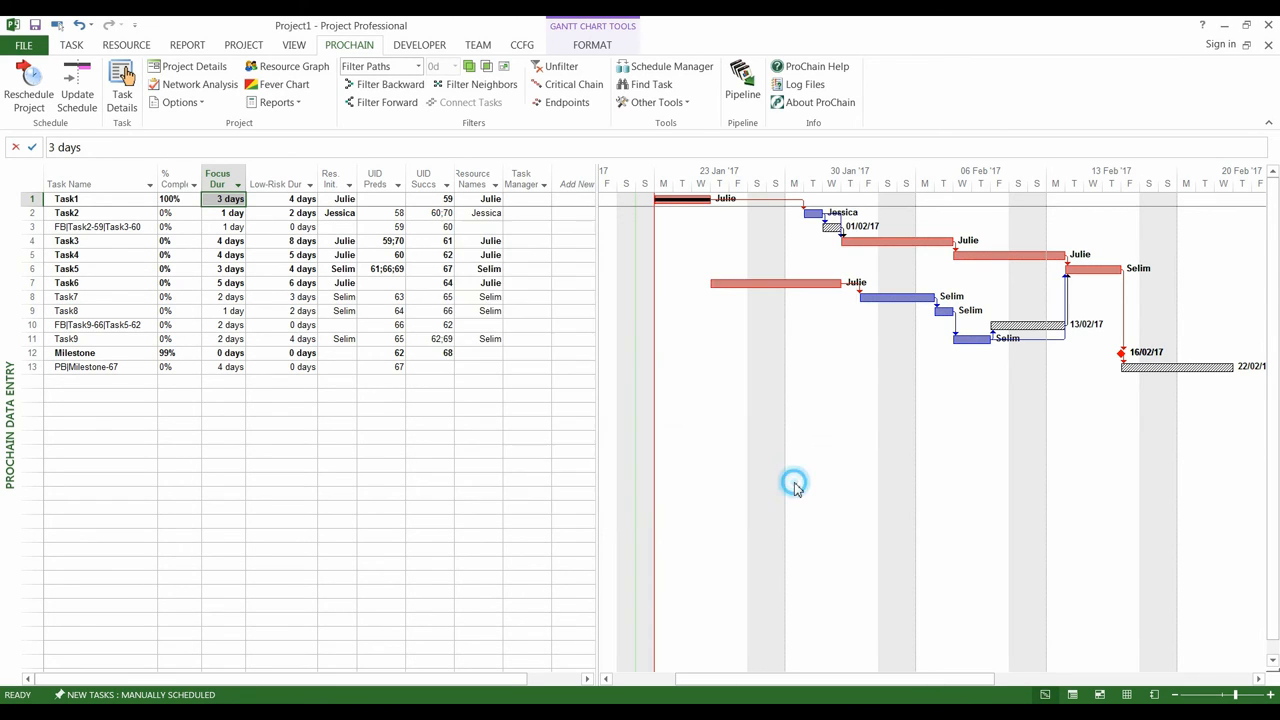
click(224, 282)
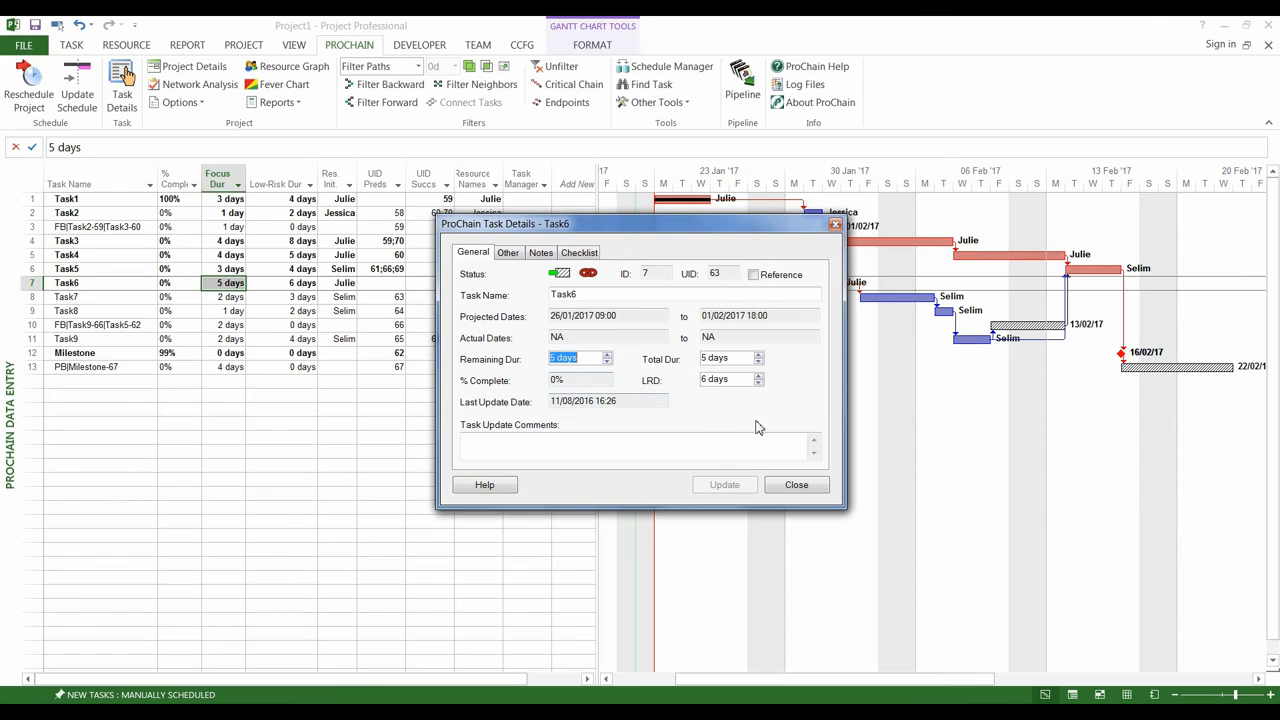
Run ProChain Update Schedule at status date 28/01/2017 and acknowledge completion.
click(796, 486)
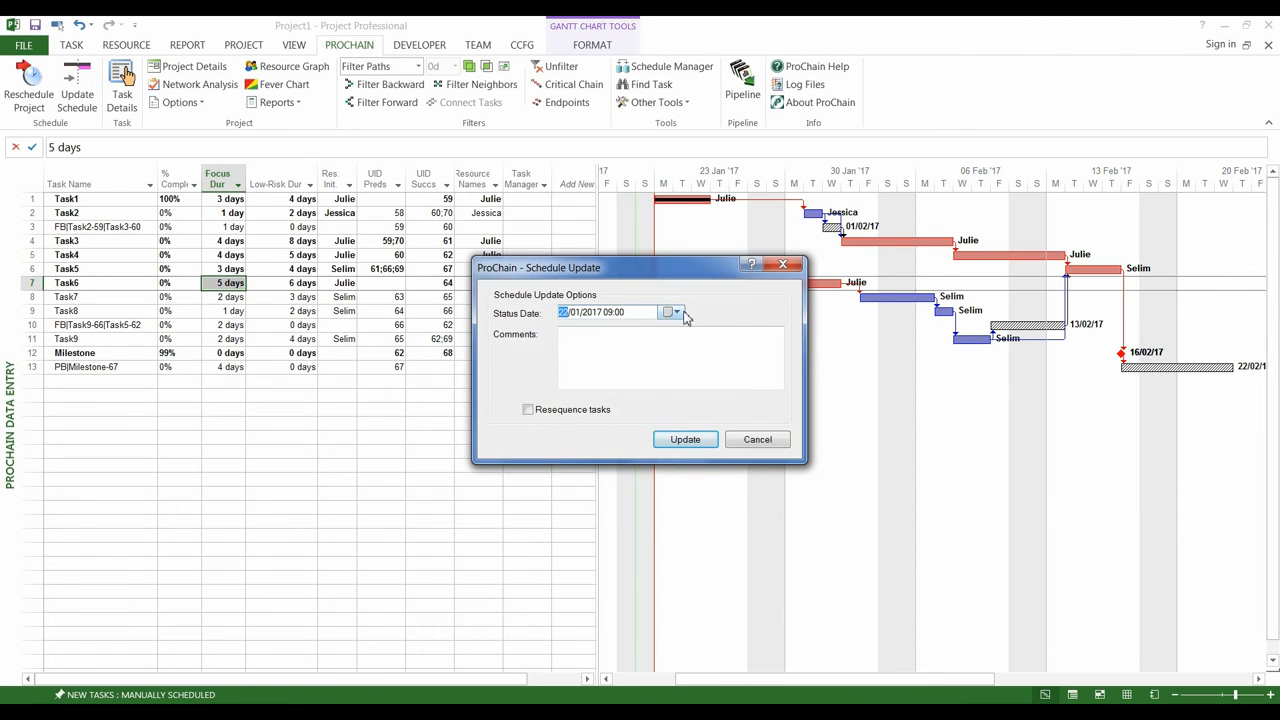
click(684, 440)
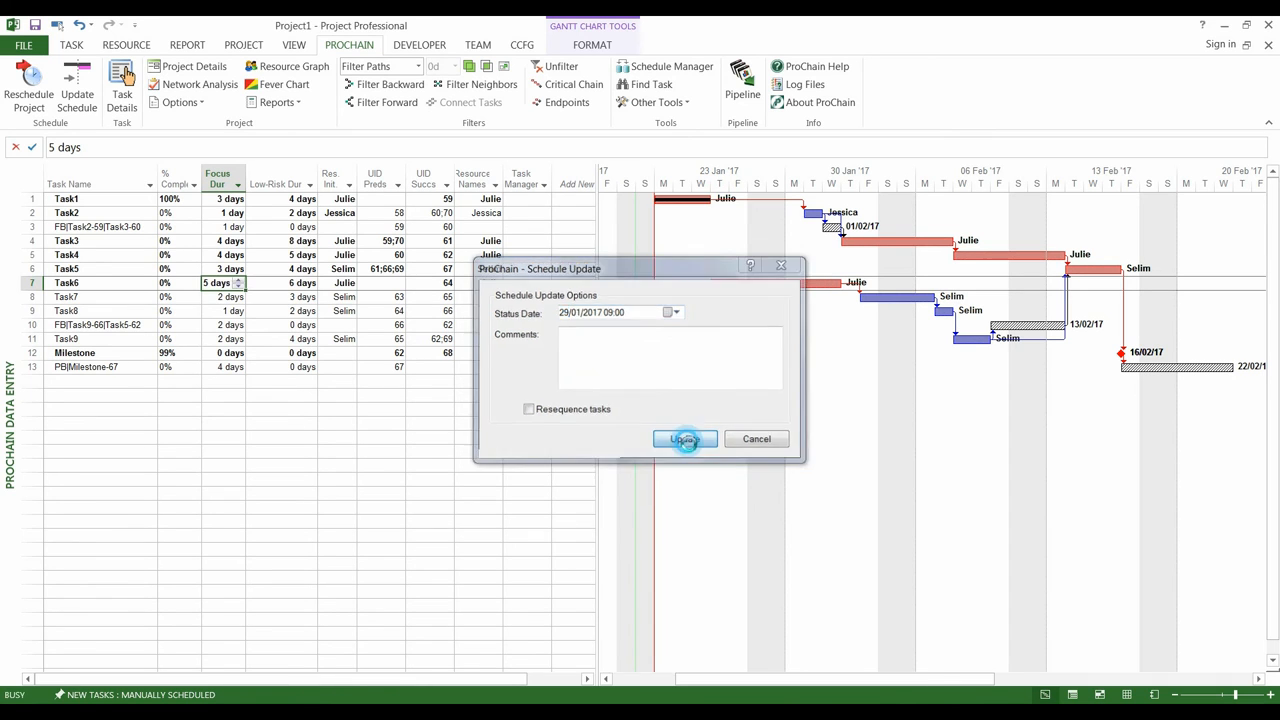
click(684, 440)
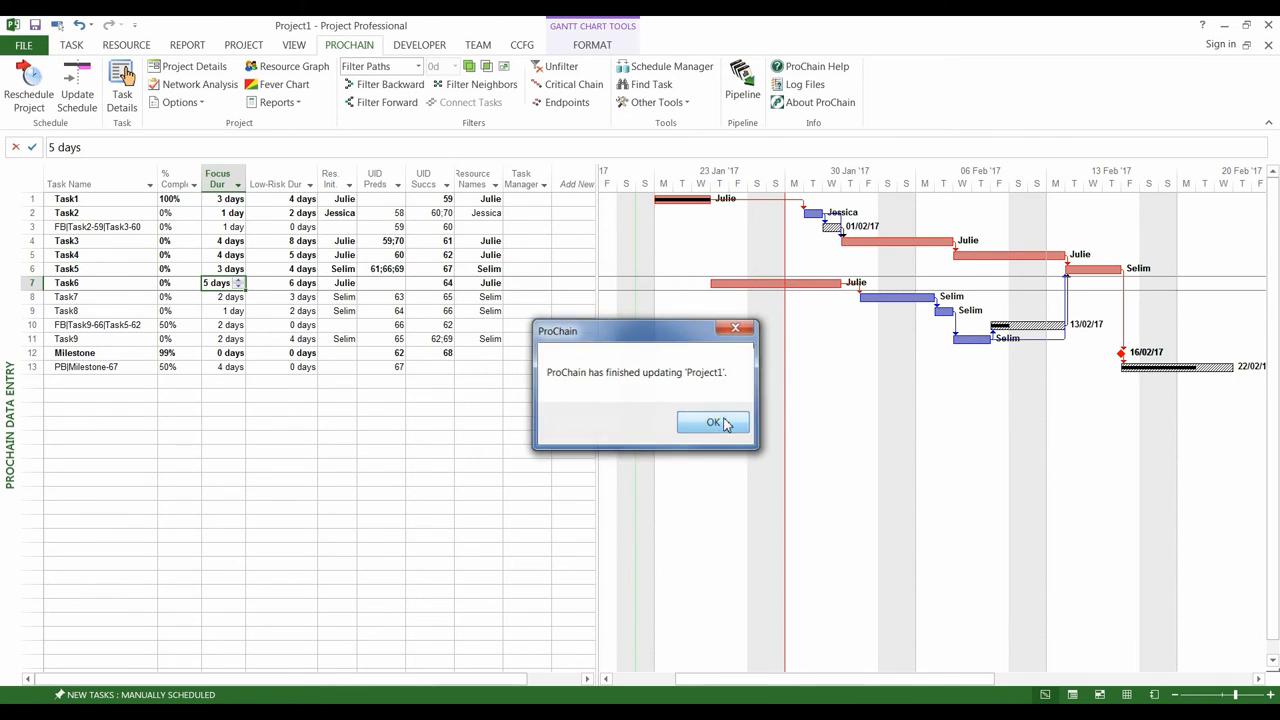
click(712, 420)
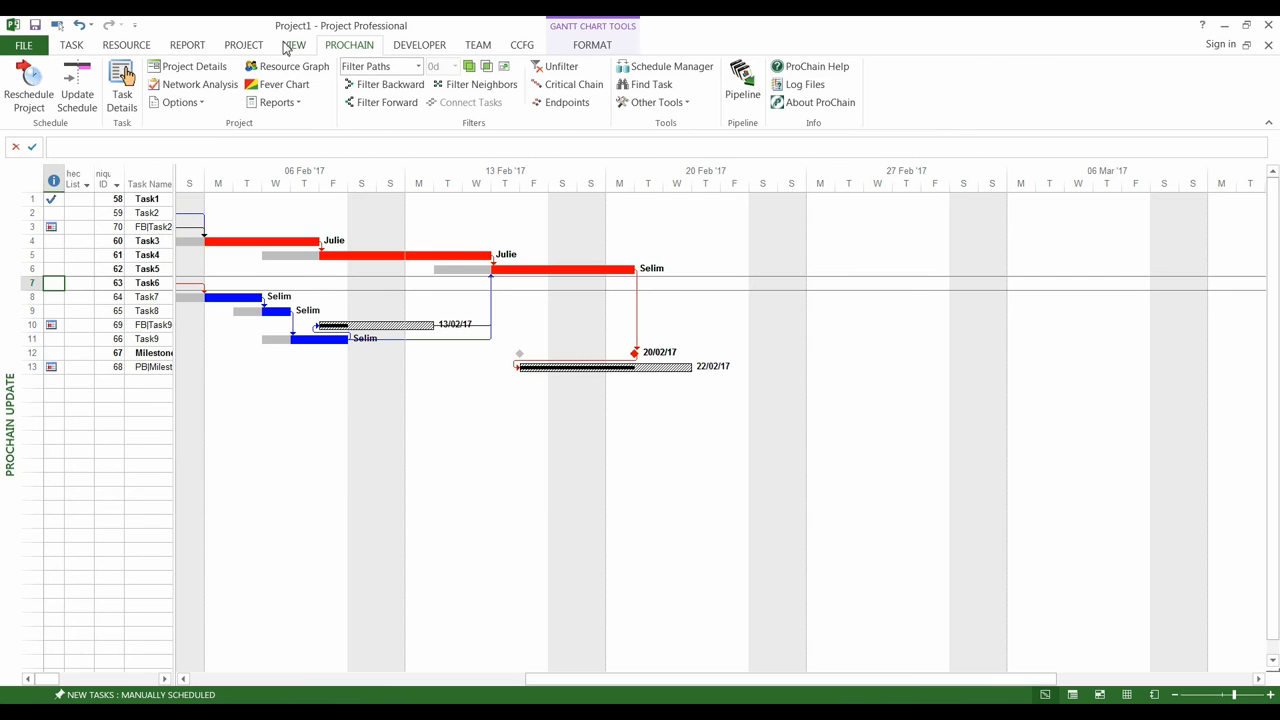
click(294, 44)
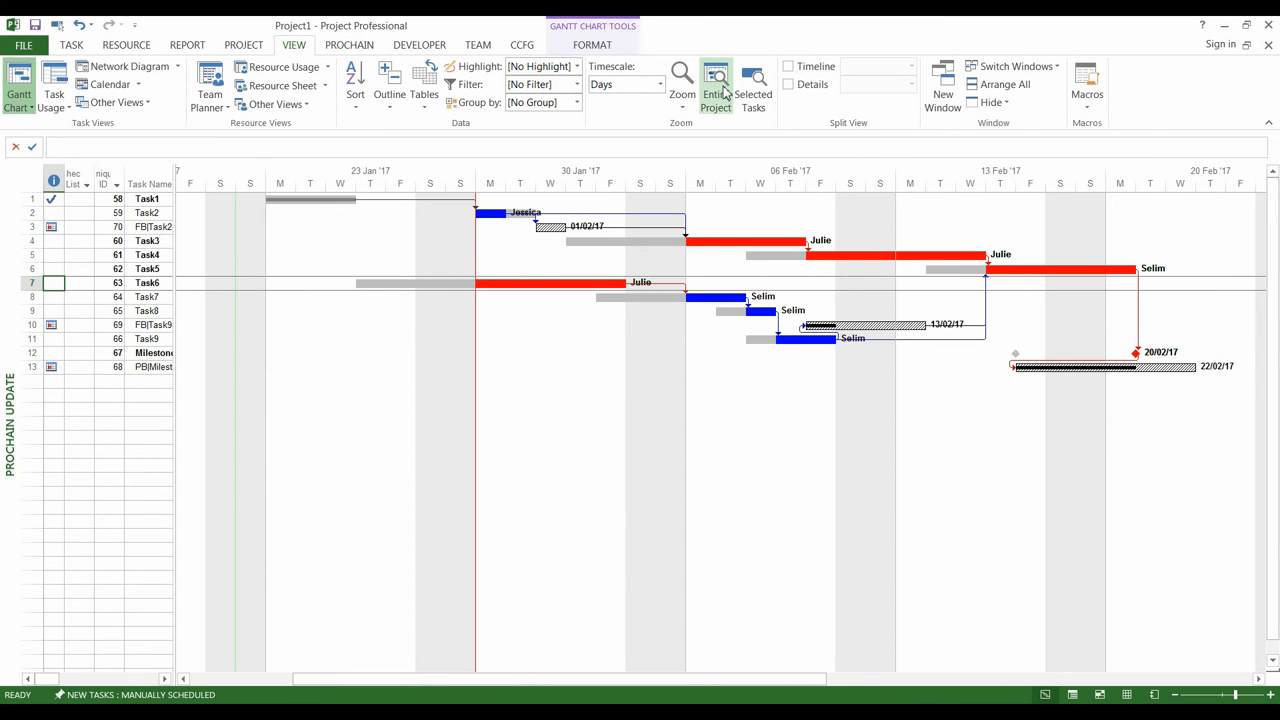
mouse_move(540, 226)
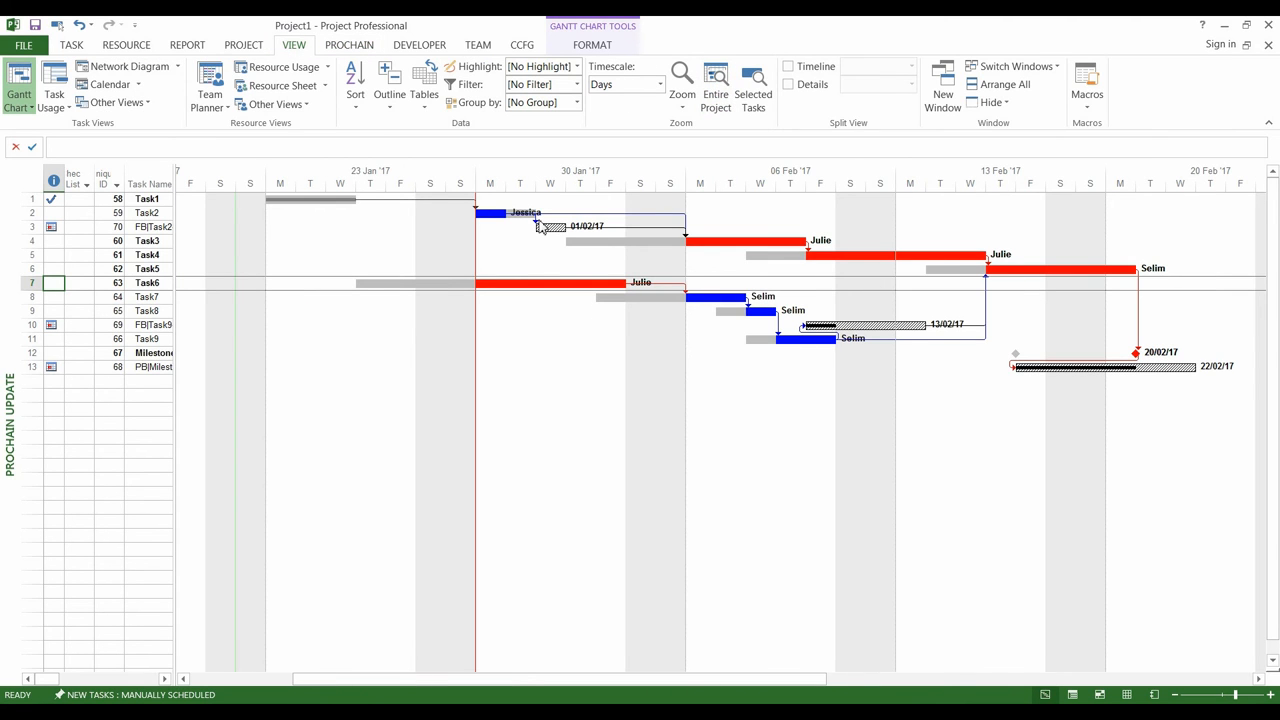
mouse_move(524, 284)
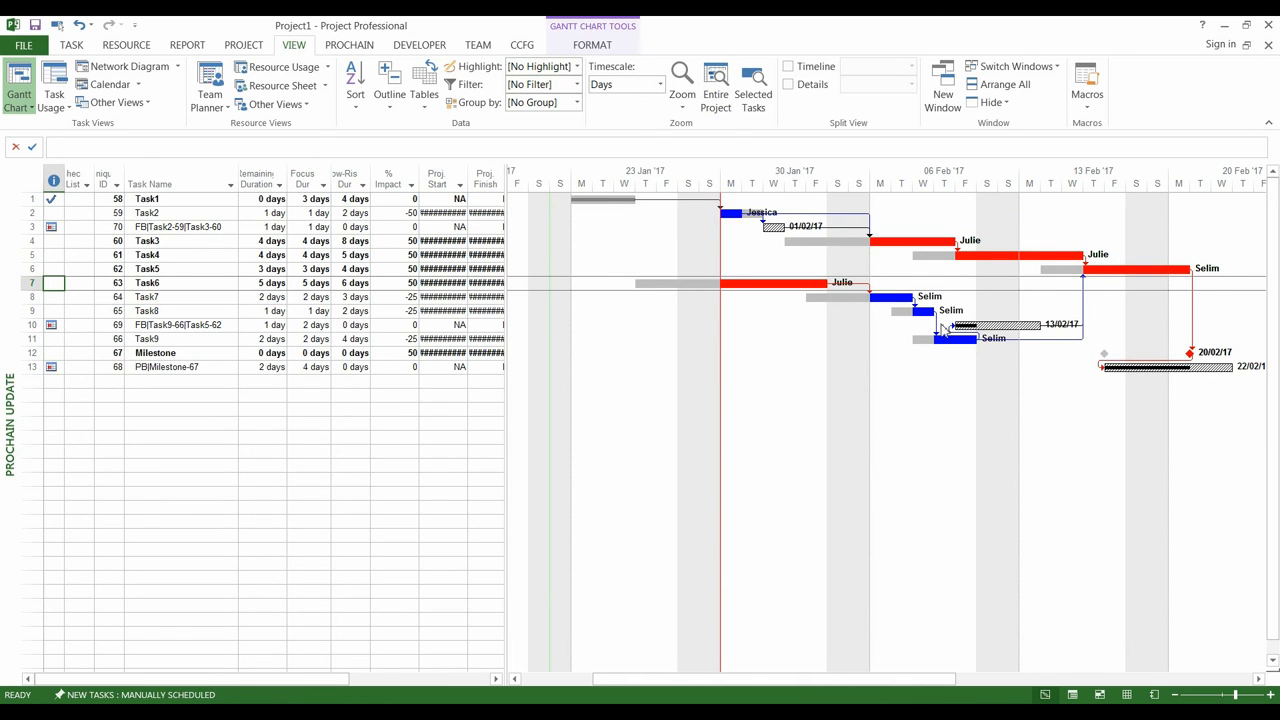
mouse_move(918, 312)
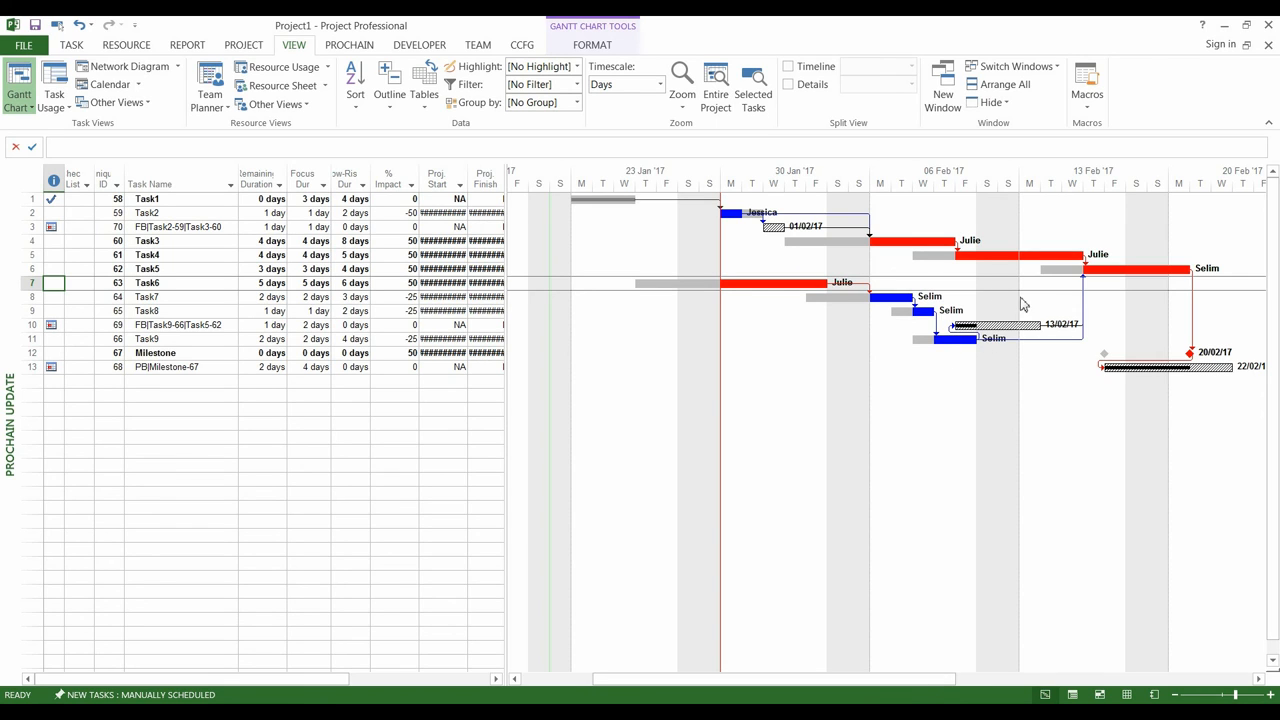
mouse_move(1222, 384)
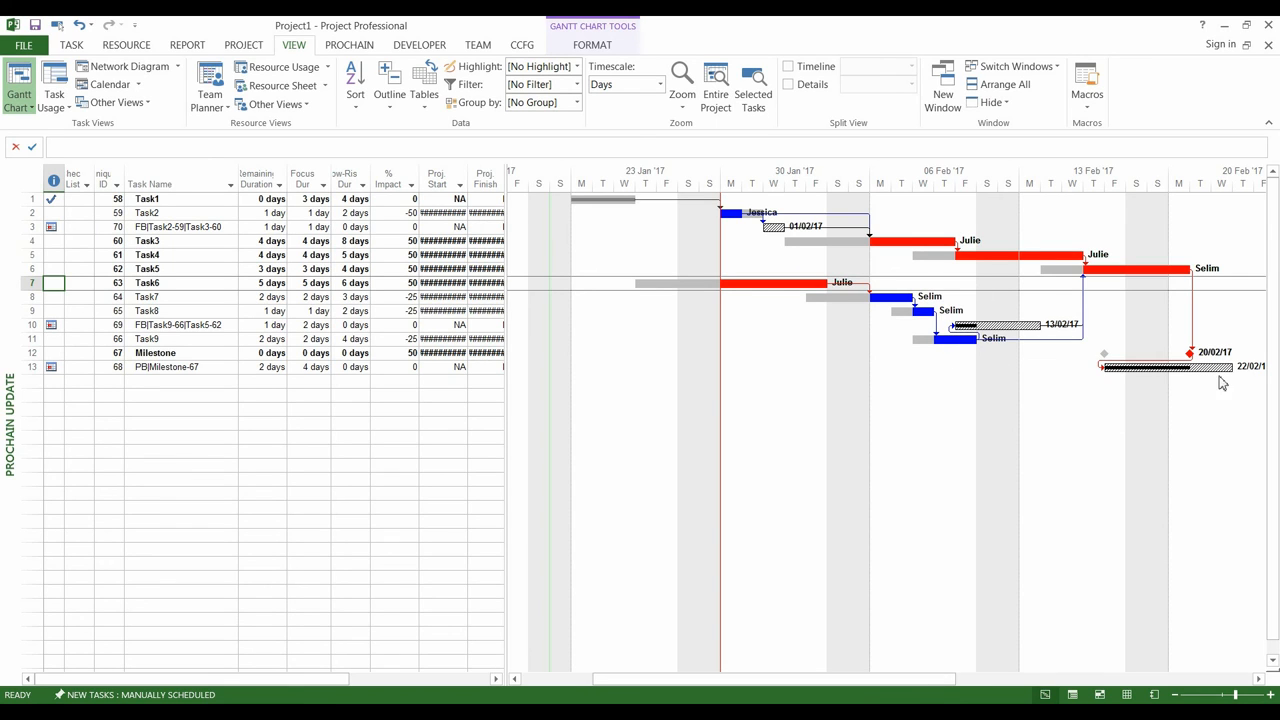
mouse_move(1120, 356)
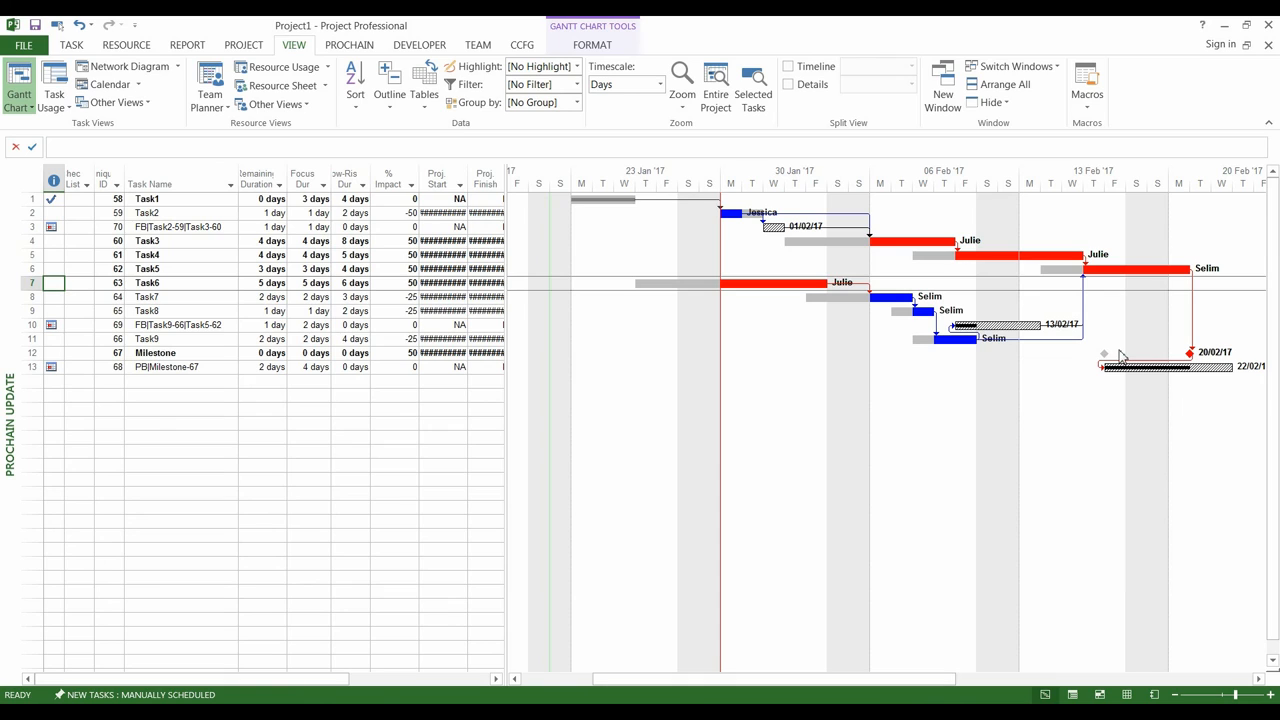
mouse_move(930, 412)
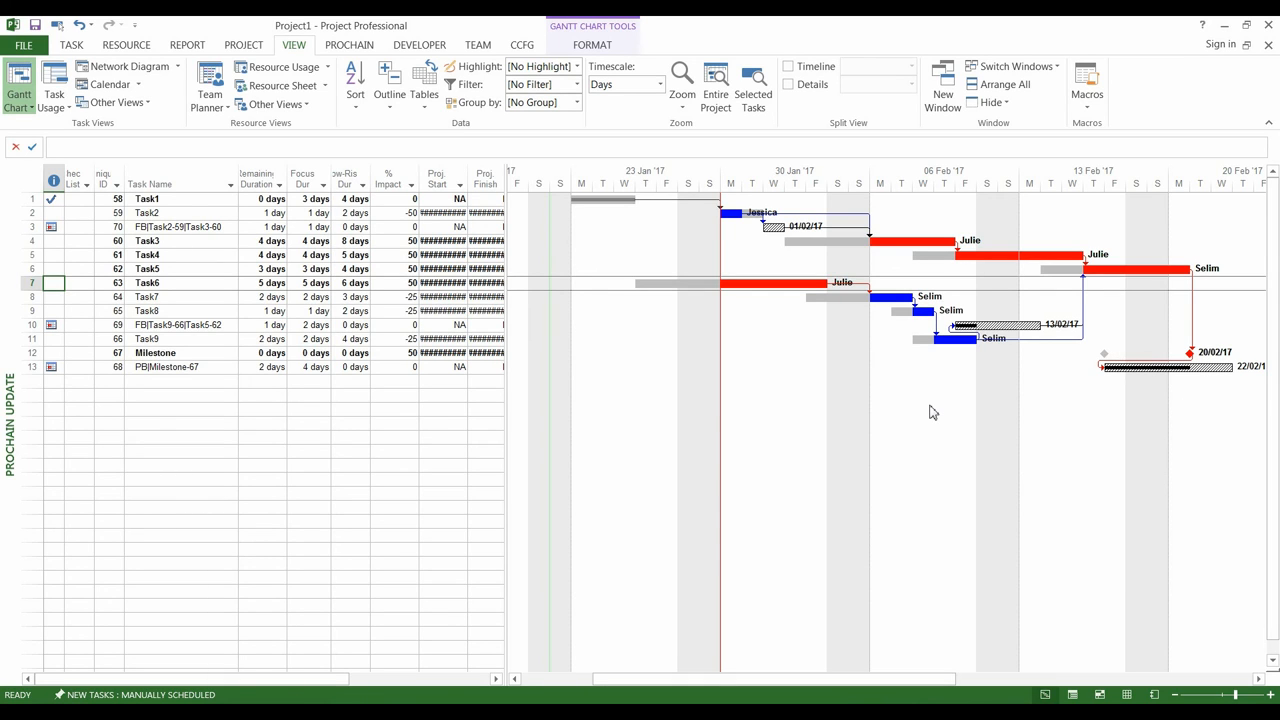
mouse_move(1044, 424)
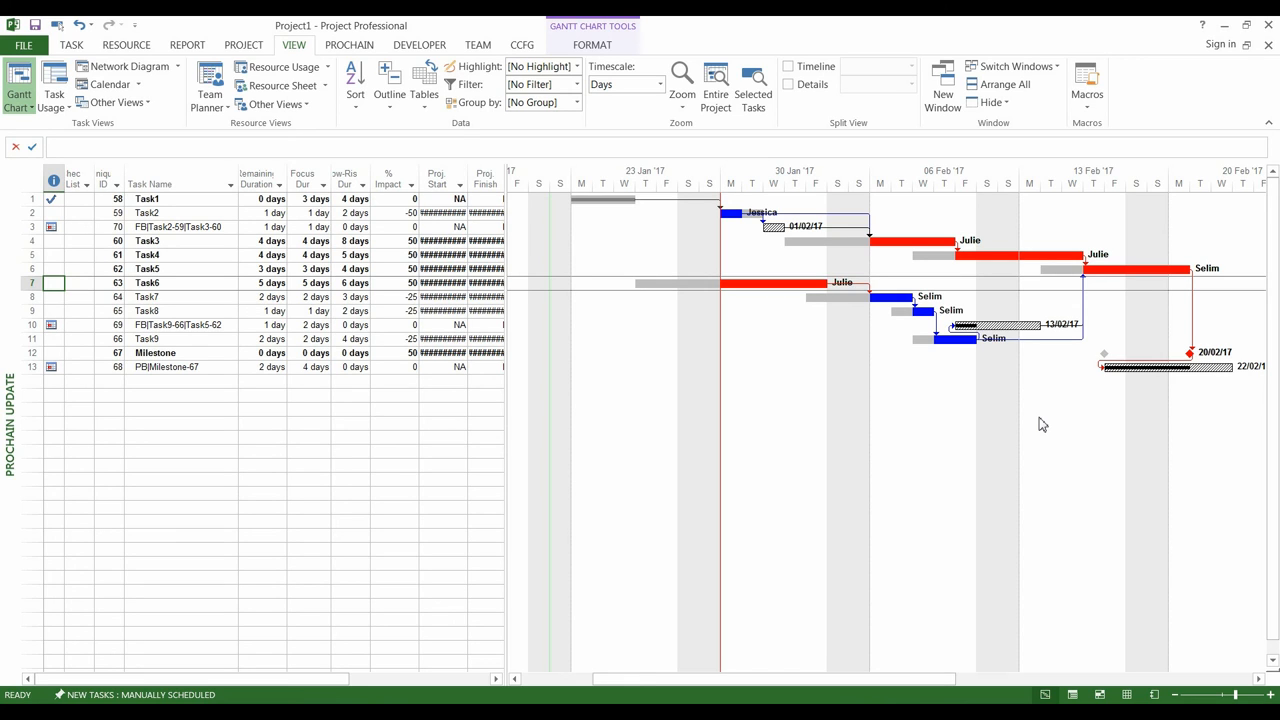
mouse_move(1050, 424)
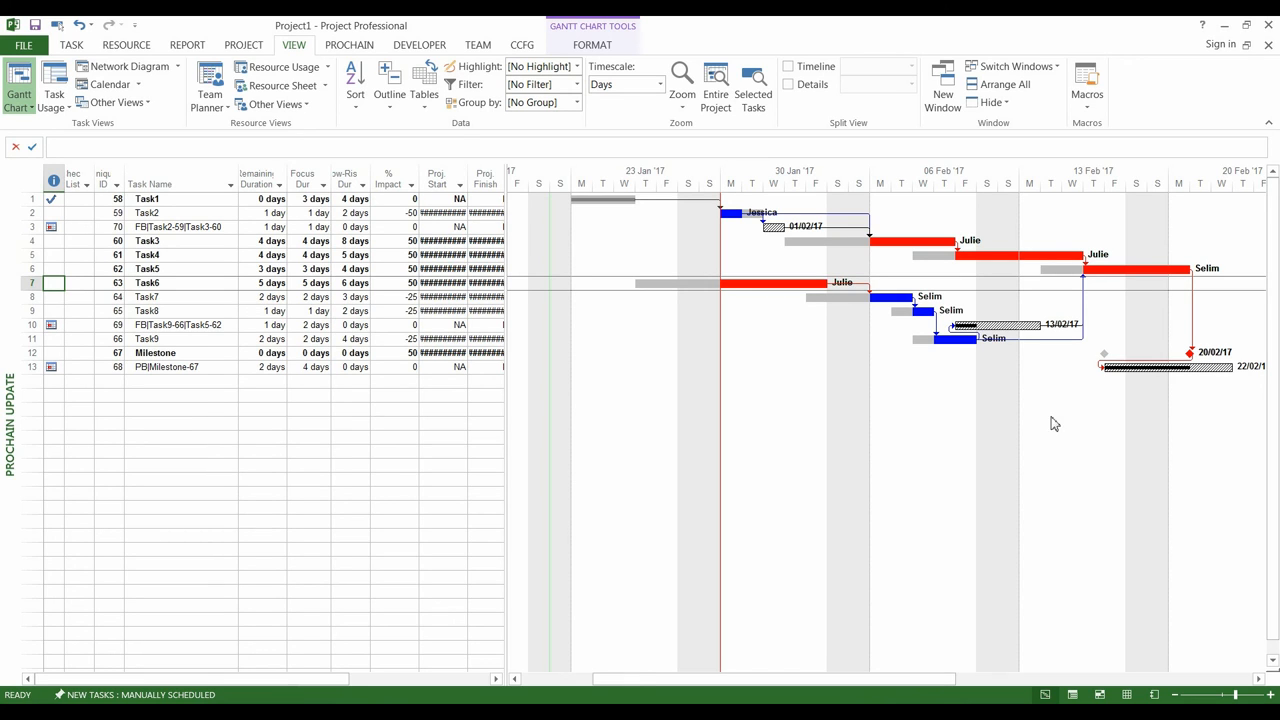
mouse_move(348, 44)
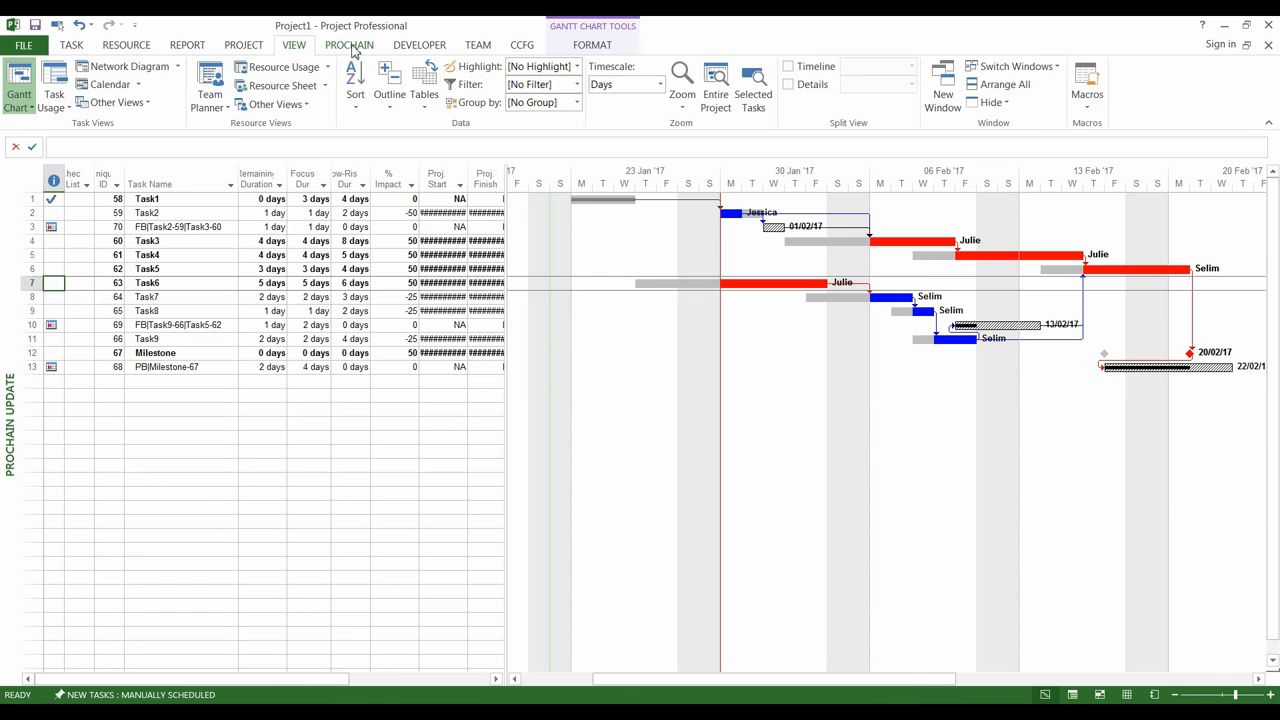
Switch to the PROCHAIN ribbon to reach the Fever Chart for the Milestone buffer.
click(284, 84)
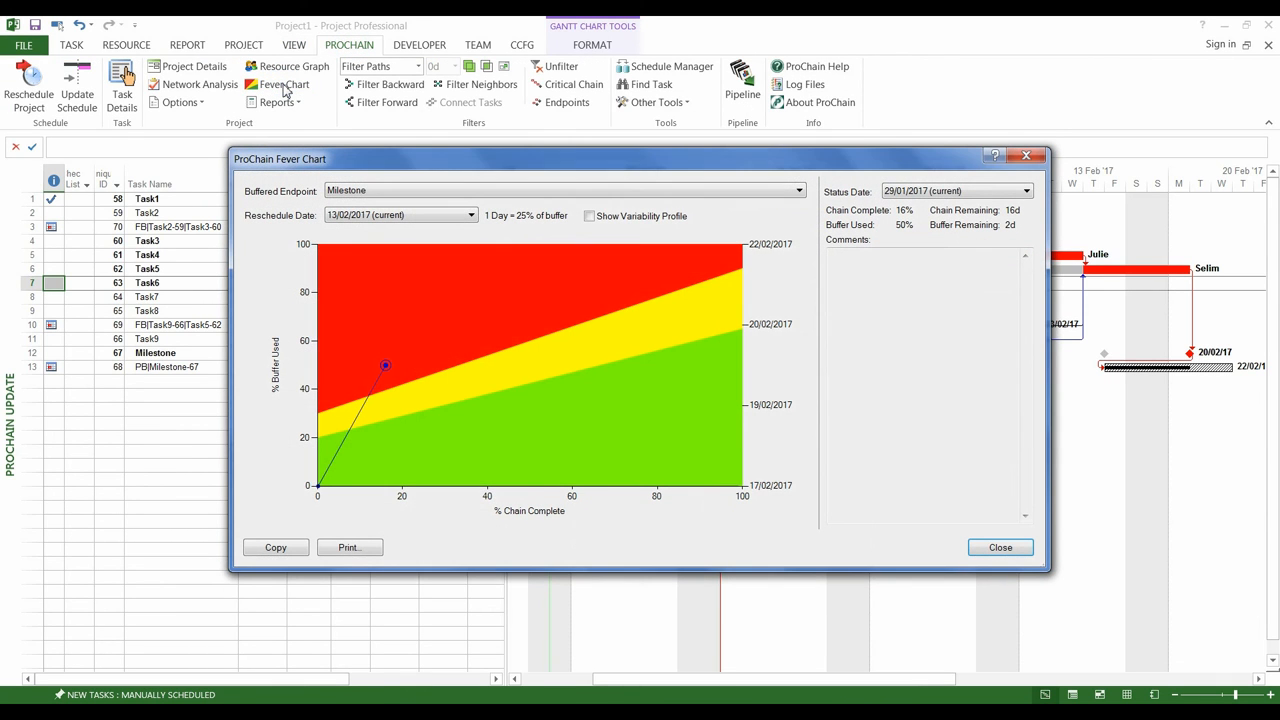
mouse_move(402, 364)
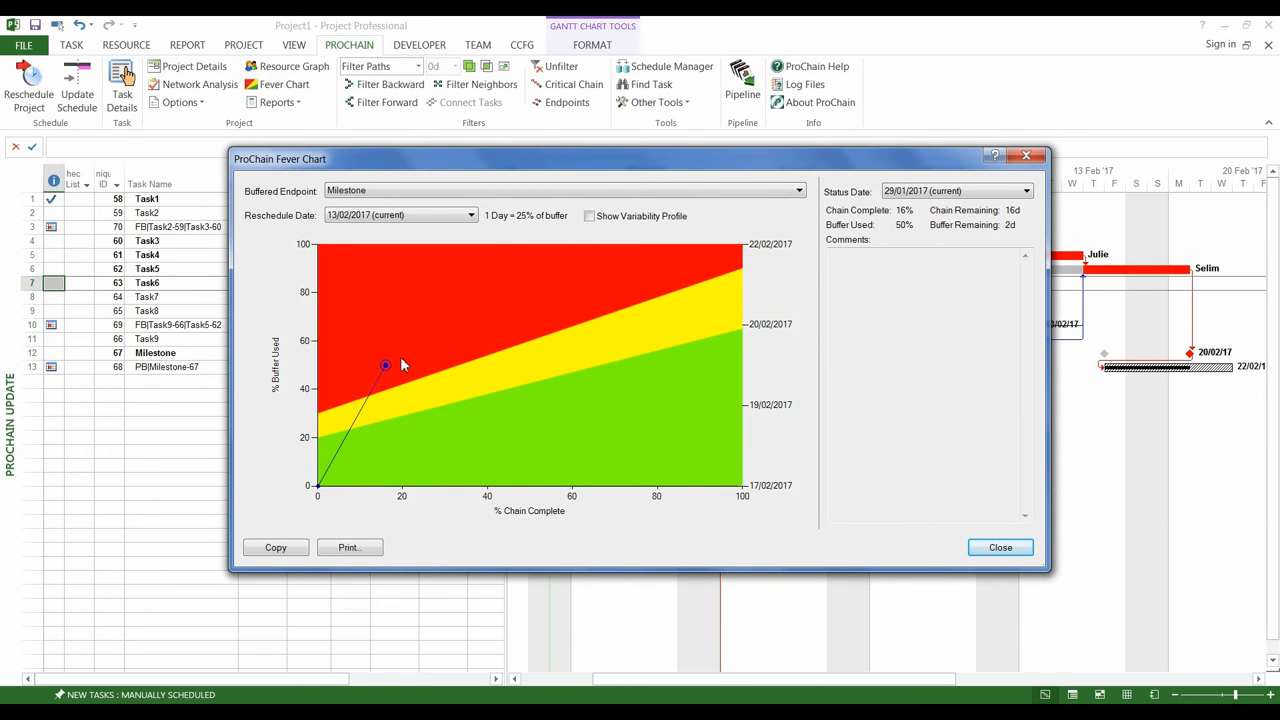
mouse_move(400, 372)
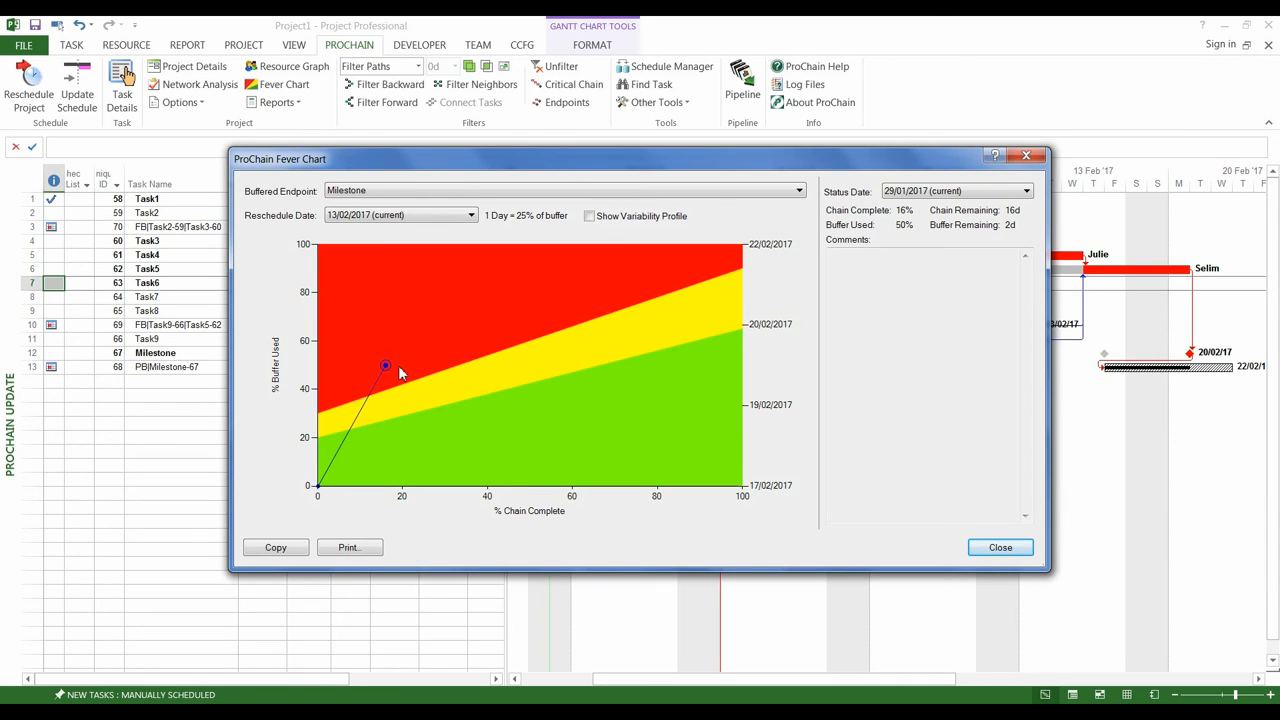
mouse_move(404, 488)
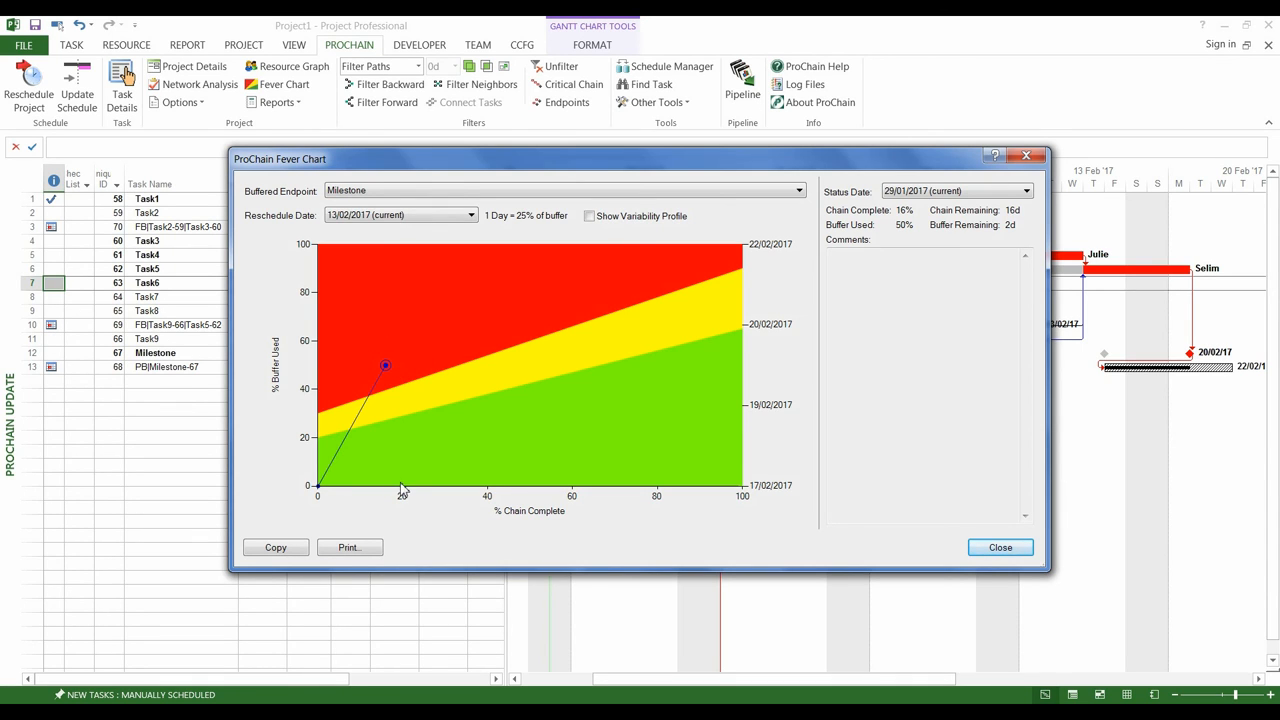
mouse_move(588, 506)
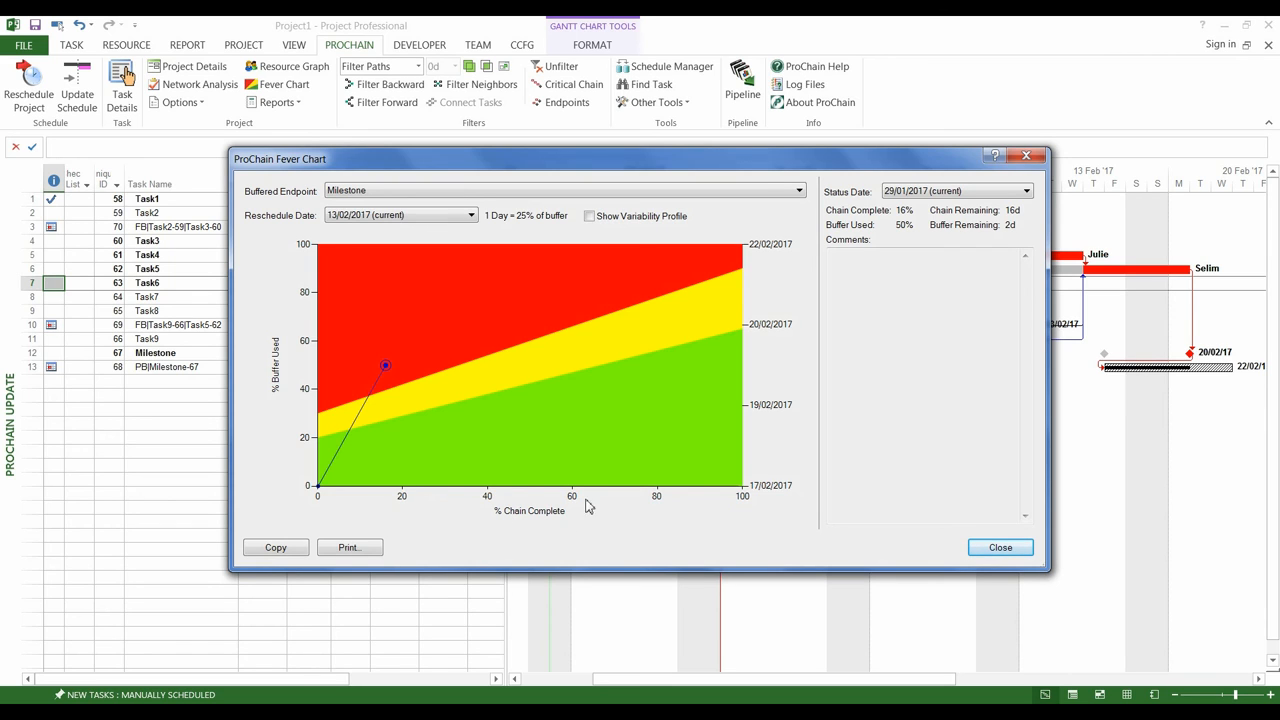
mouse_move(378, 384)
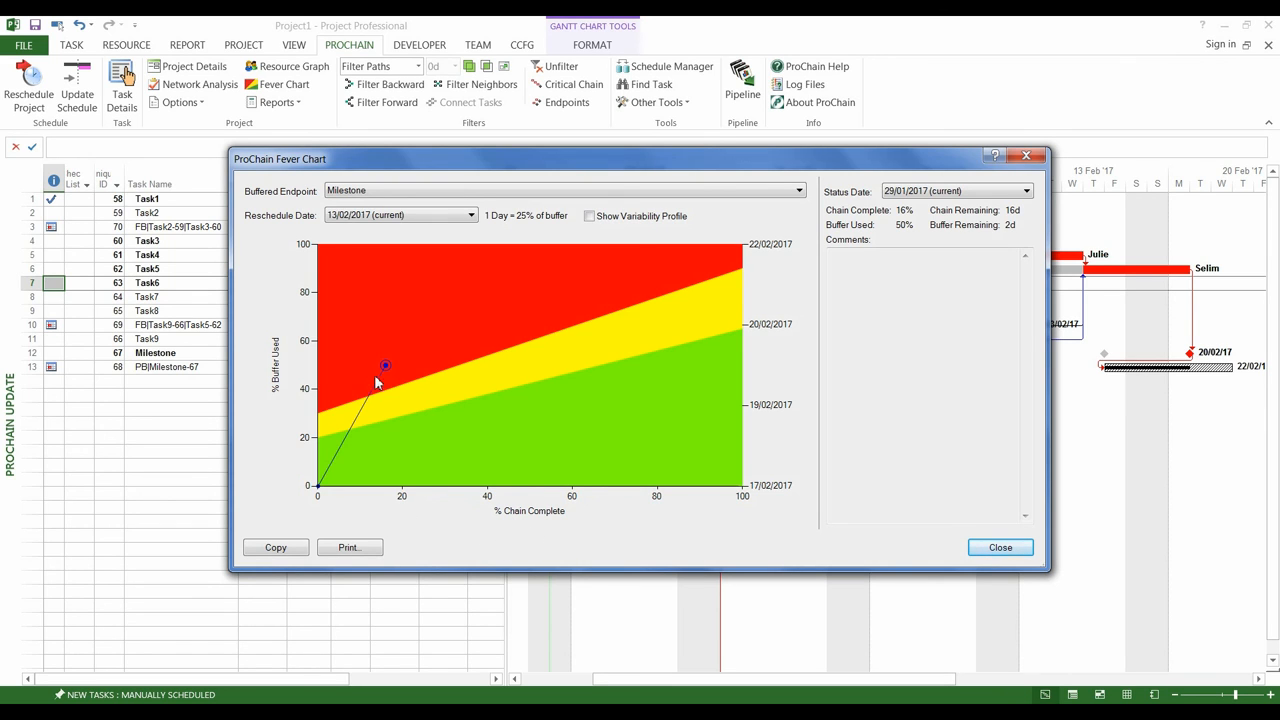
mouse_move(318, 370)
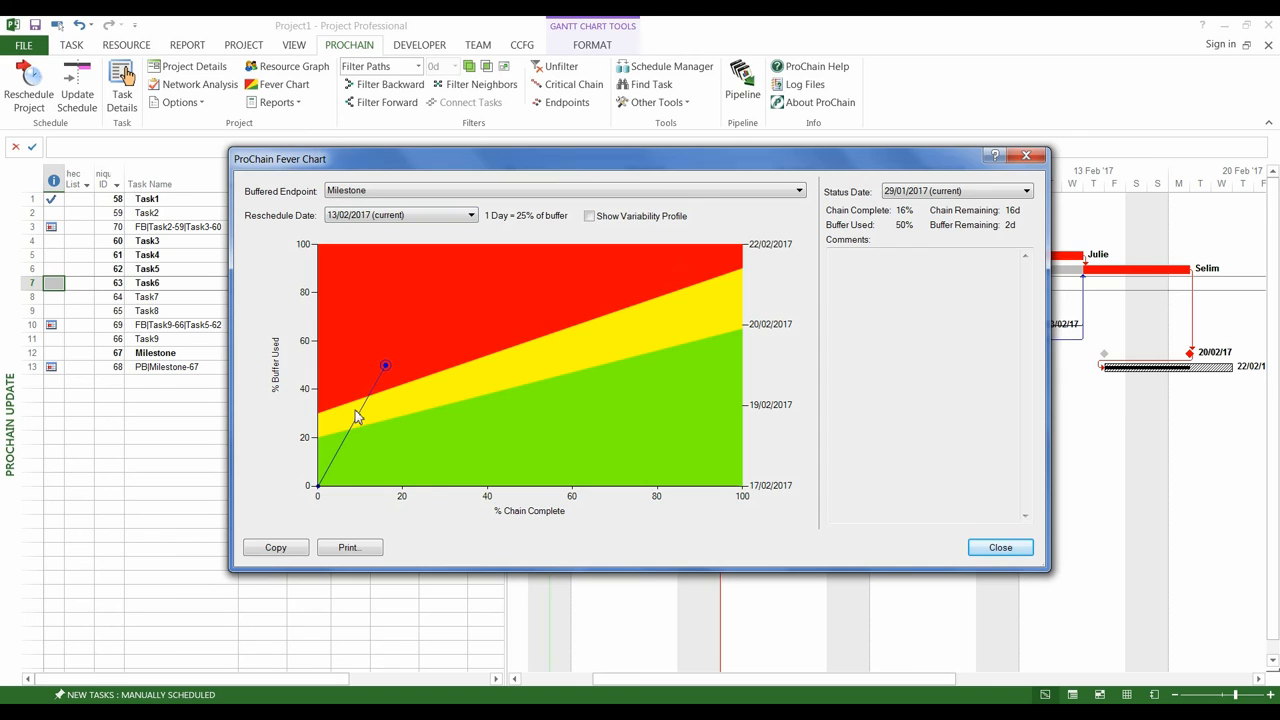
mouse_move(464, 244)
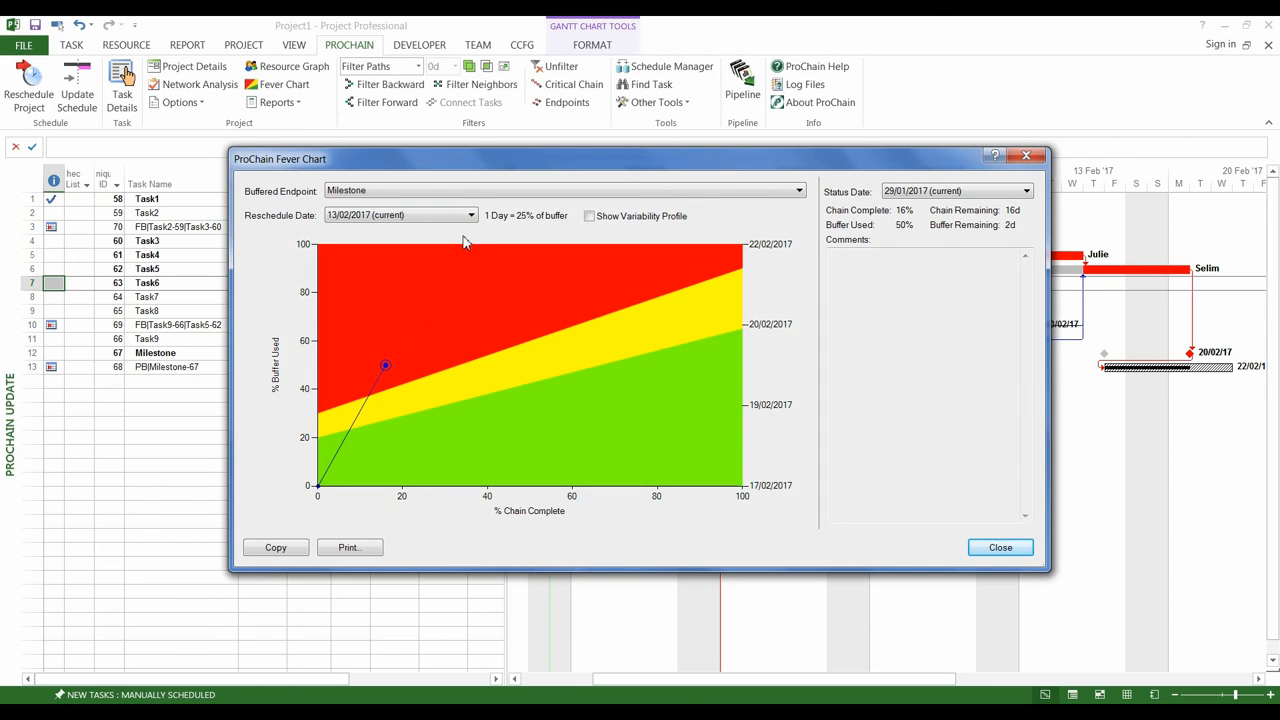
mouse_move(428, 236)
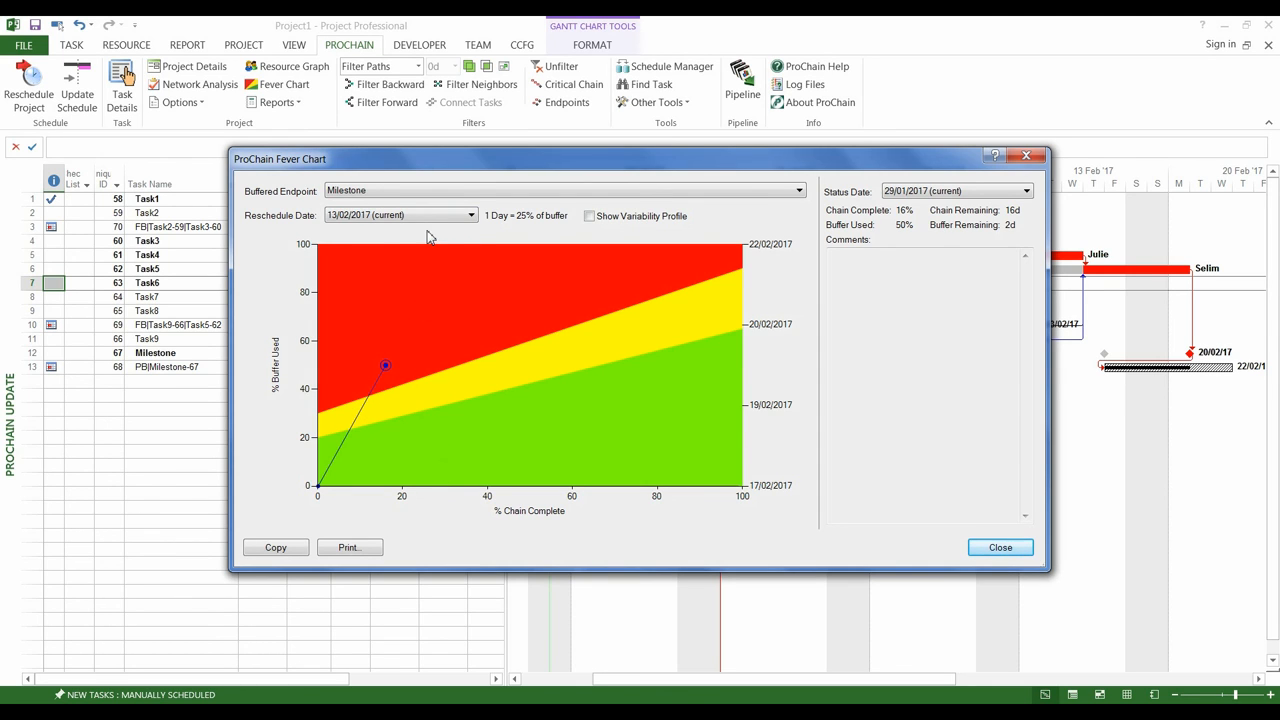
mouse_move(424, 250)
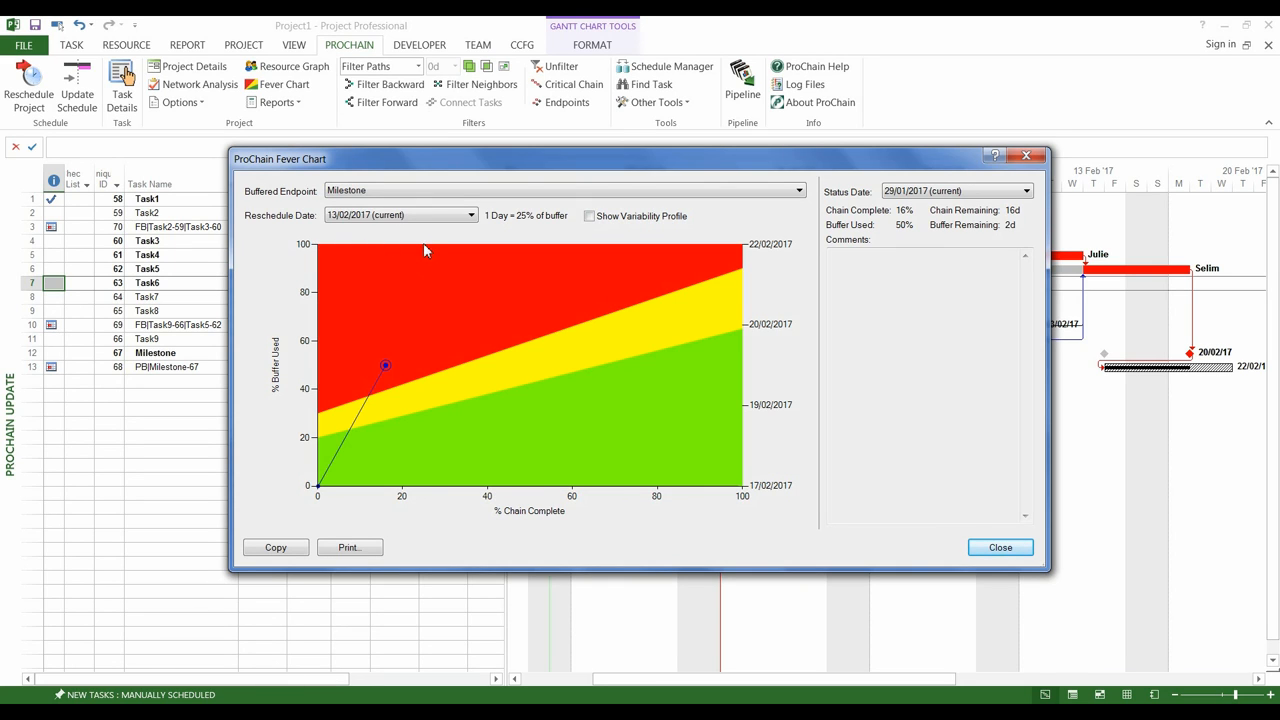
mouse_move(440, 258)
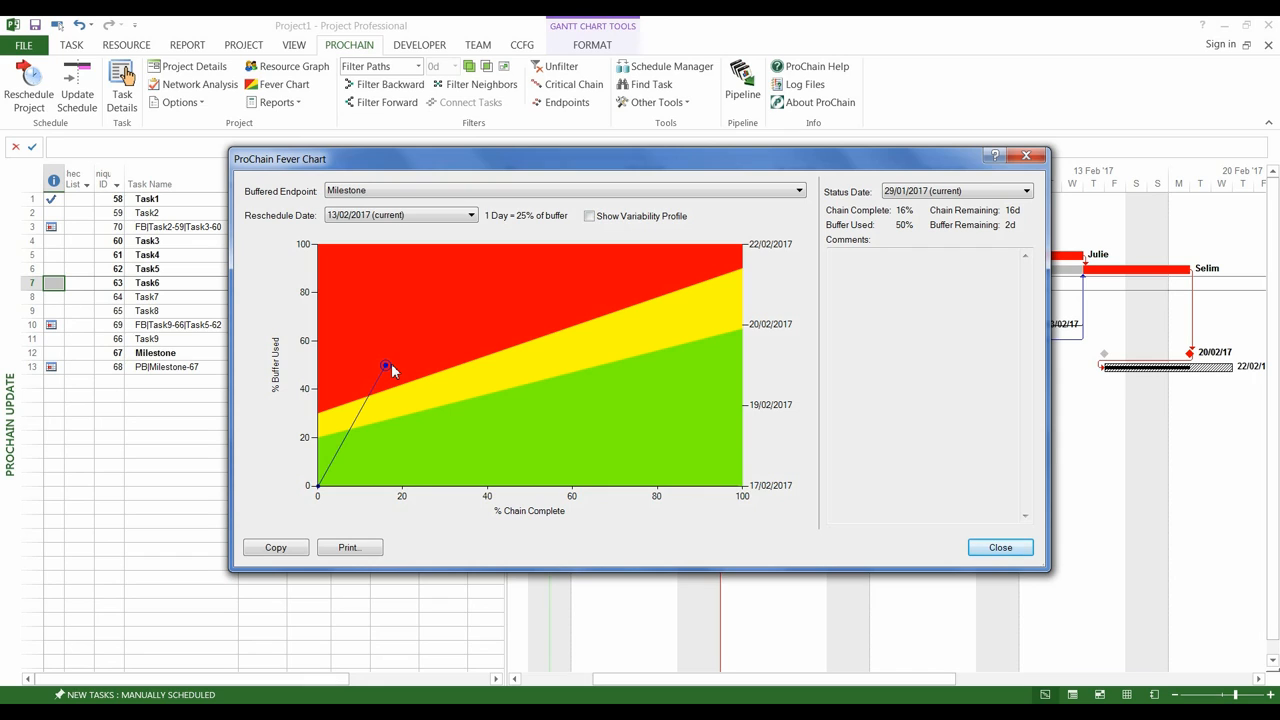
mouse_move(438, 370)
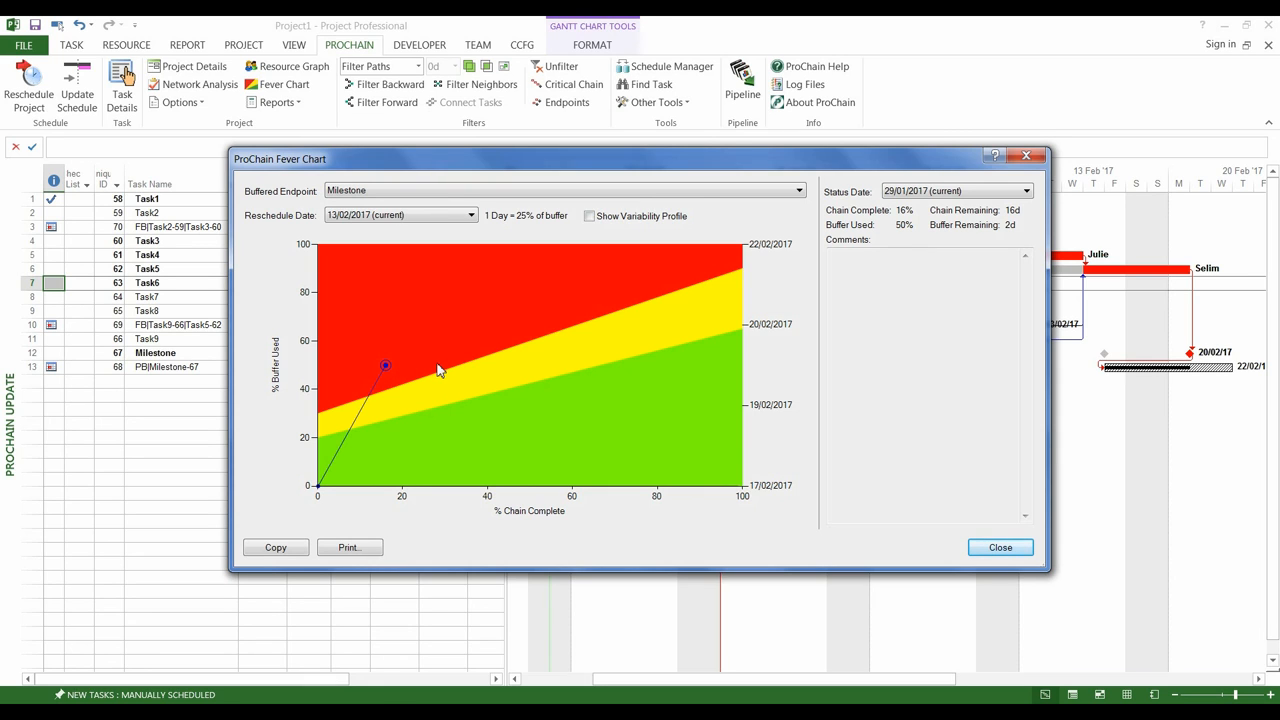
mouse_move(452, 436)
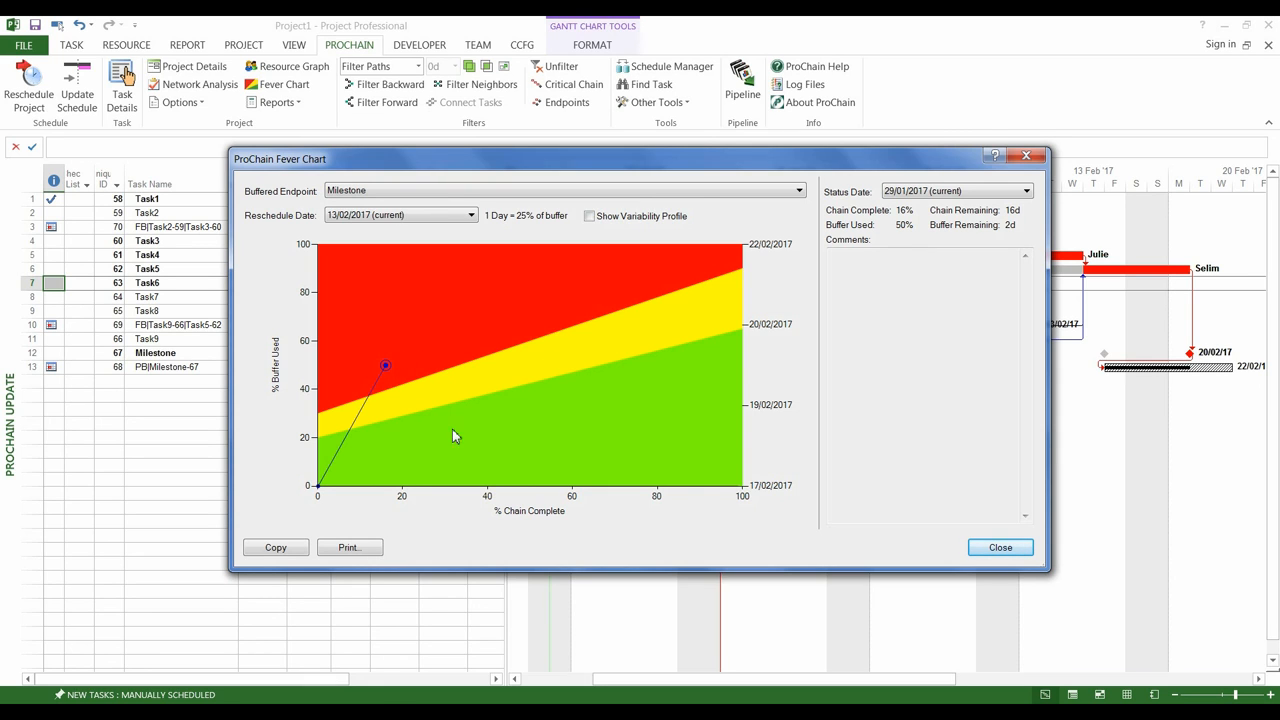
mouse_move(576, 380)
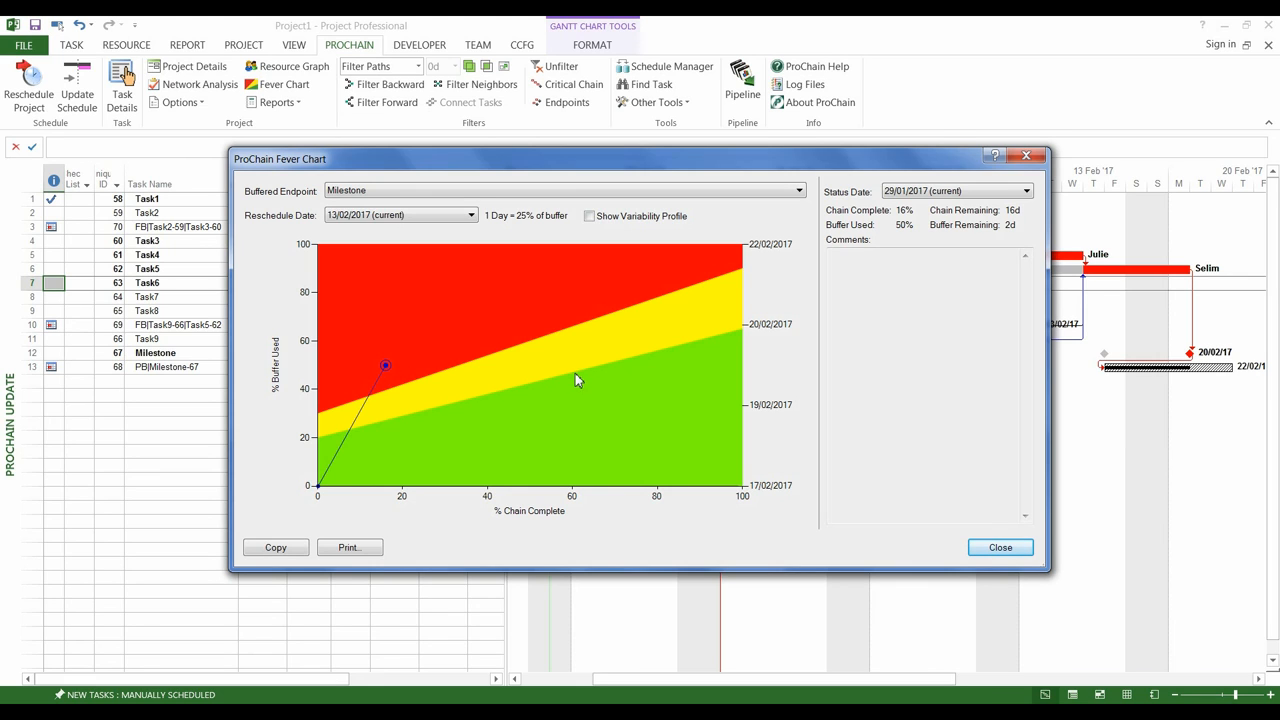
mouse_move(678, 416)
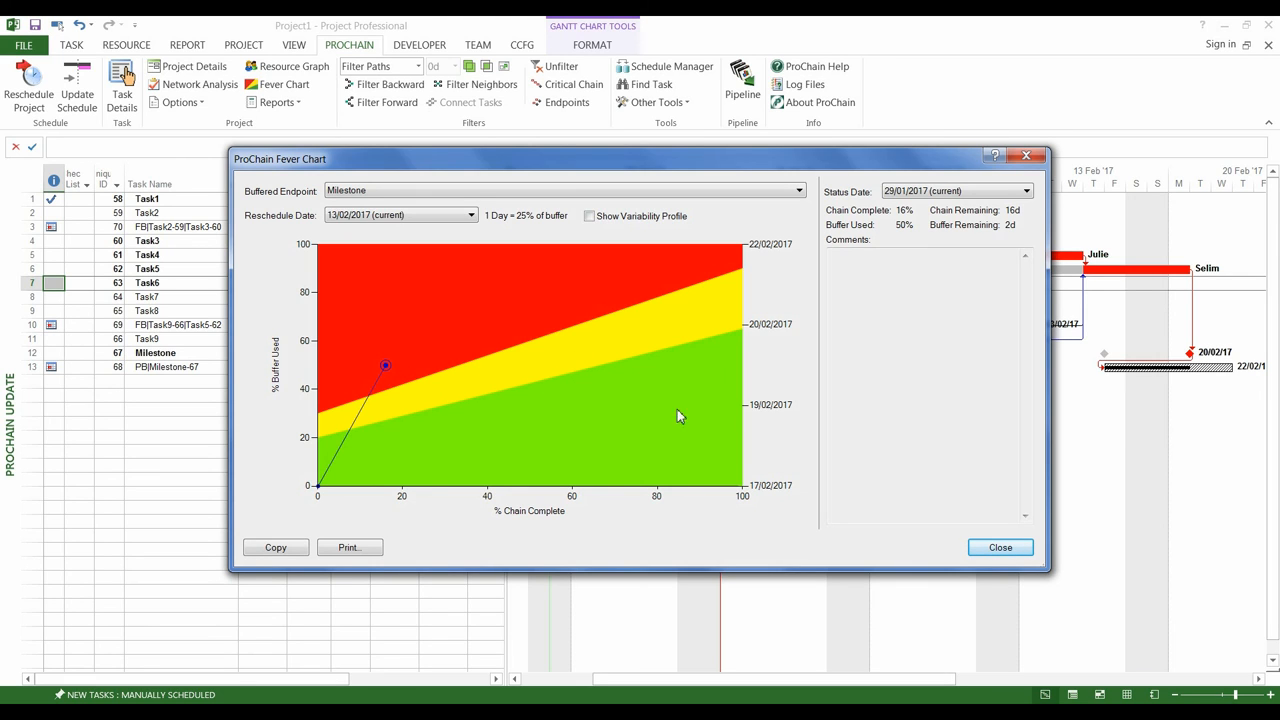
mouse_move(668, 400)
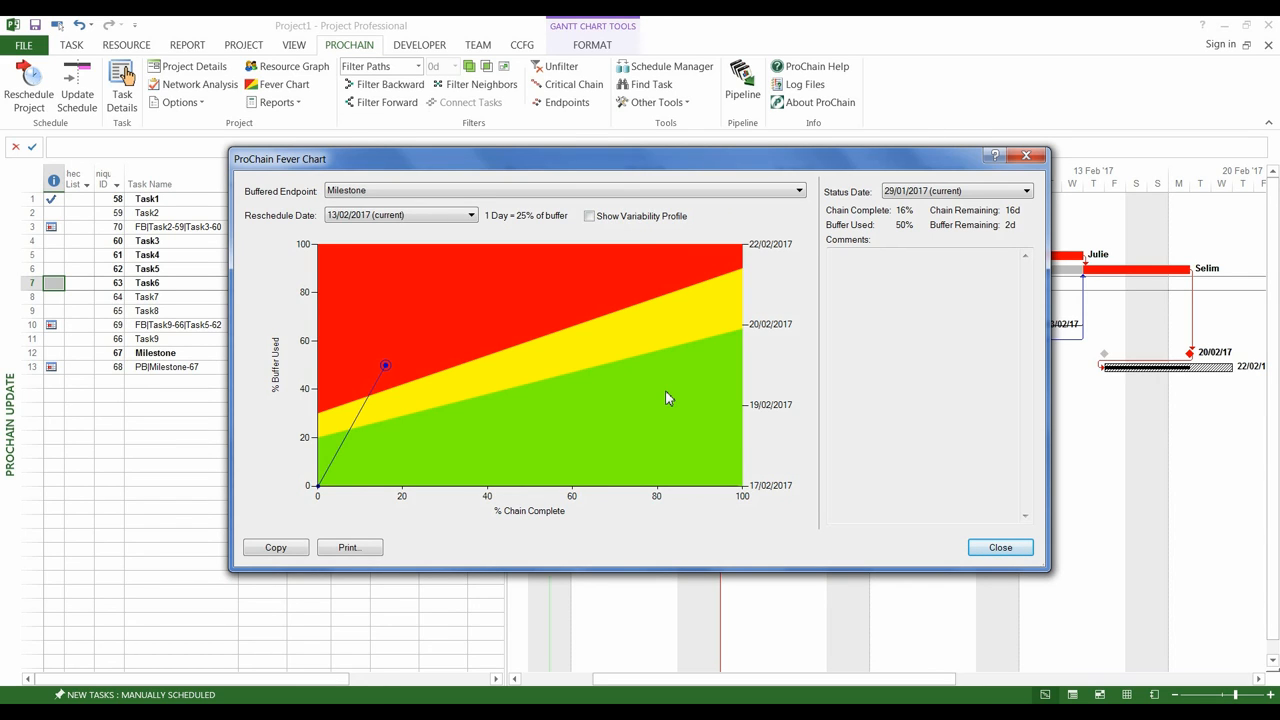
mouse_move(620, 404)
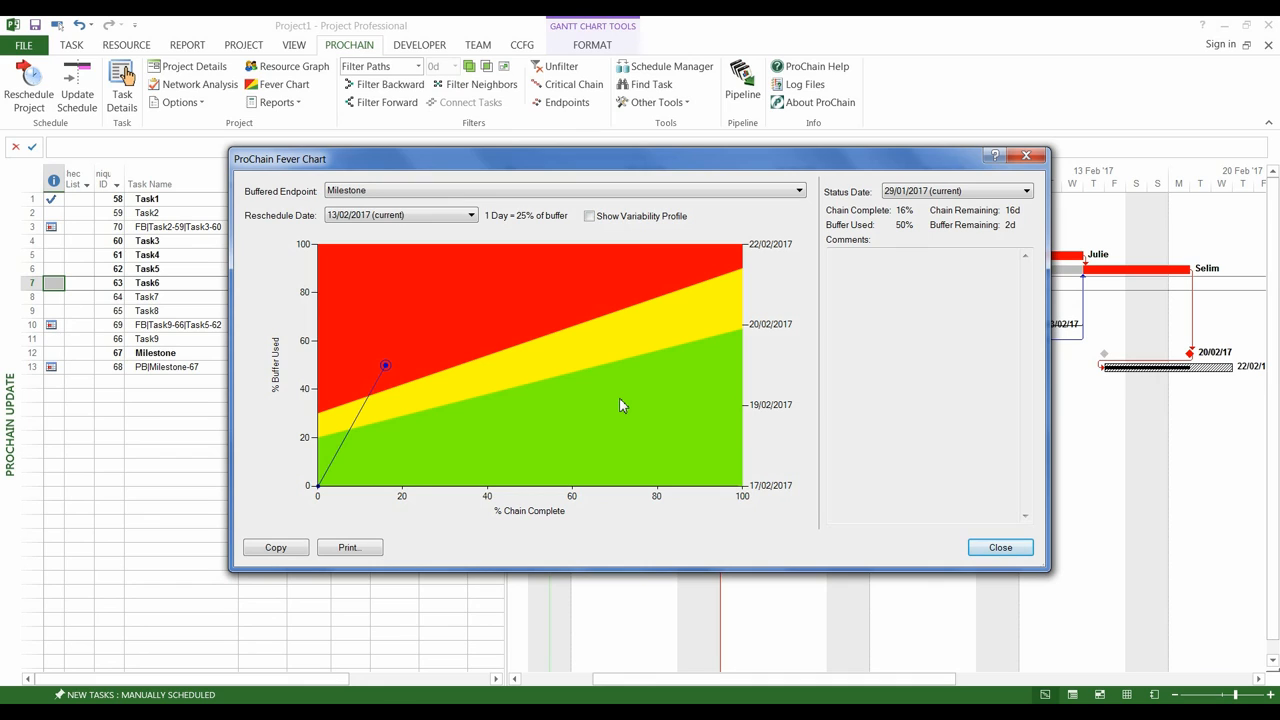